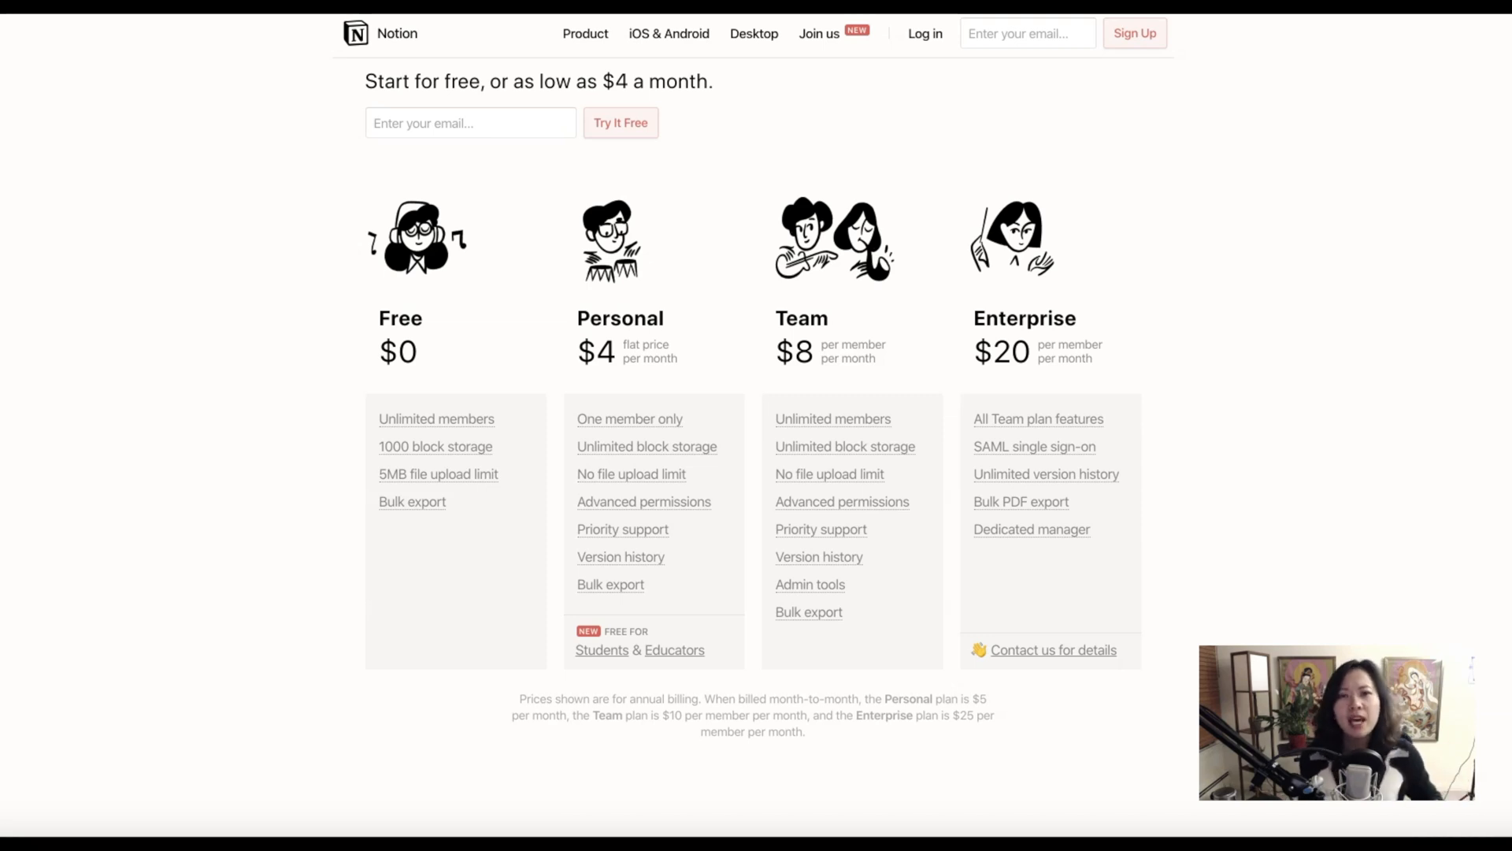
mouse_move(1091, 273)
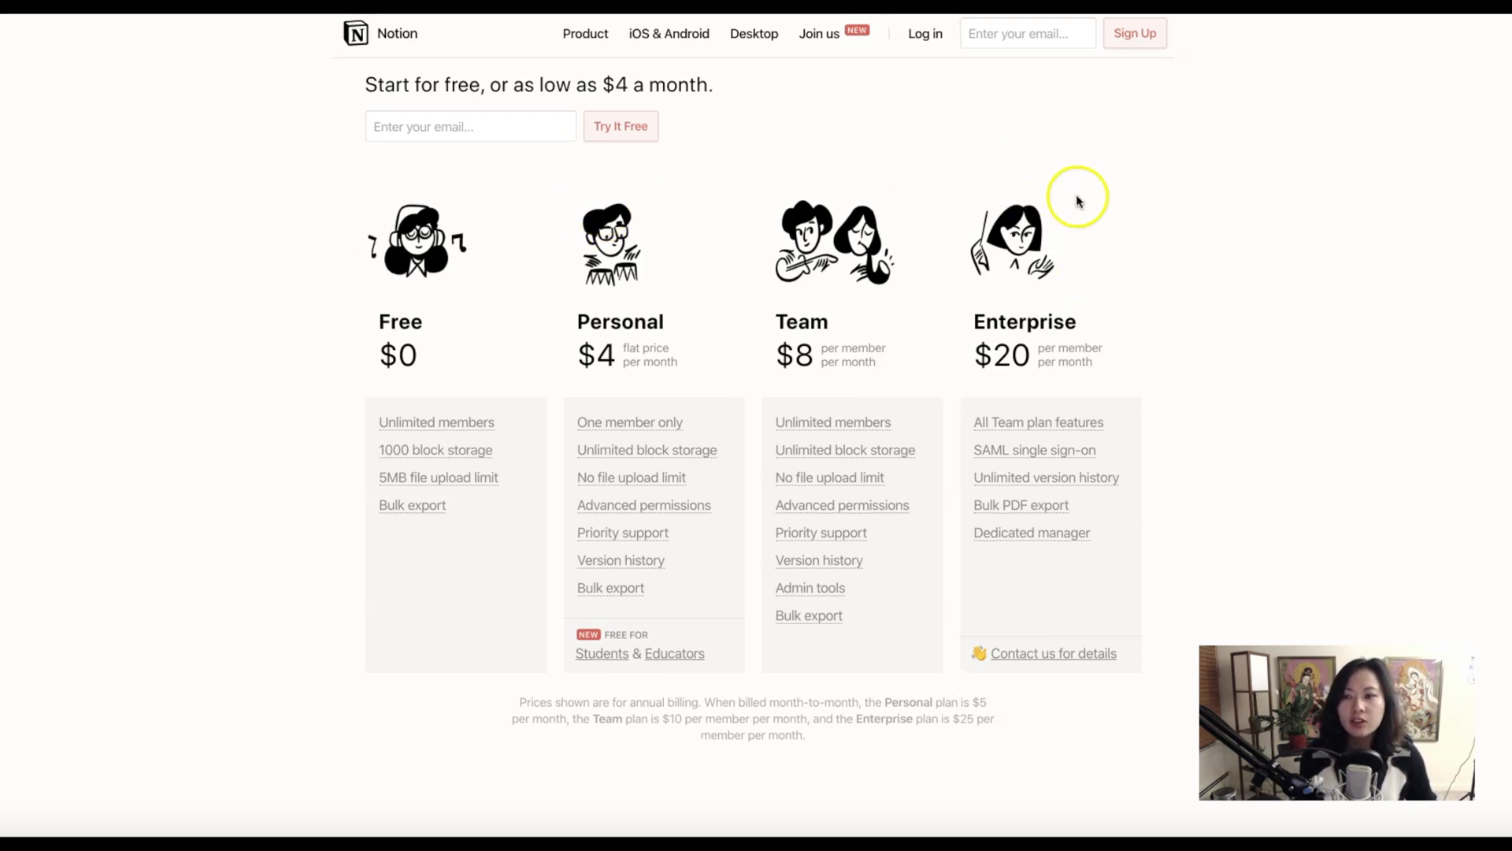
mouse_move(1148, 478)
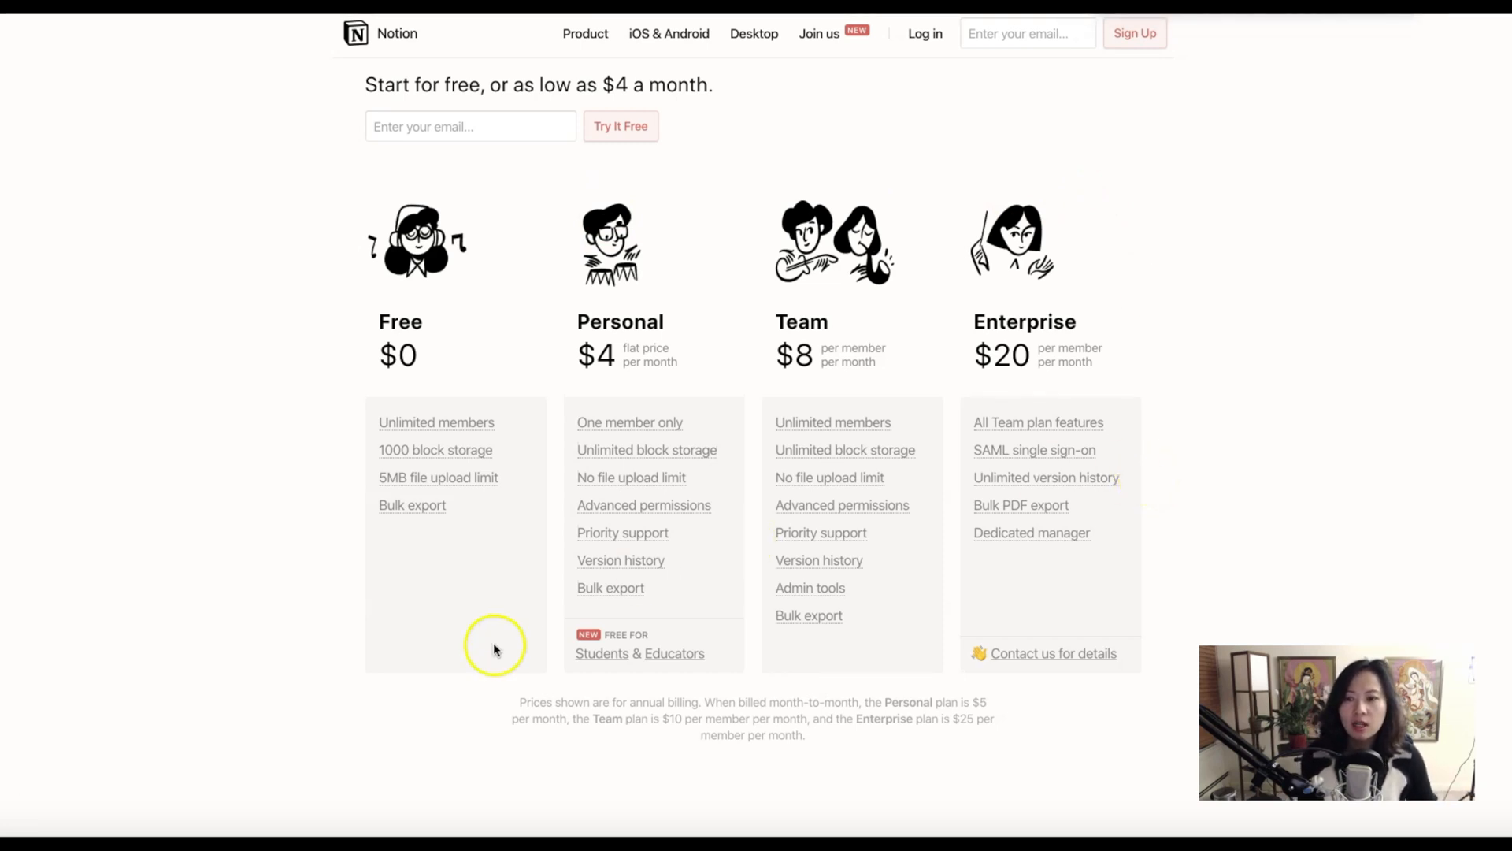
mouse_move(508, 391)
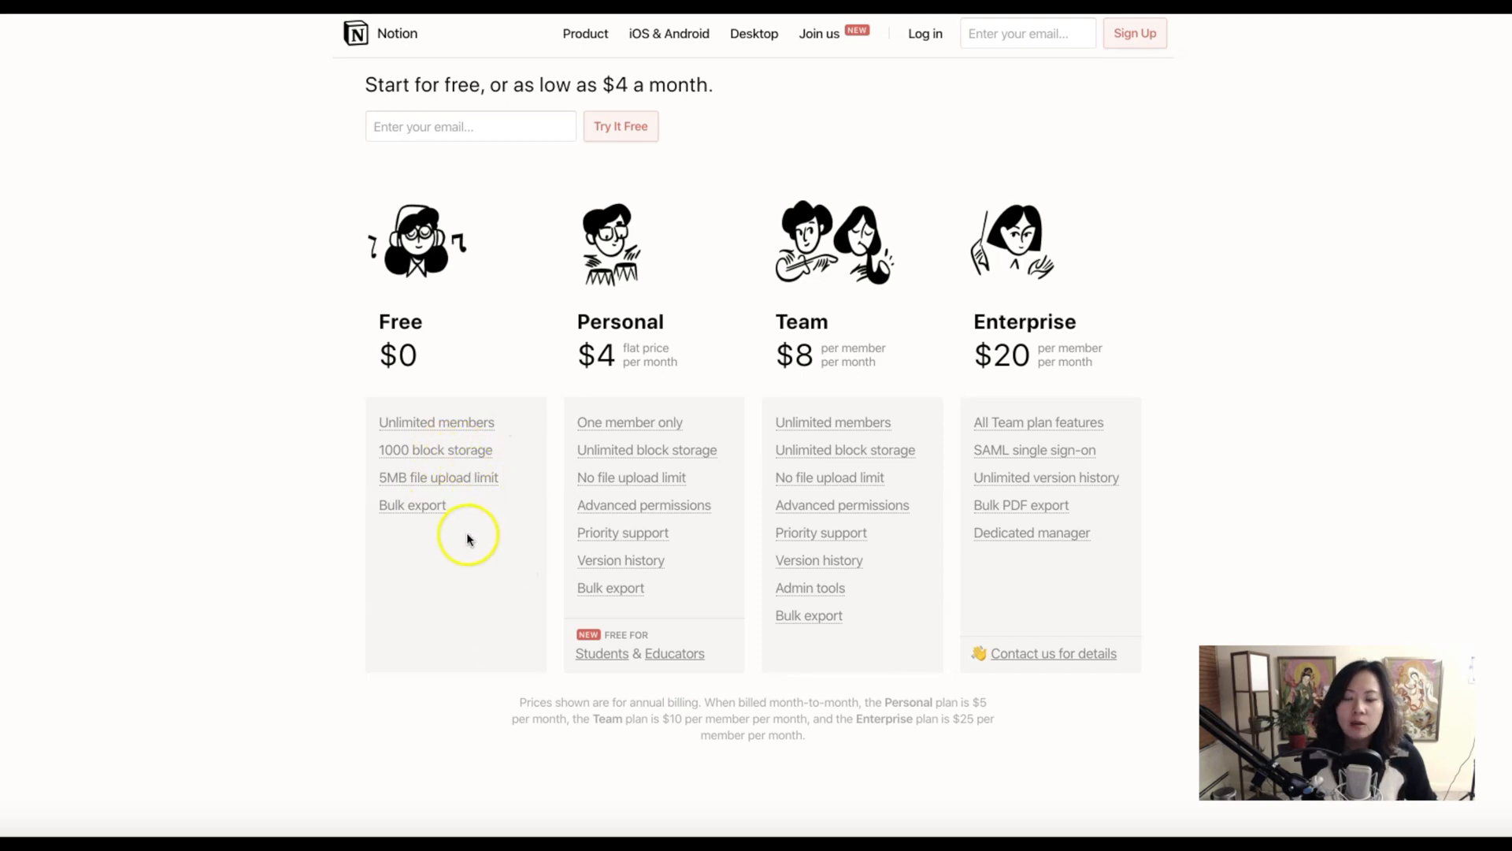
mouse_move(490, 485)
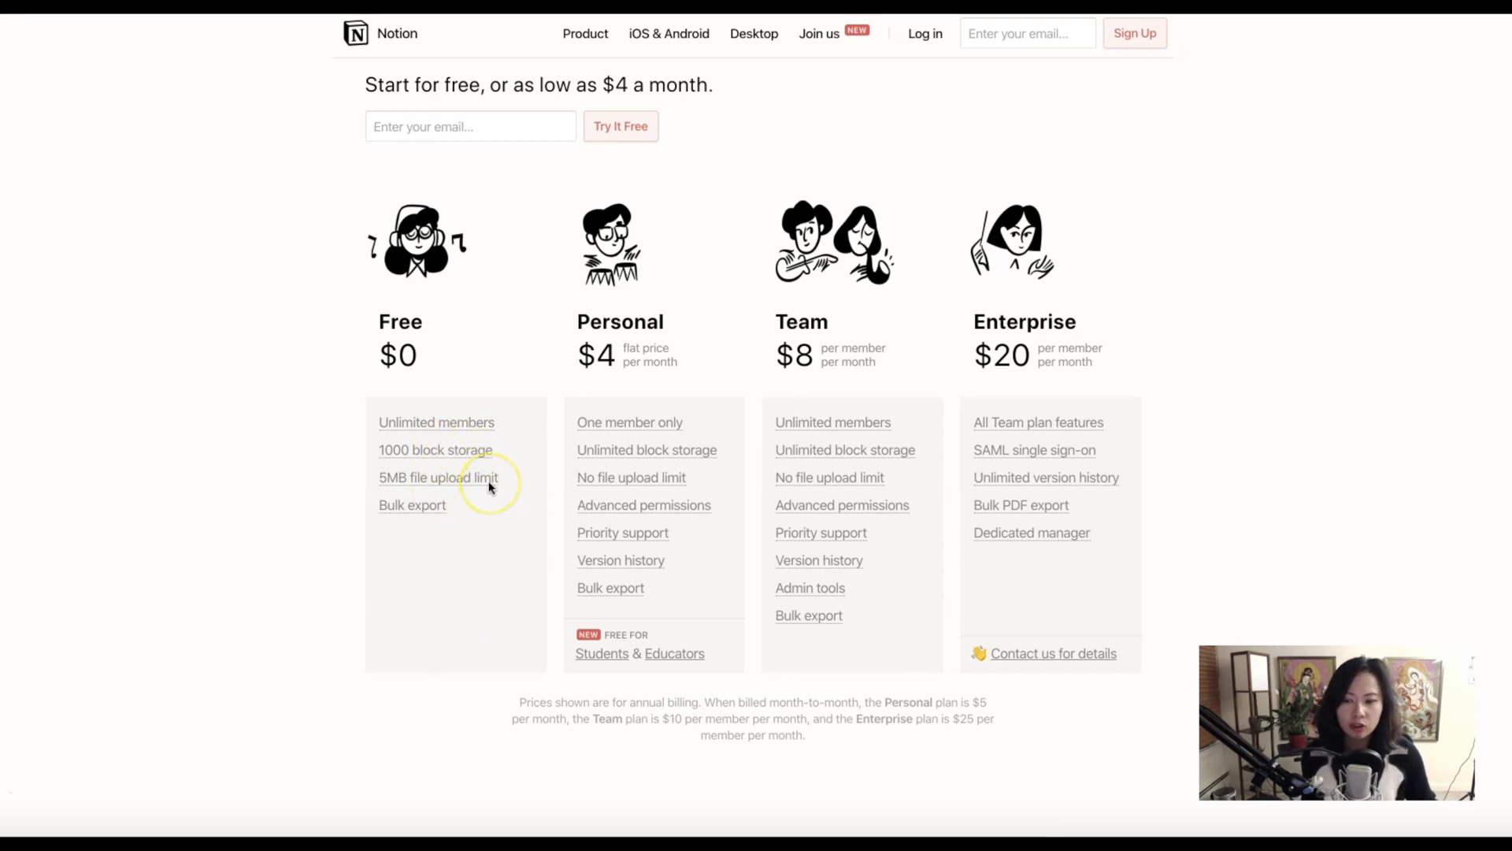
mouse_move(502, 420)
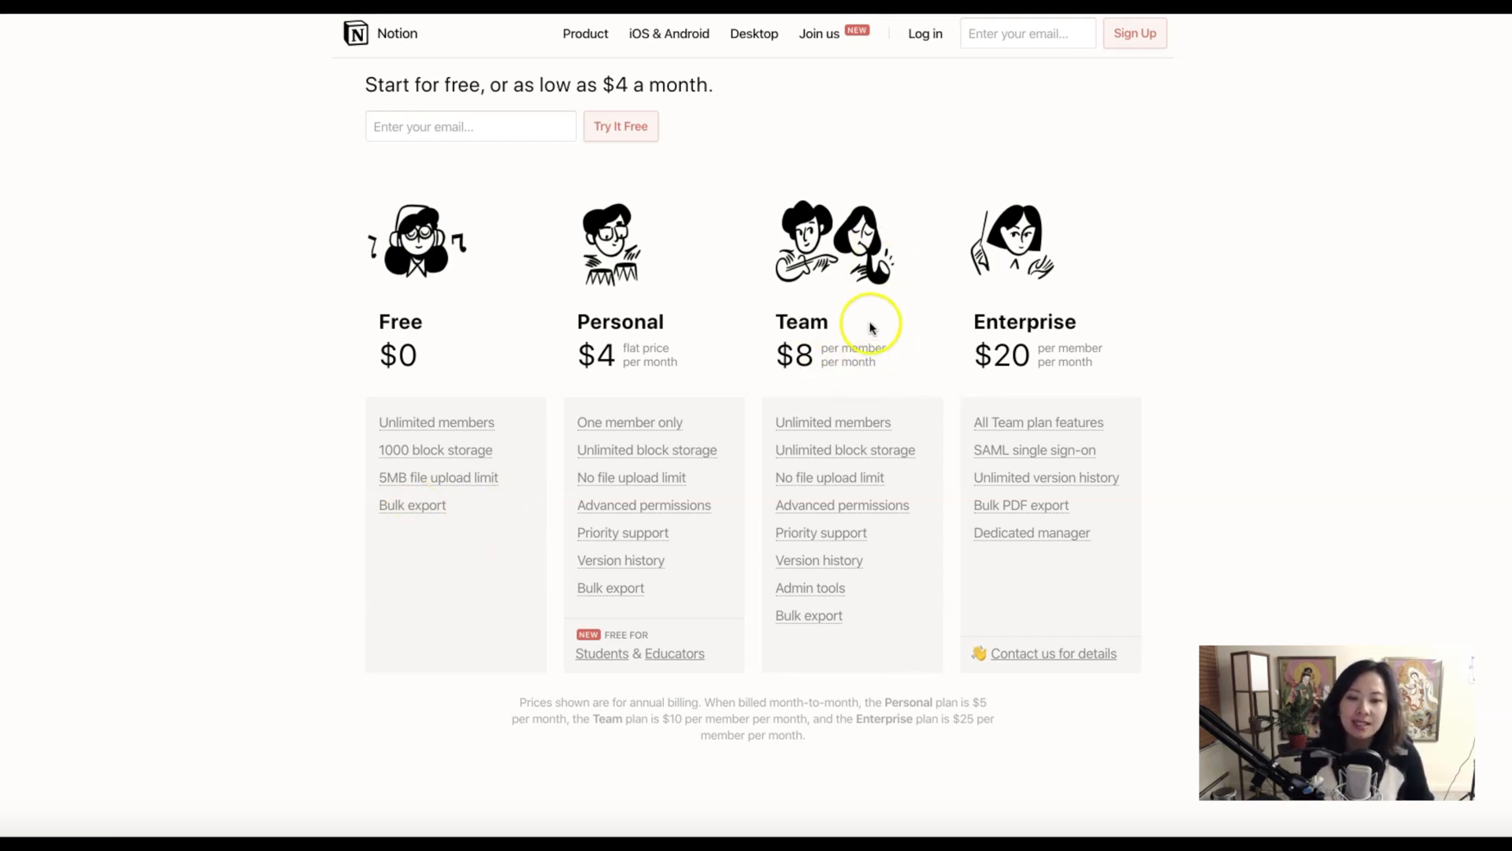
mouse_move(882, 434)
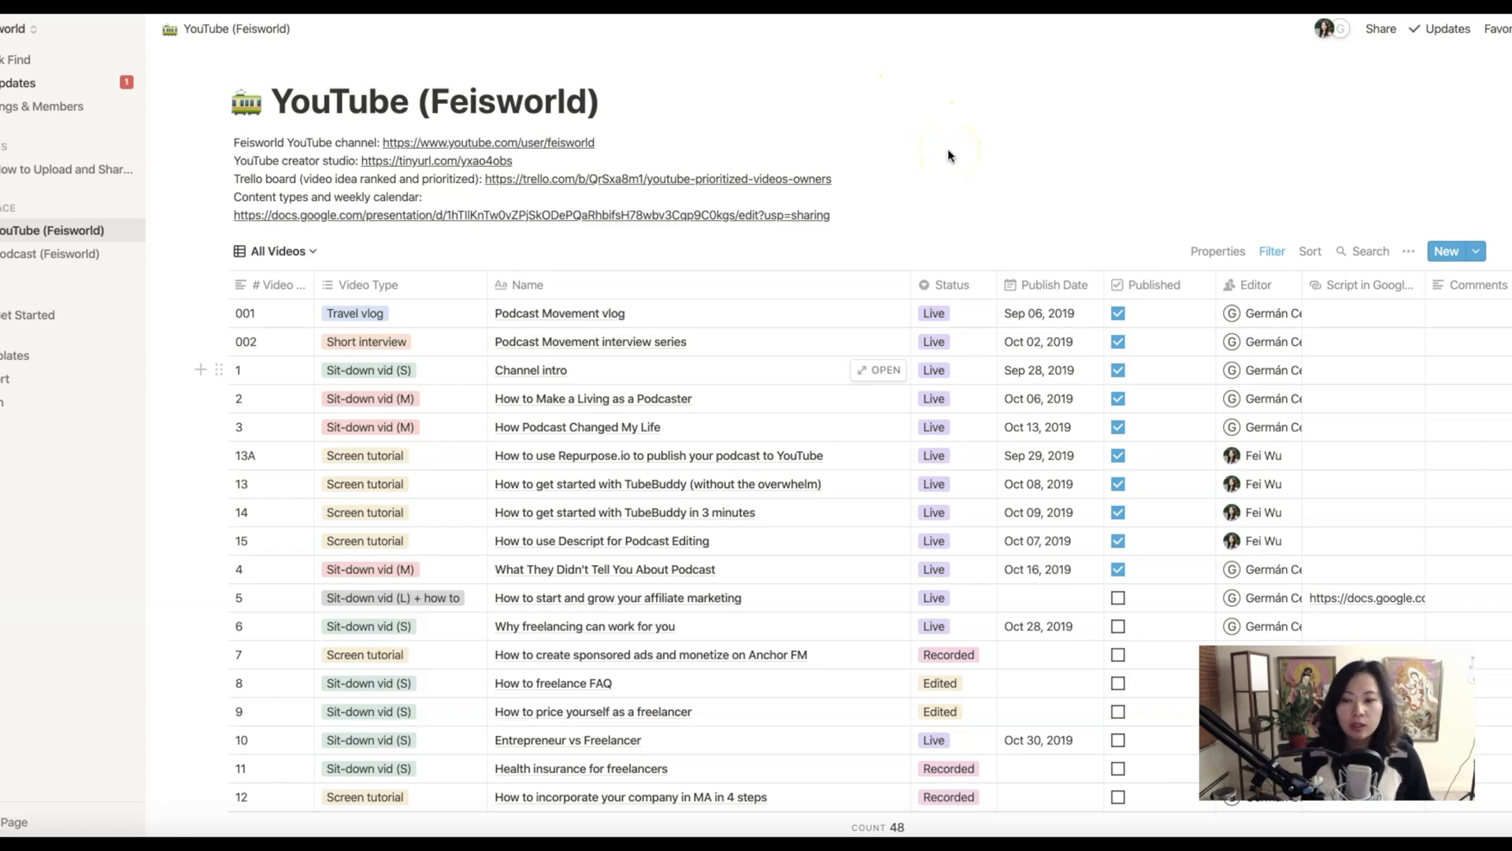
mouse_move(938, 150)
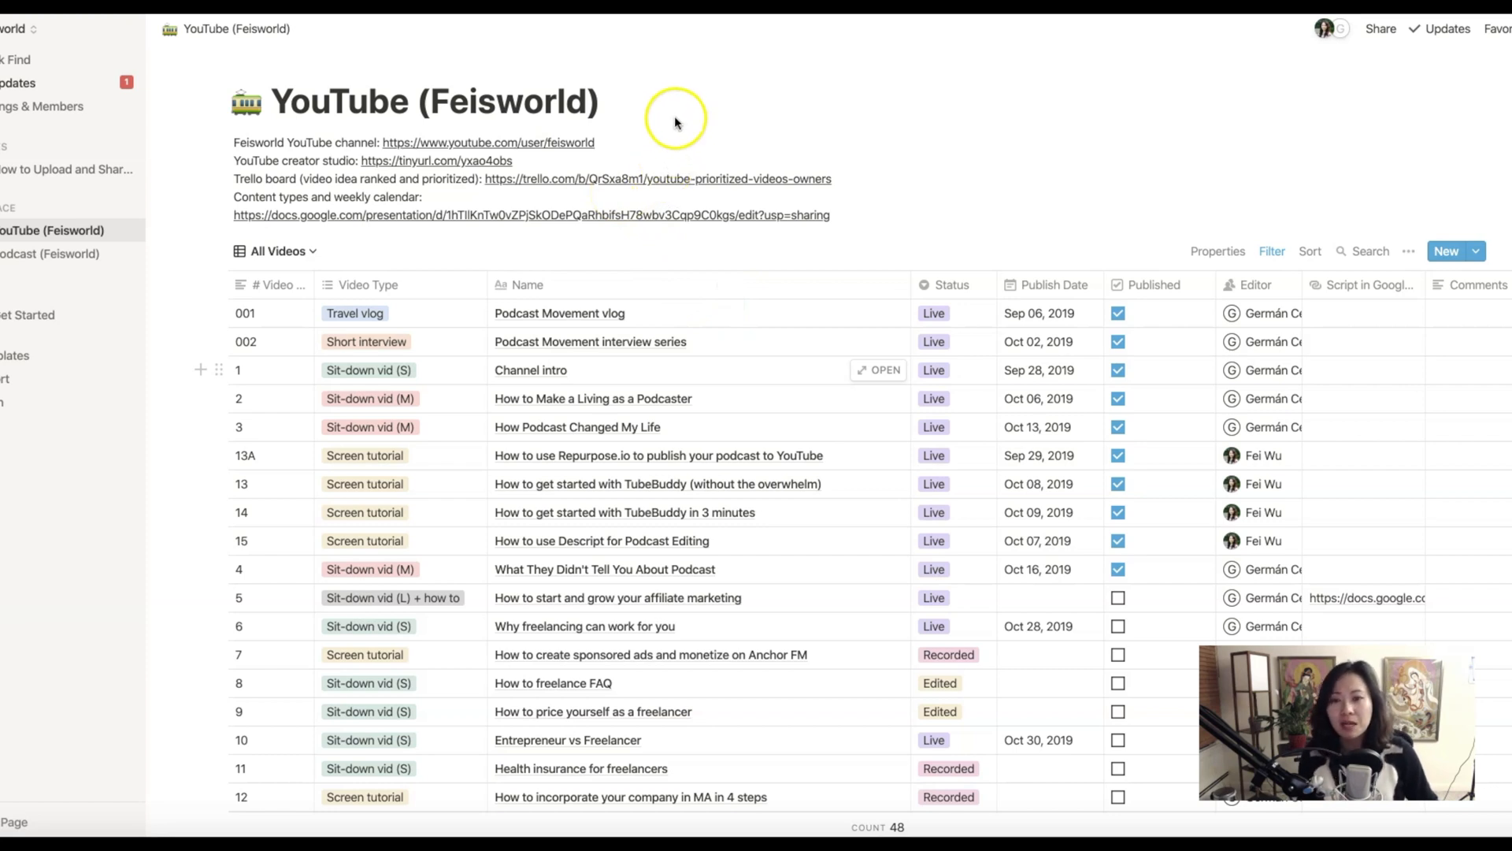
mouse_move(672, 121)
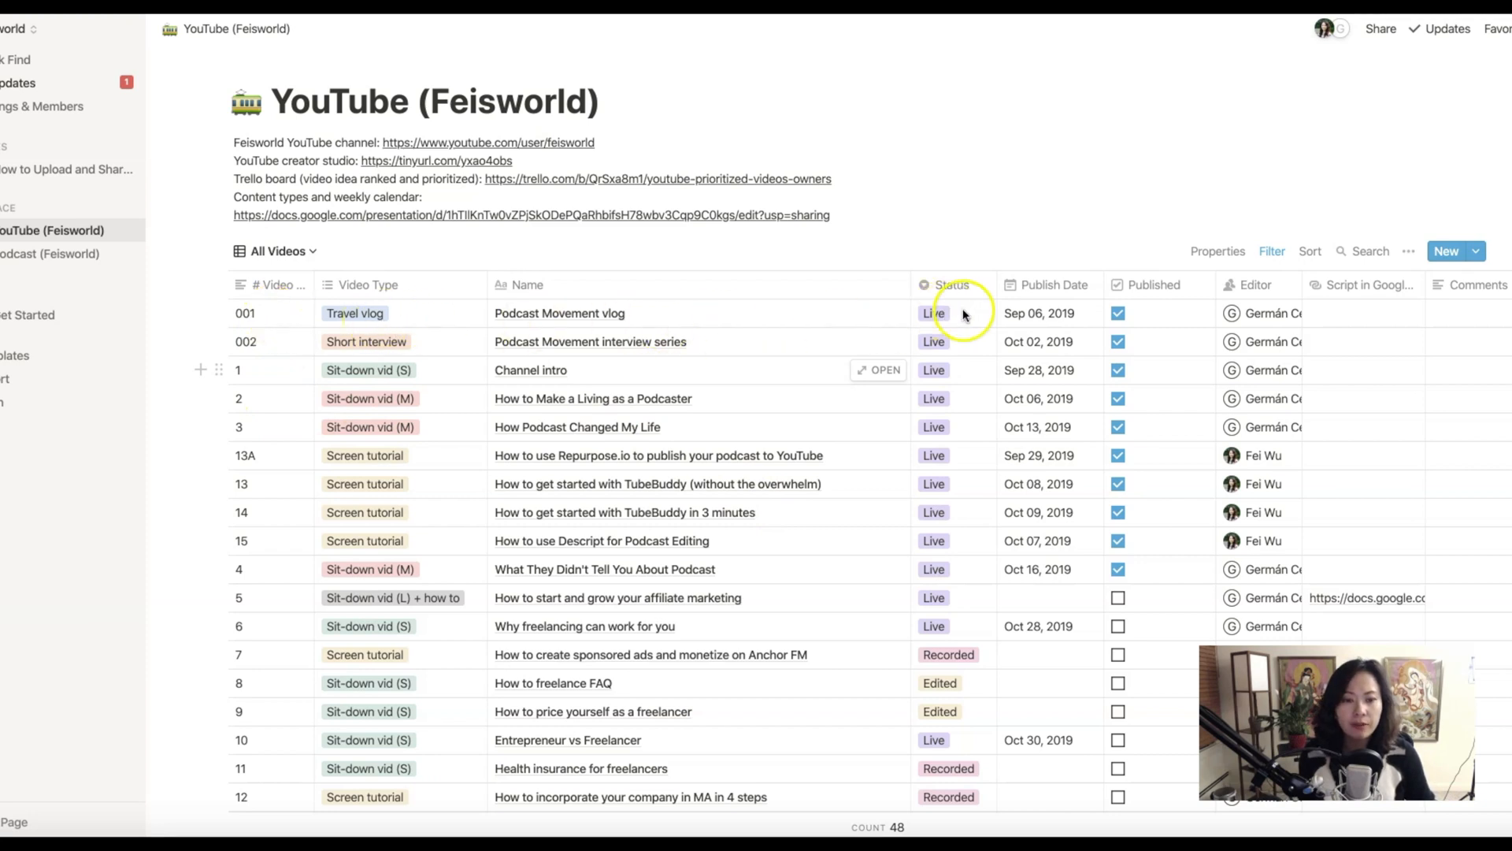
mouse_move(1372, 322)
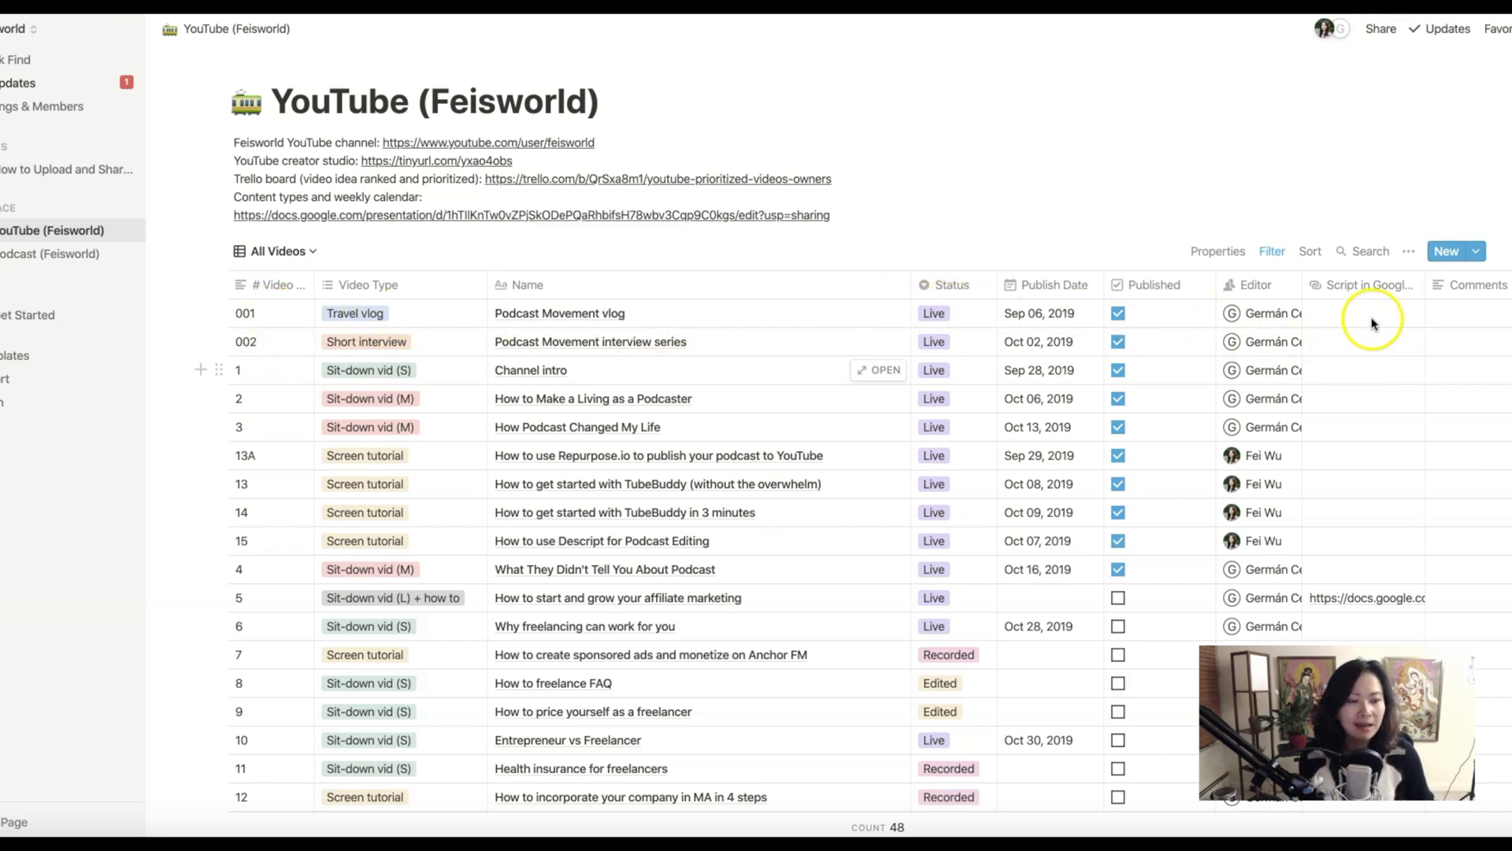
mouse_move(1415, 330)
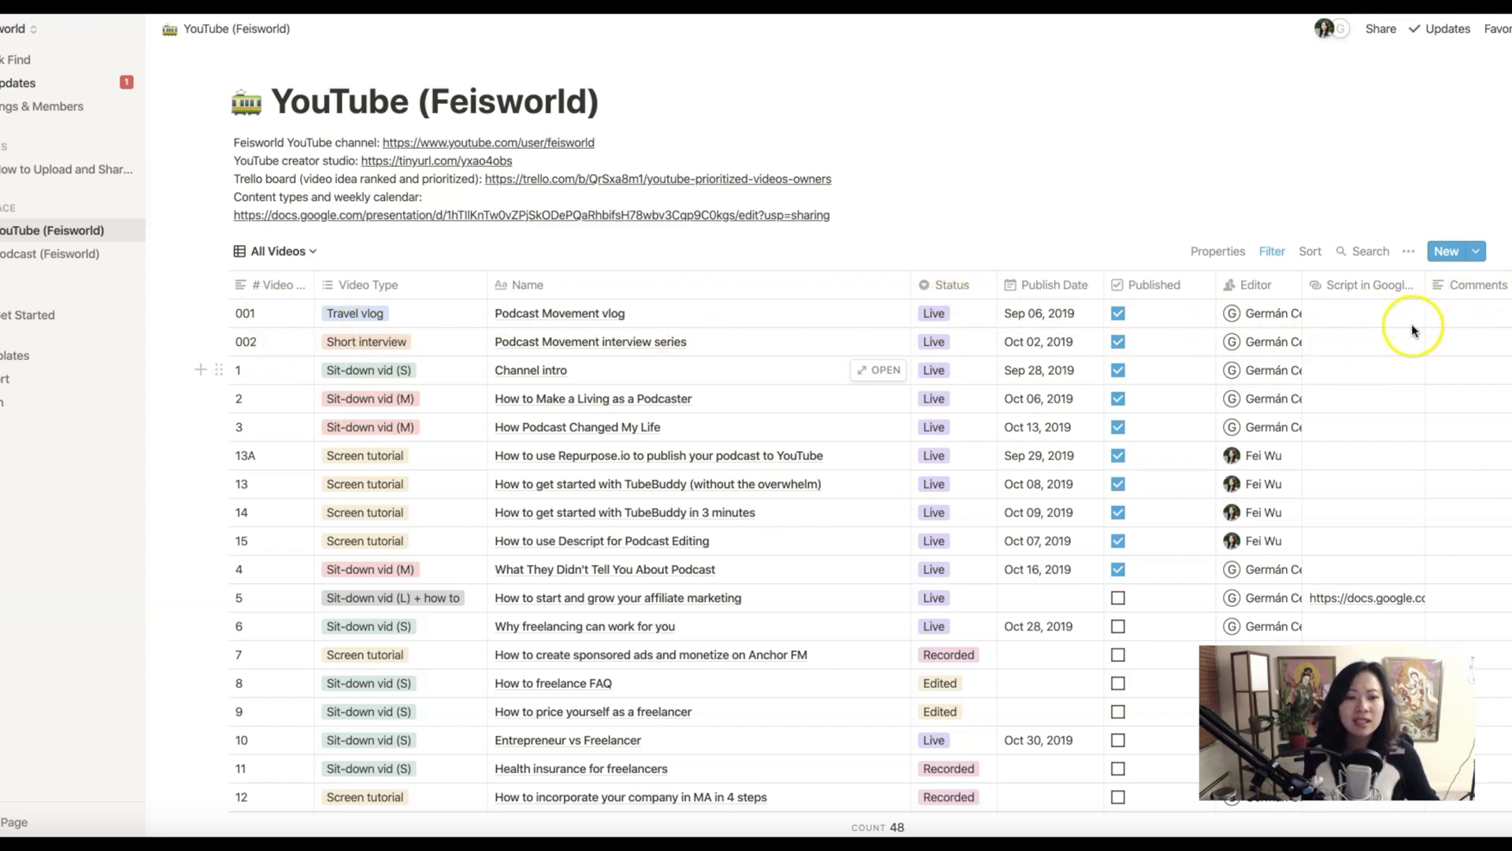
mouse_move(1395, 323)
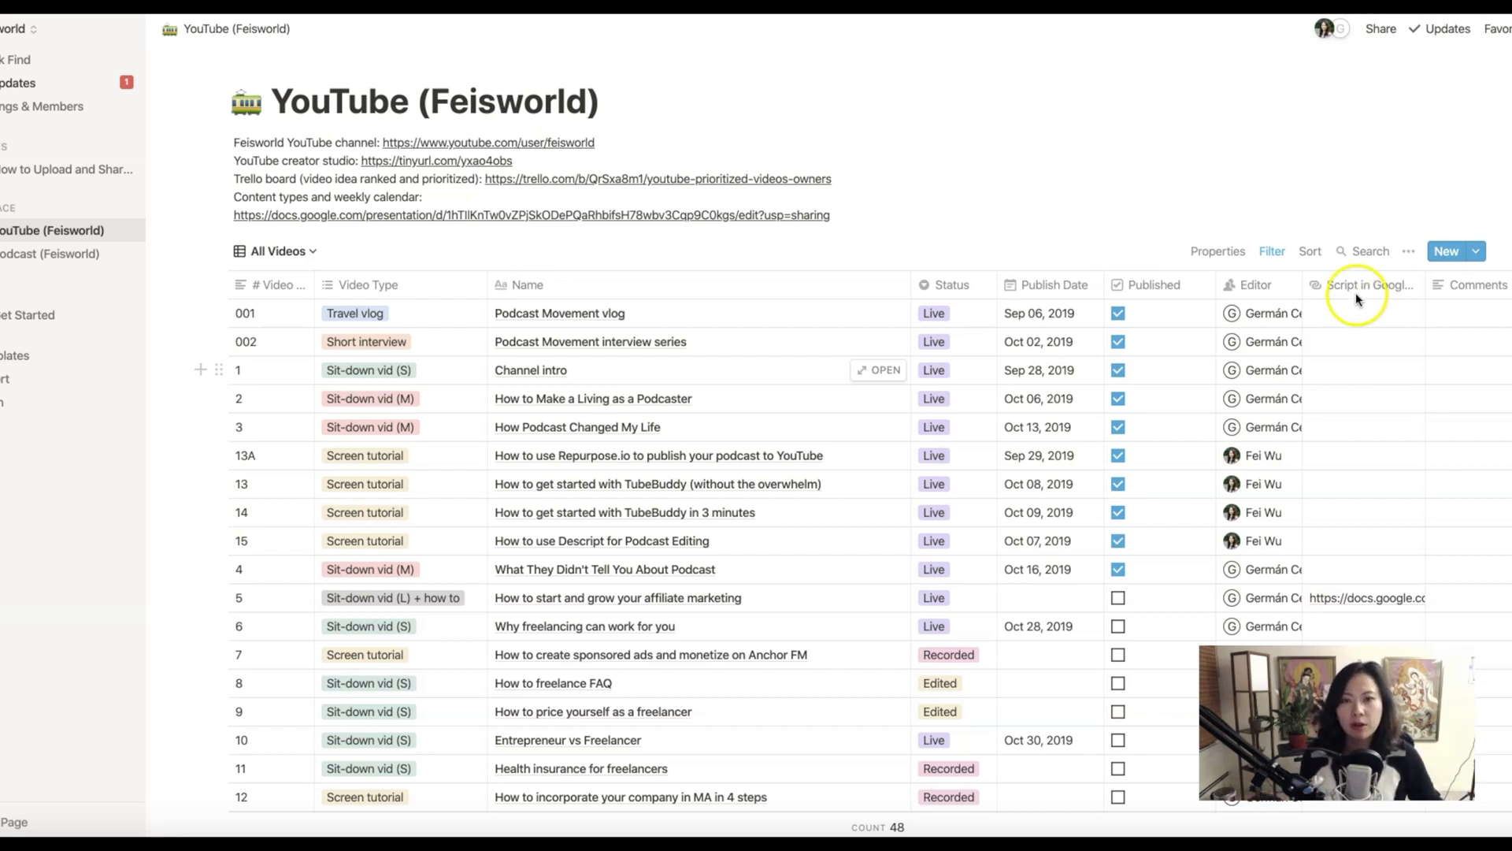
mouse_move(1213, 296)
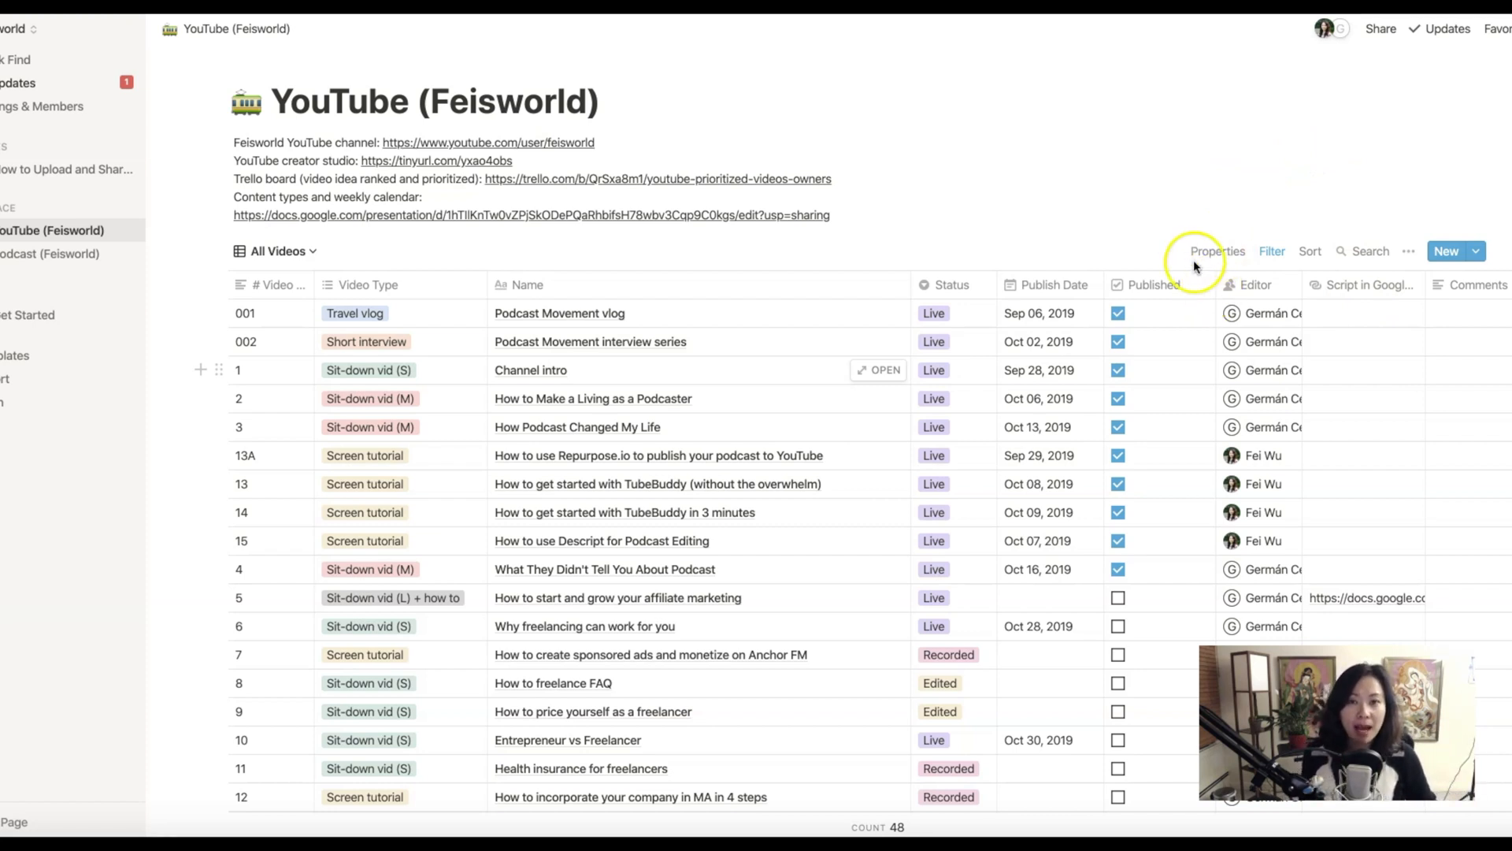
mouse_move(359, 179)
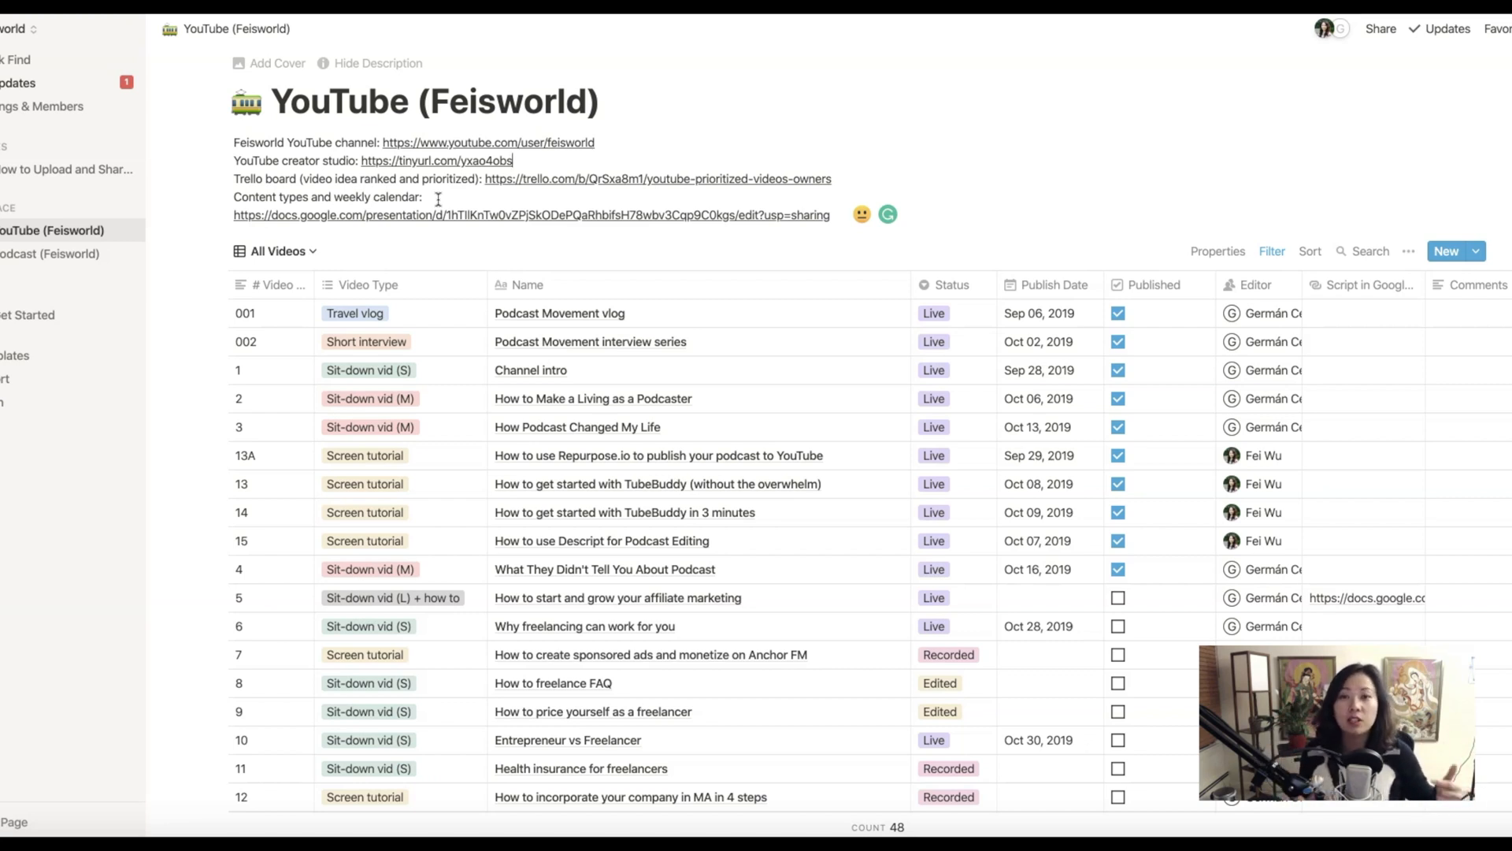
mouse_move(267, 332)
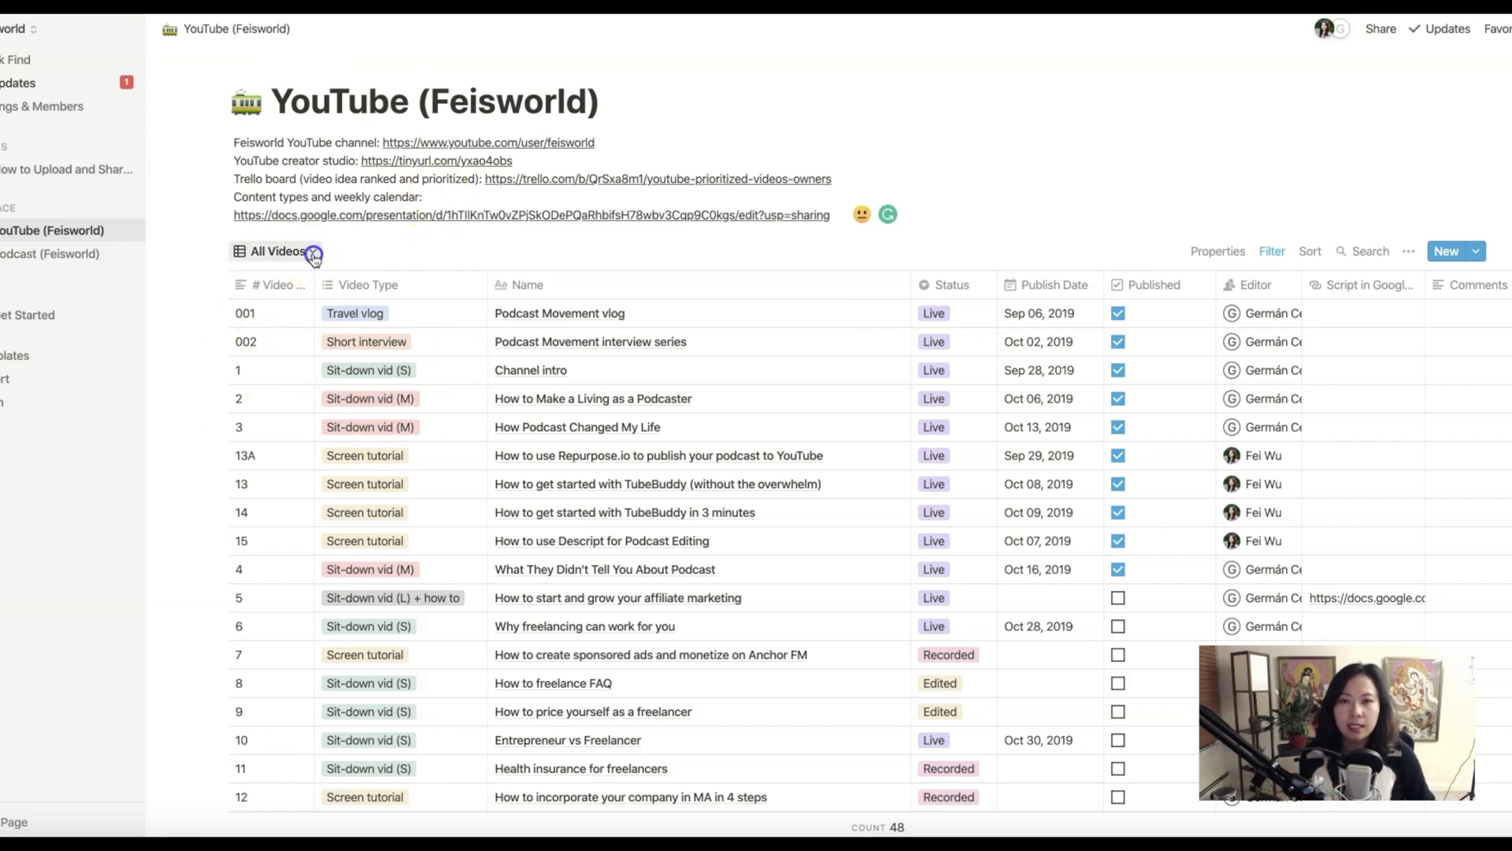
Switch the videos database to List View, then back to the All Videos table
click(279, 250)
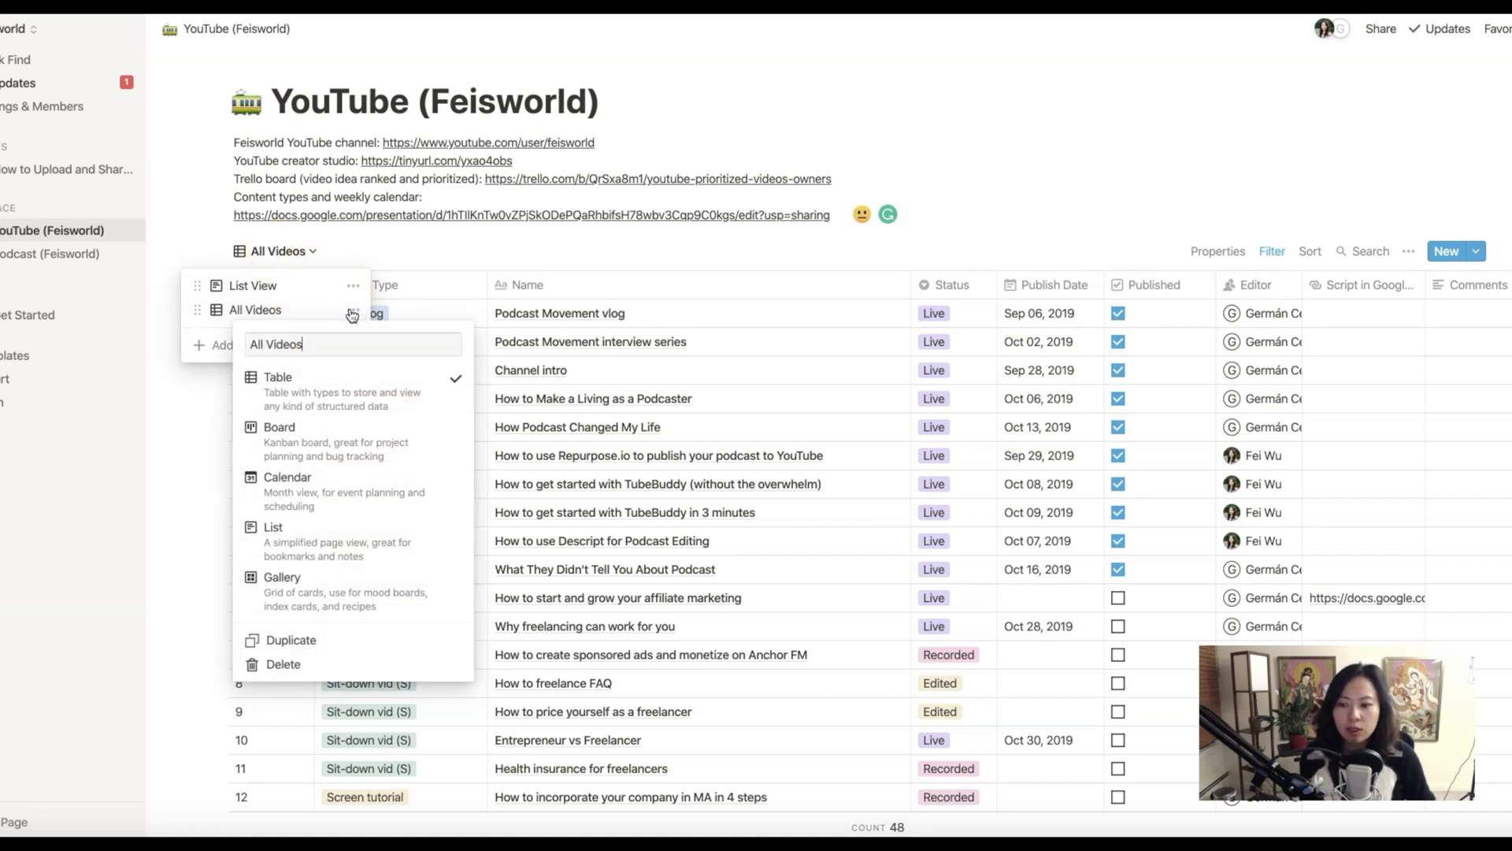
mouse_move(405, 258)
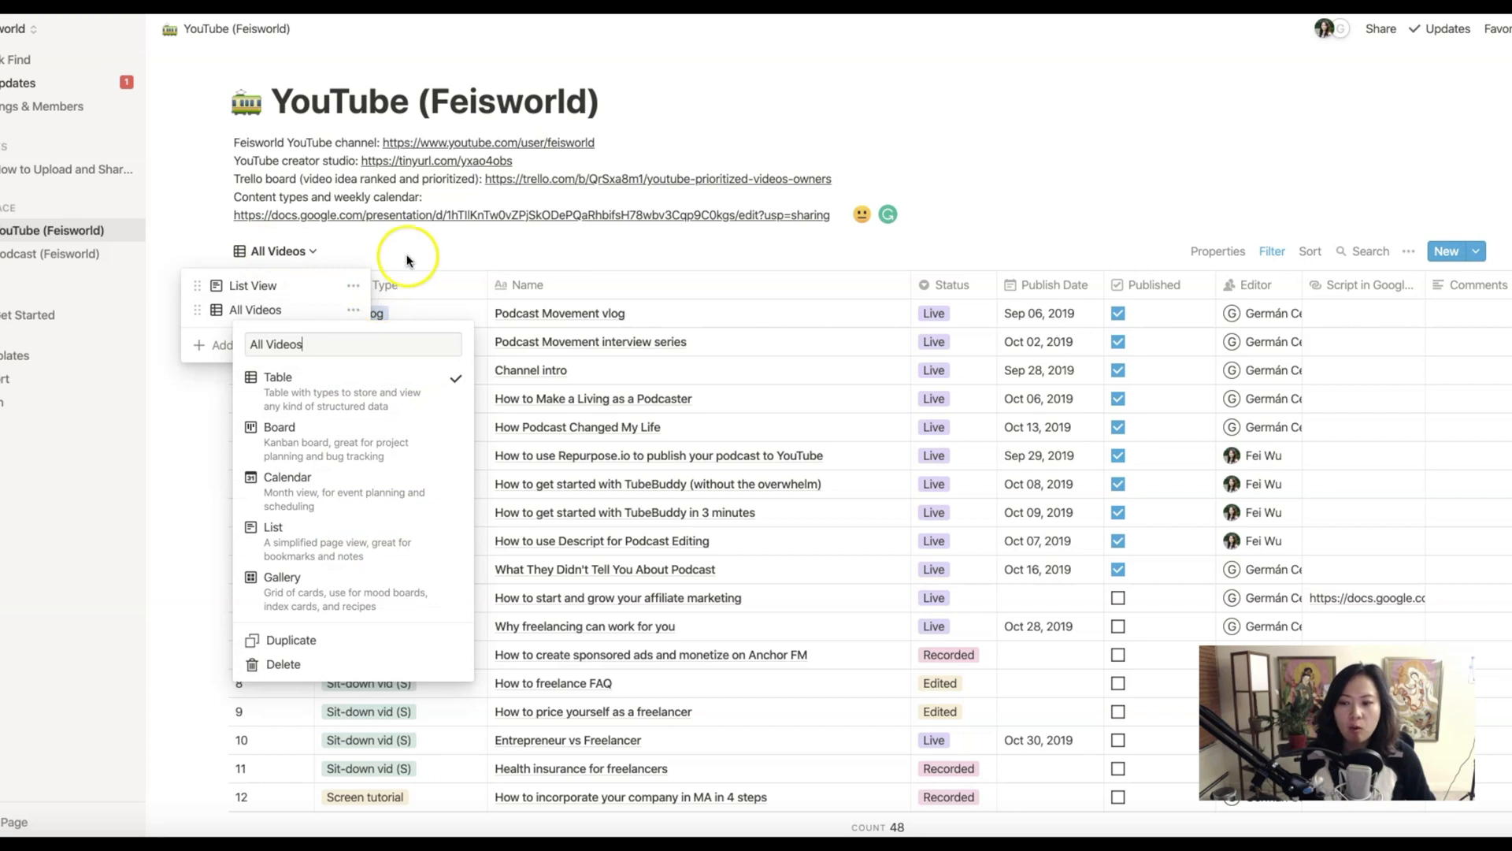
click(405, 259)
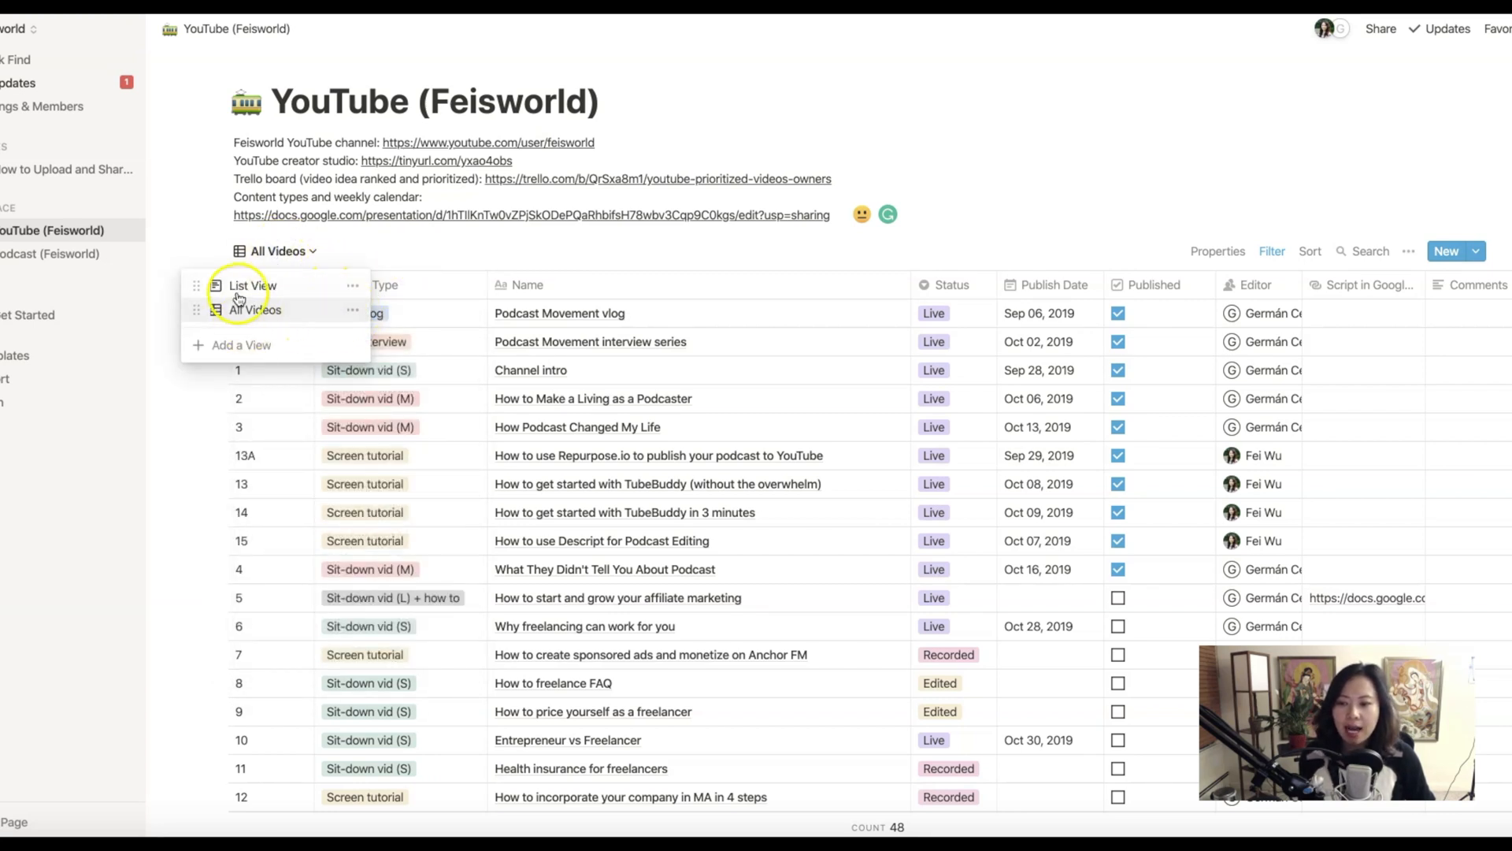
mouse_move(297, 322)
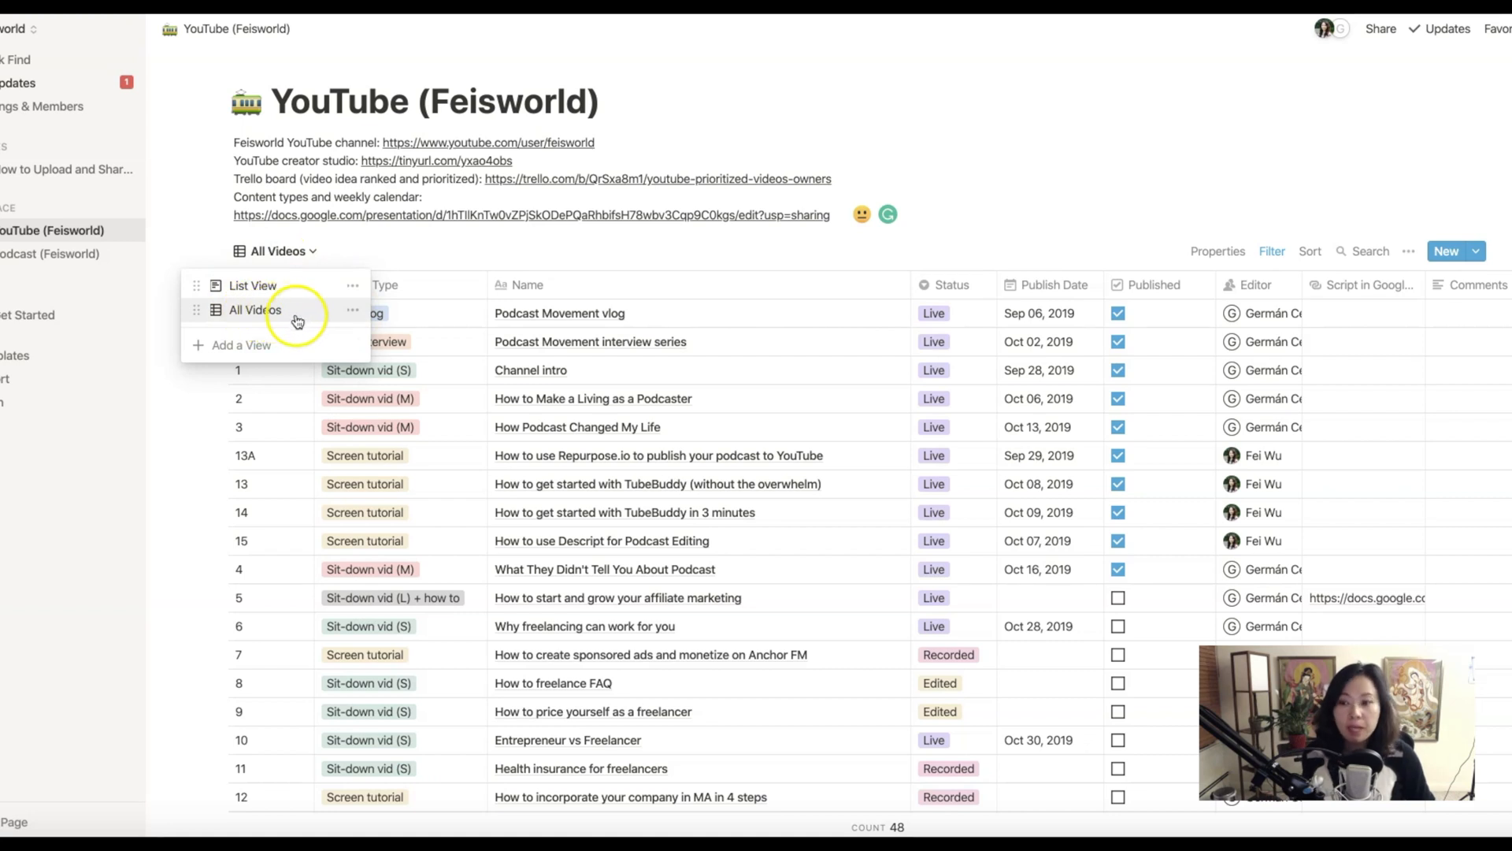
click(252, 284)
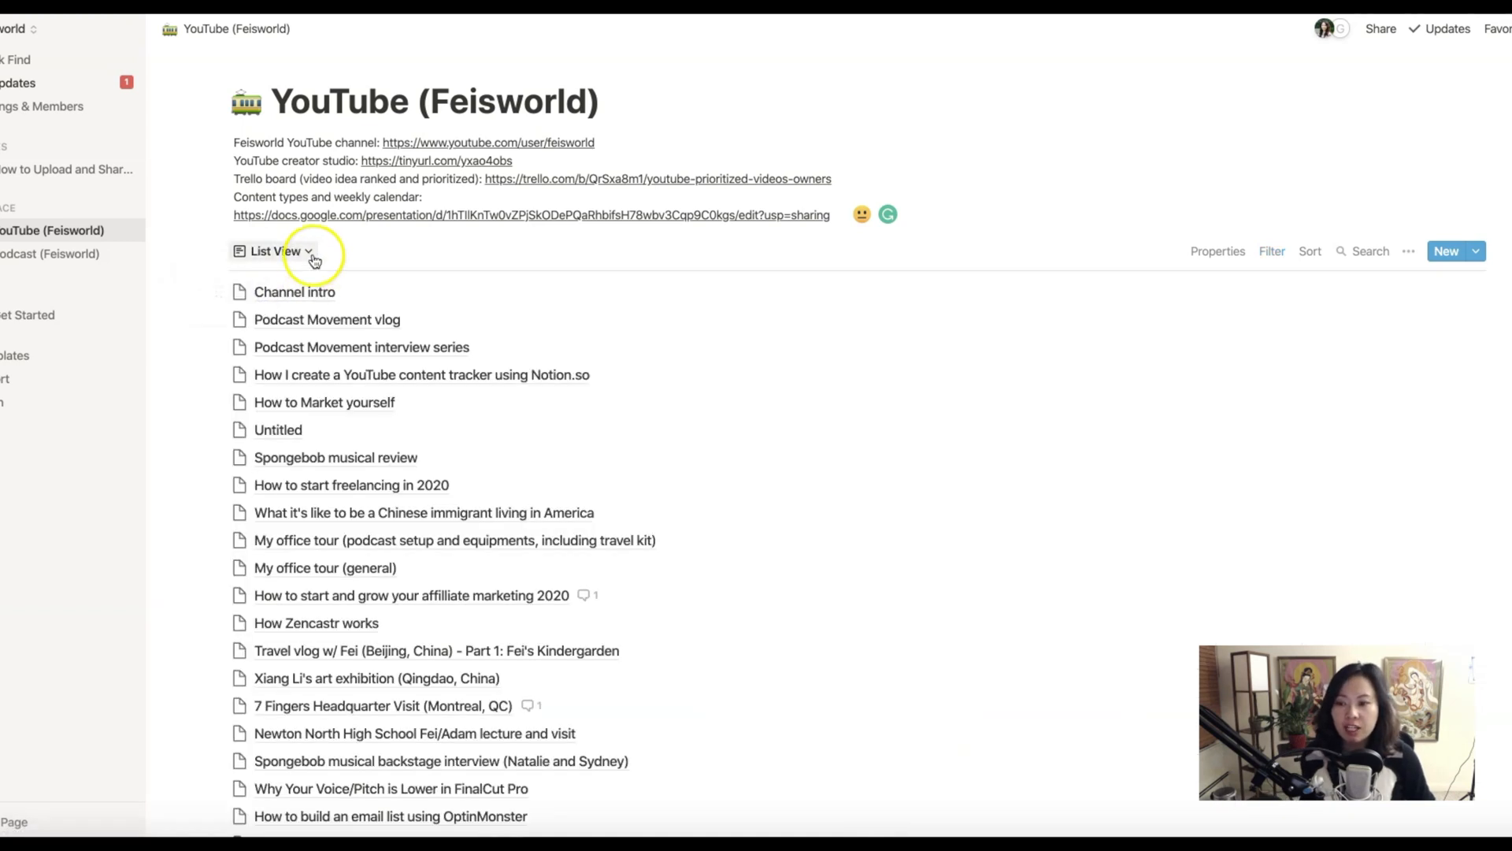
mouse_move(344, 665)
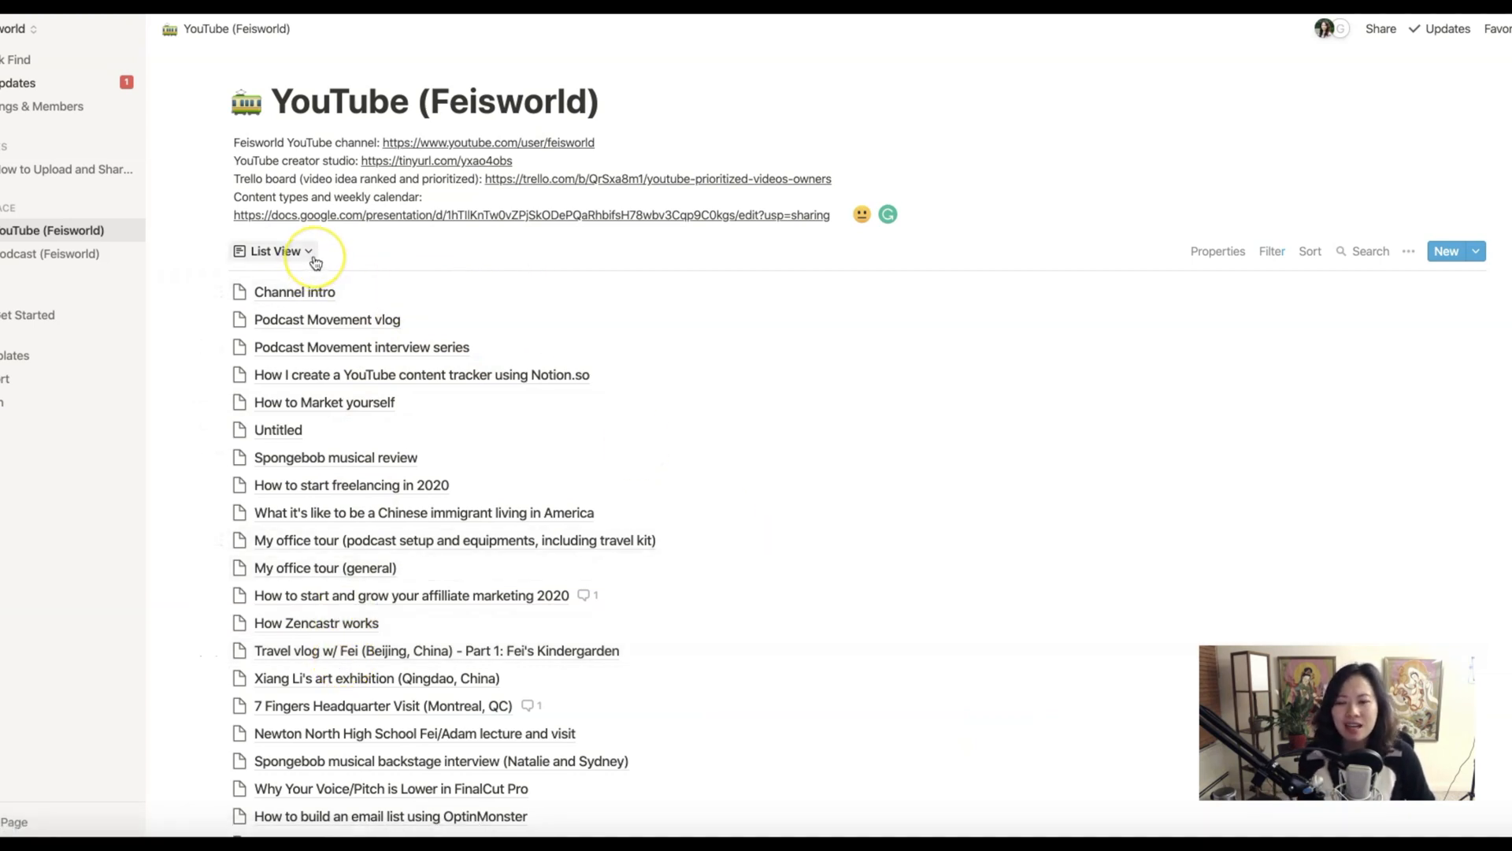
click(279, 251)
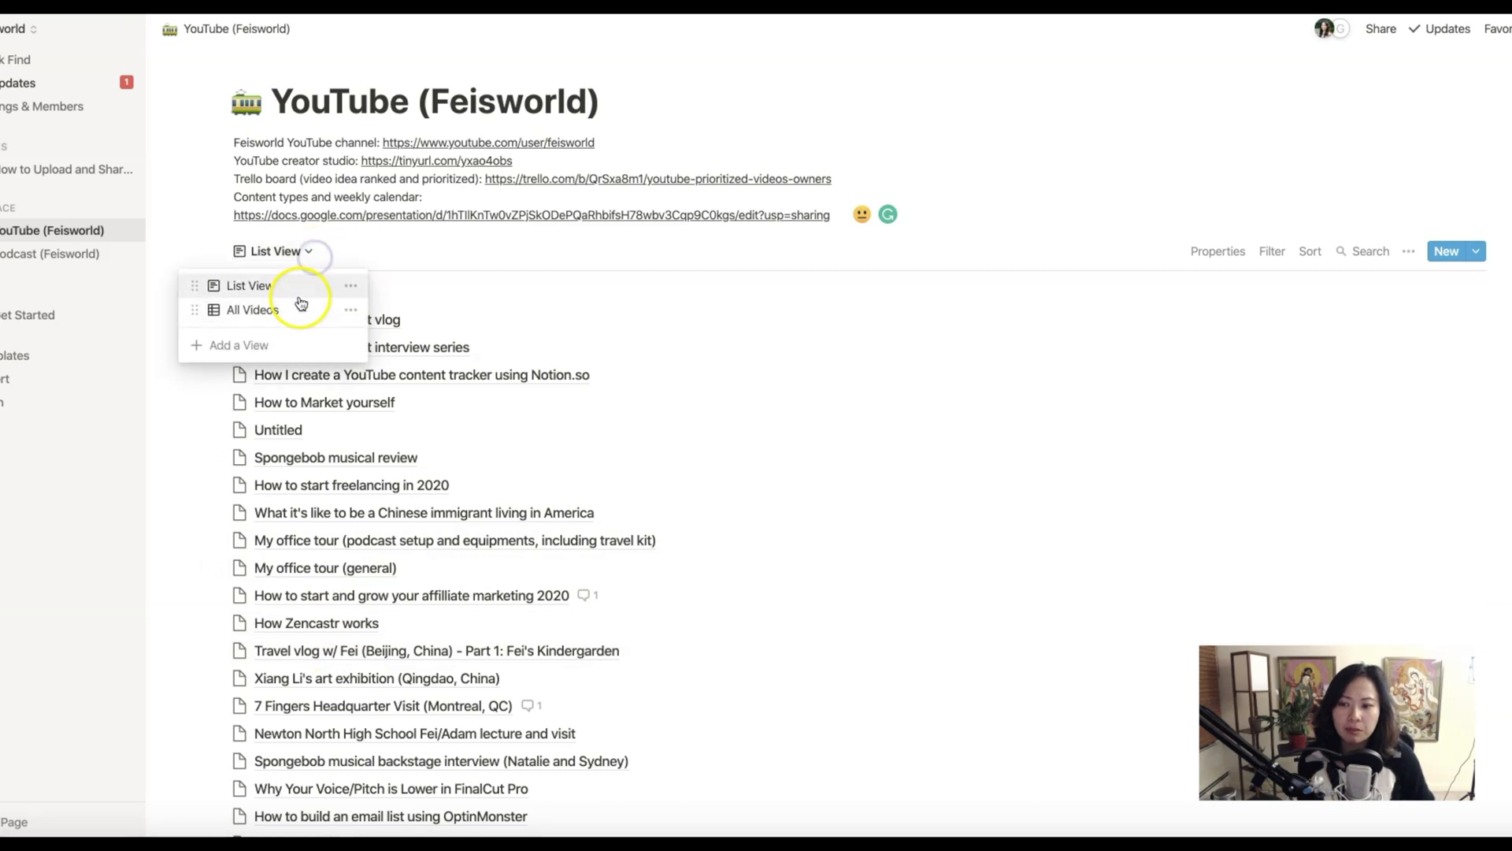
click(253, 309)
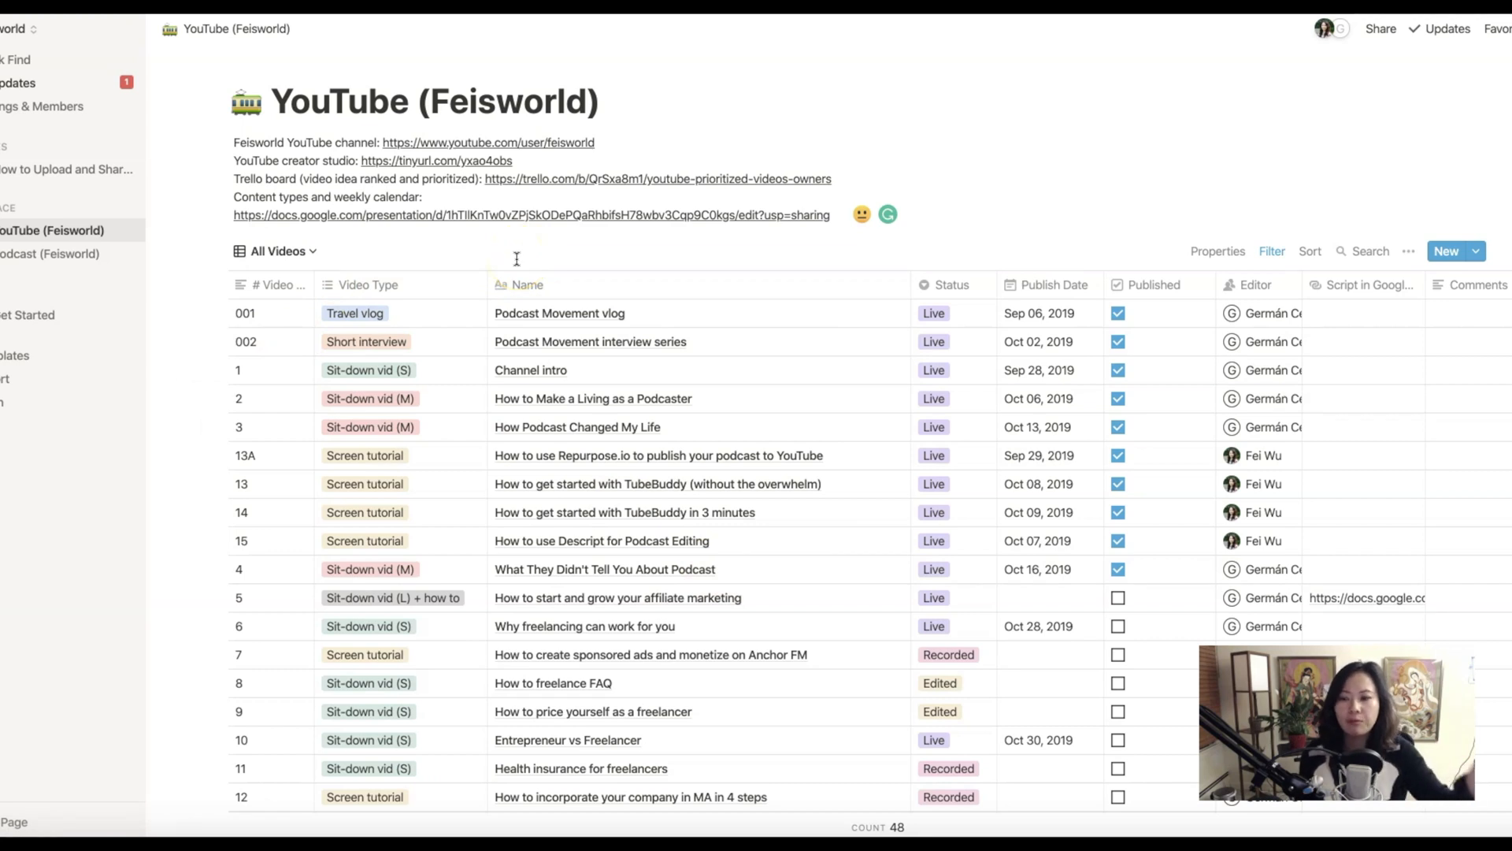
mouse_move(280, 394)
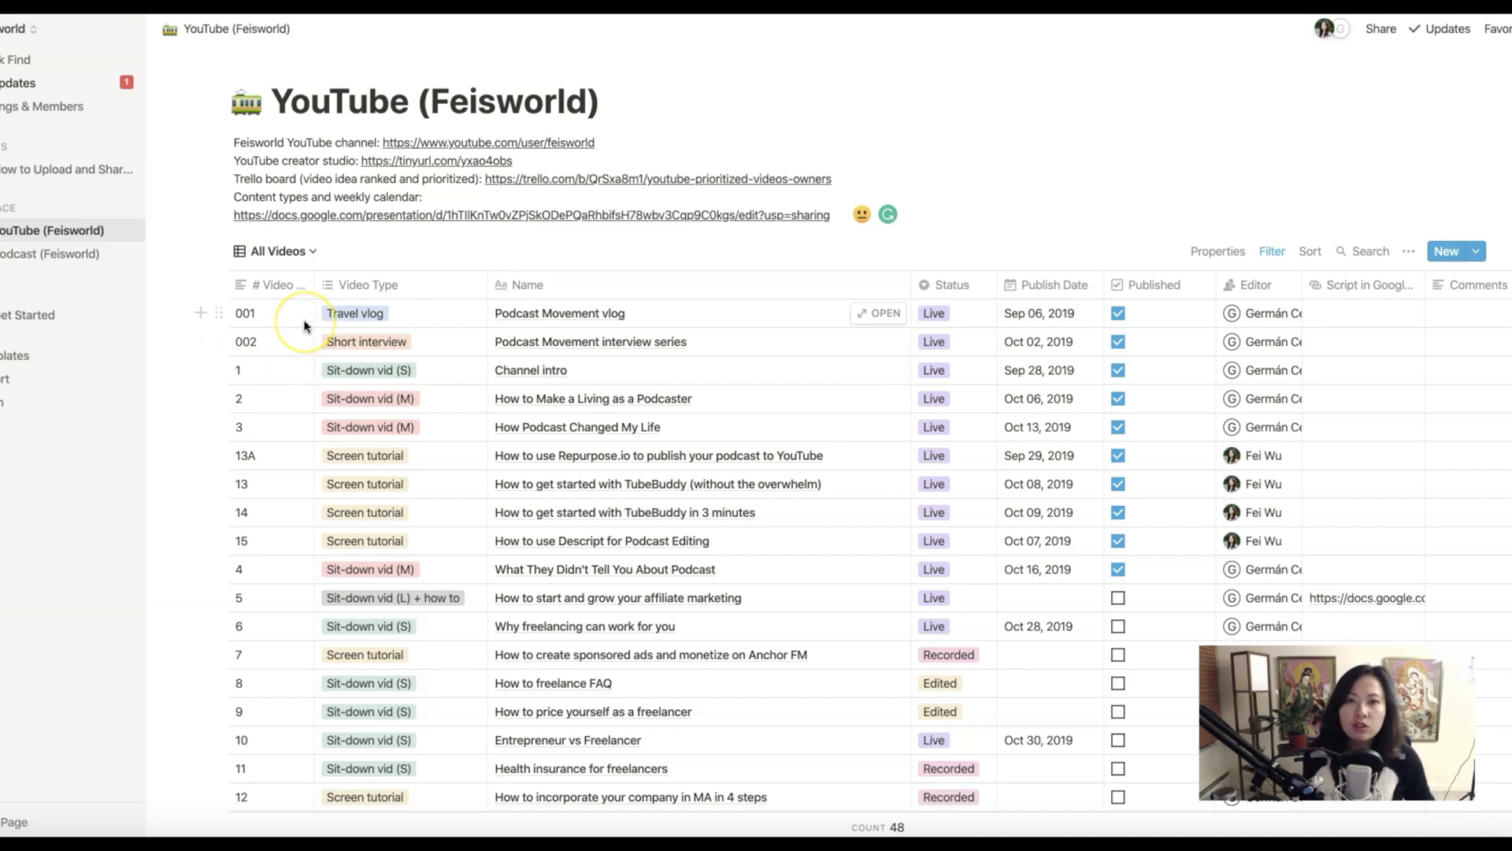
mouse_move(304, 326)
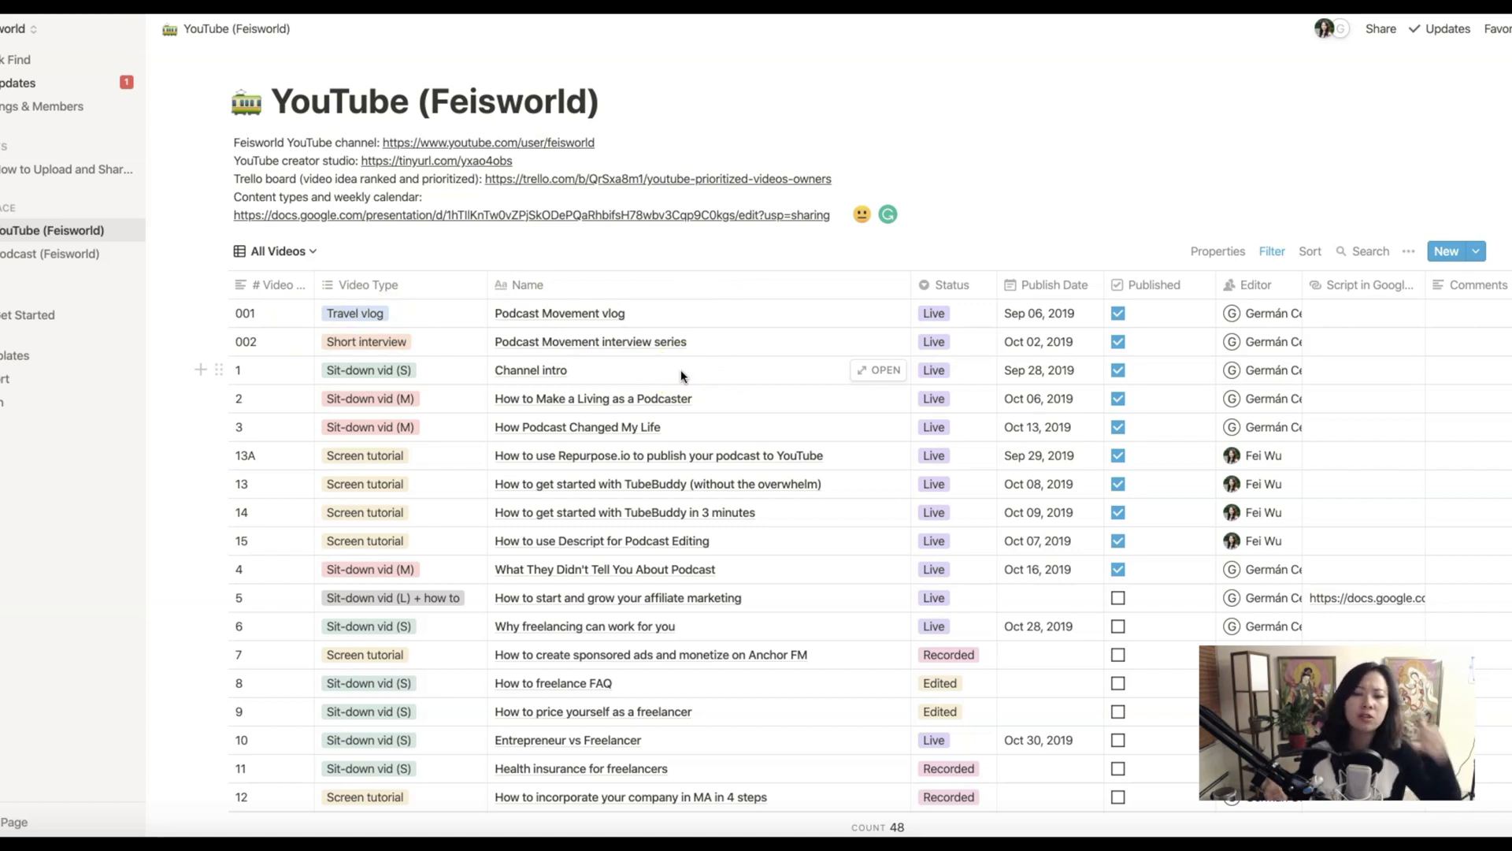
mouse_move(842, 447)
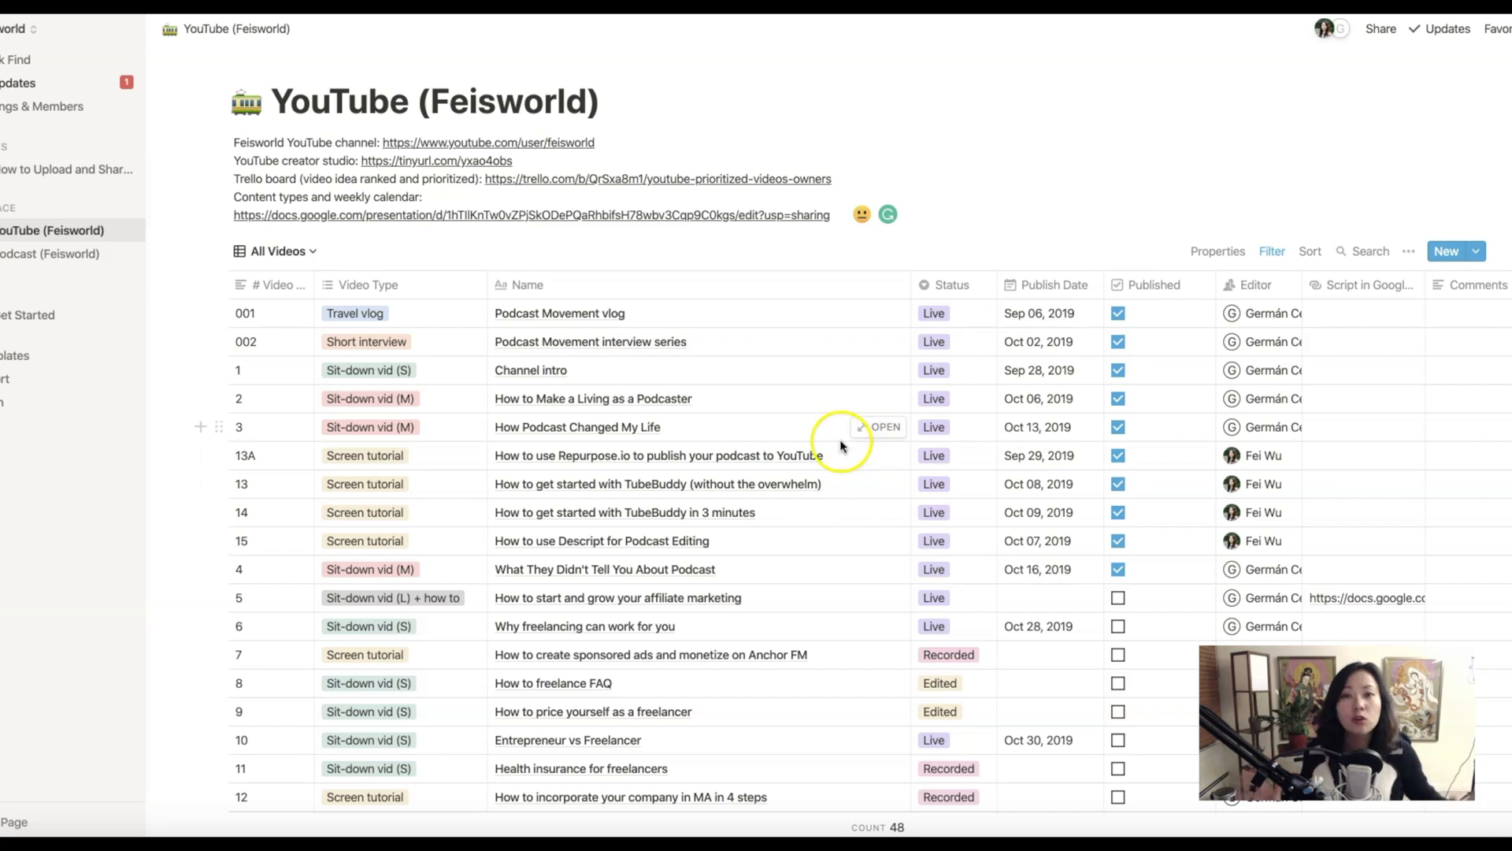
mouse_move(770, 466)
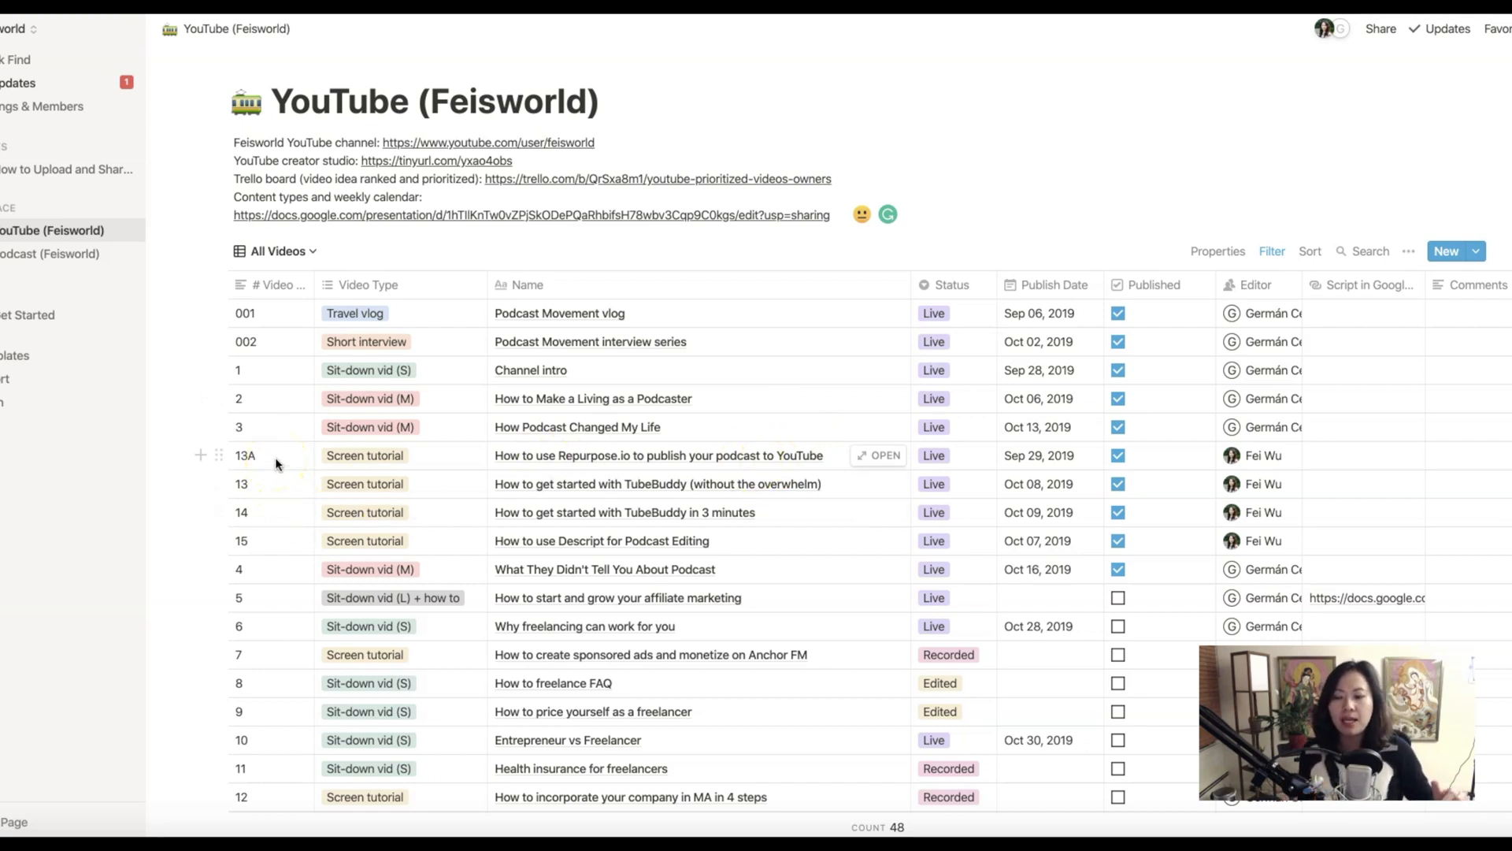
mouse_move(287, 505)
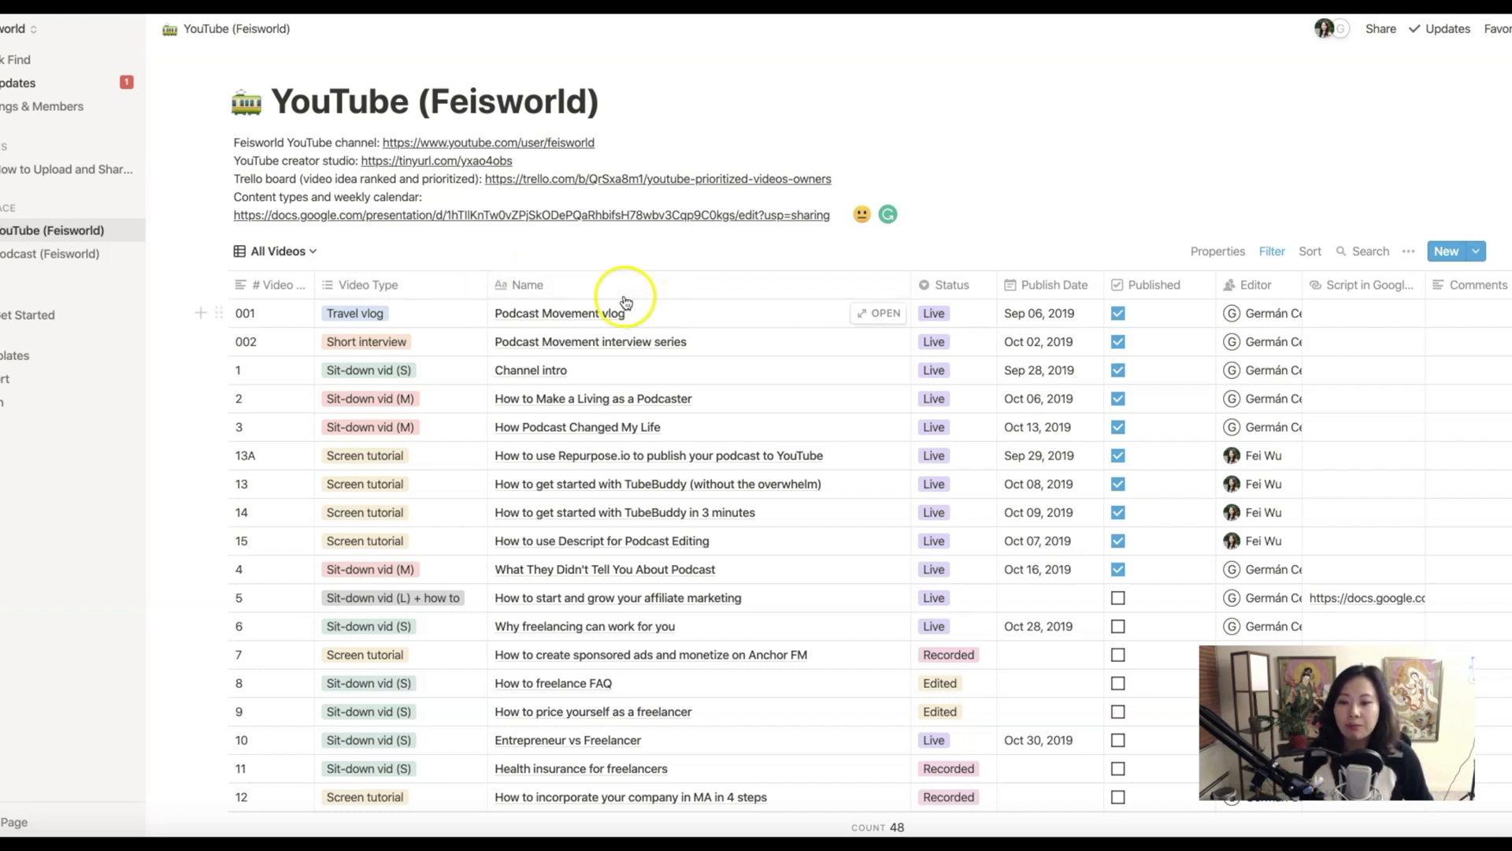
mouse_move(622, 341)
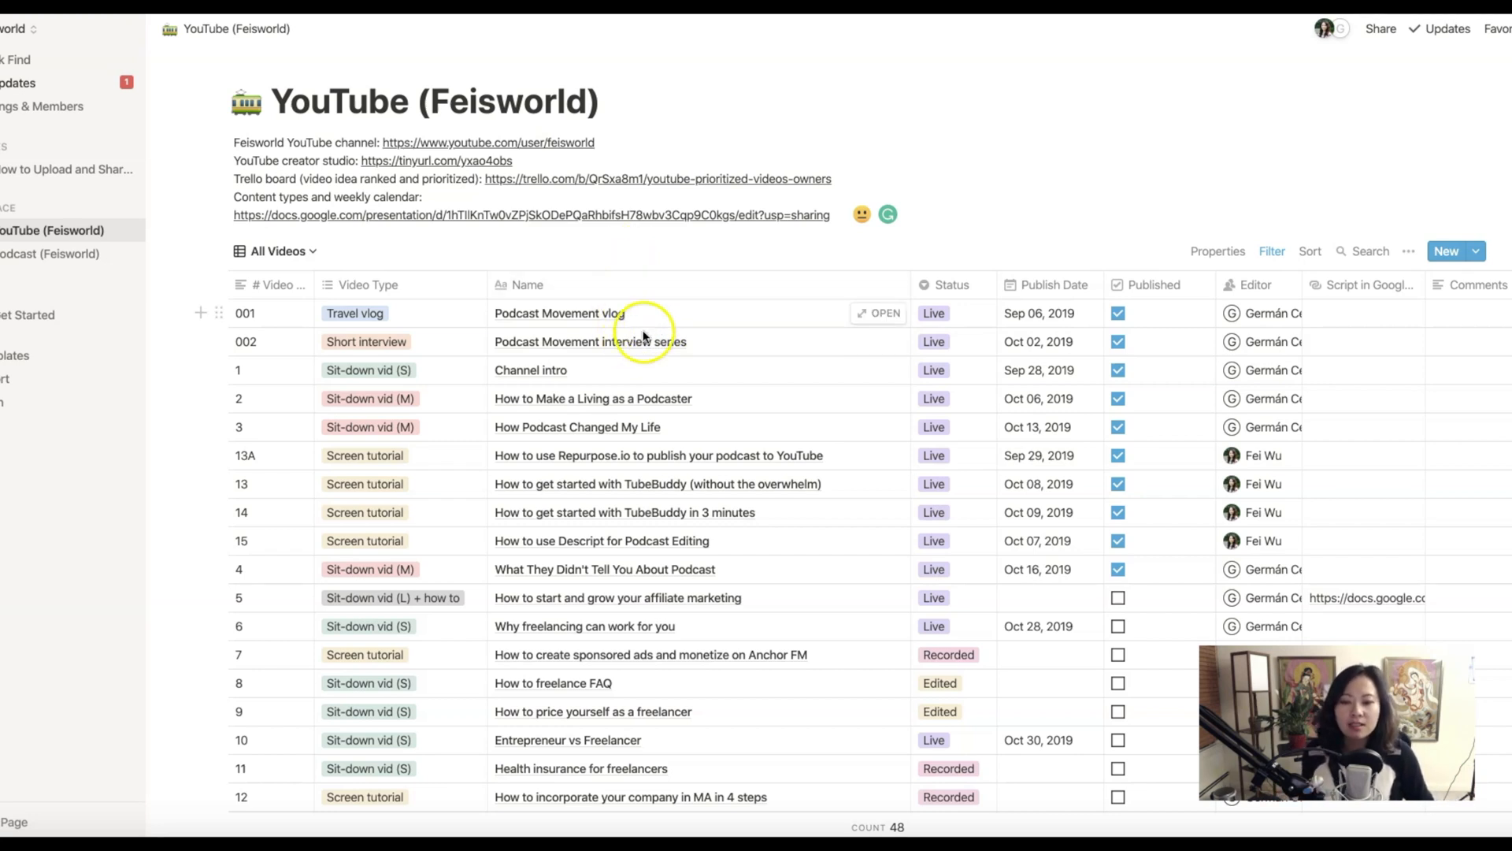
mouse_move(663, 434)
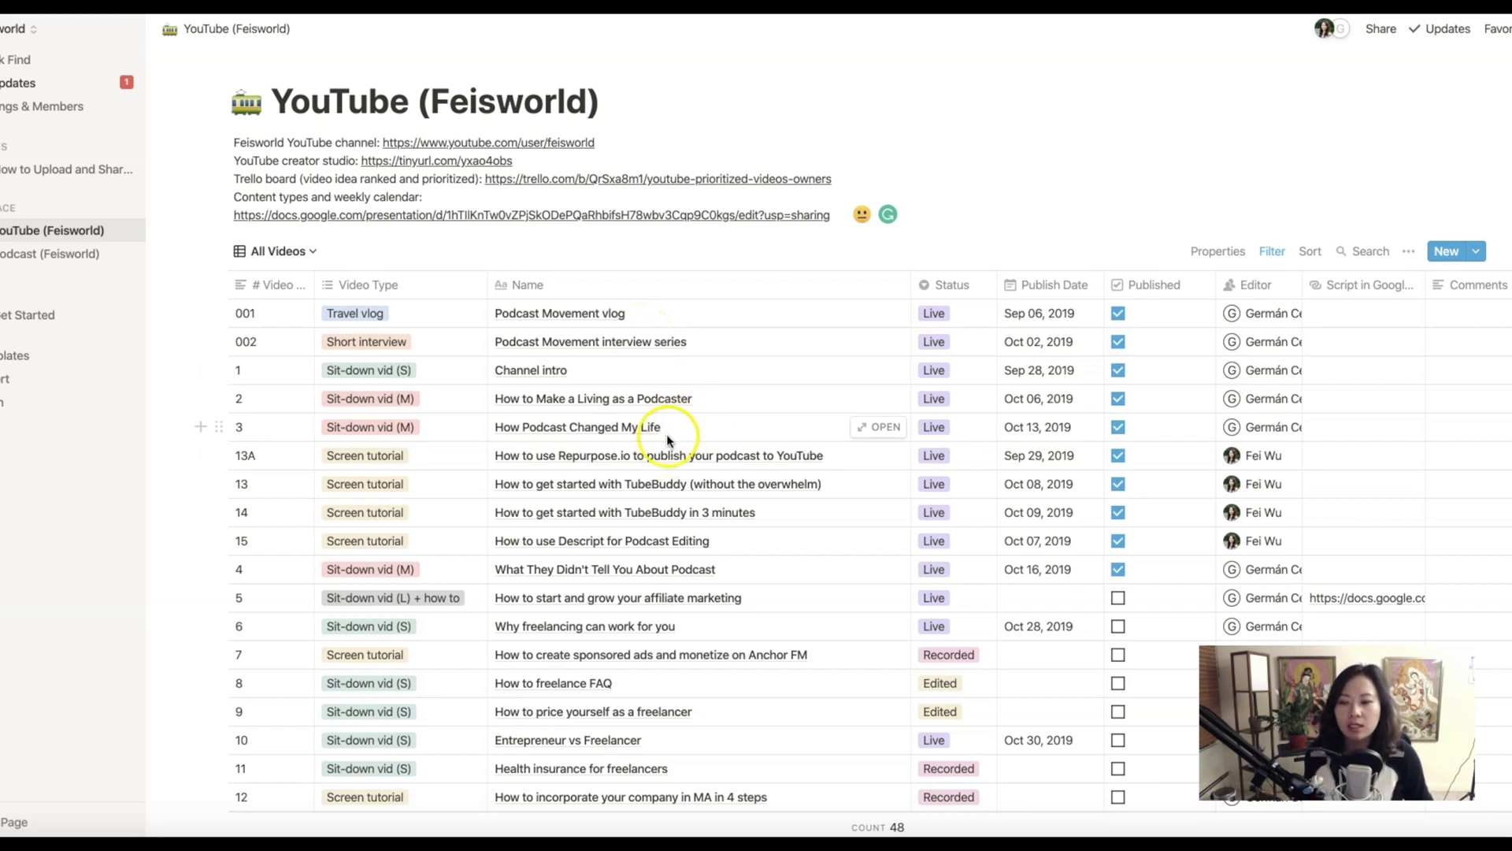
mouse_move(415, 297)
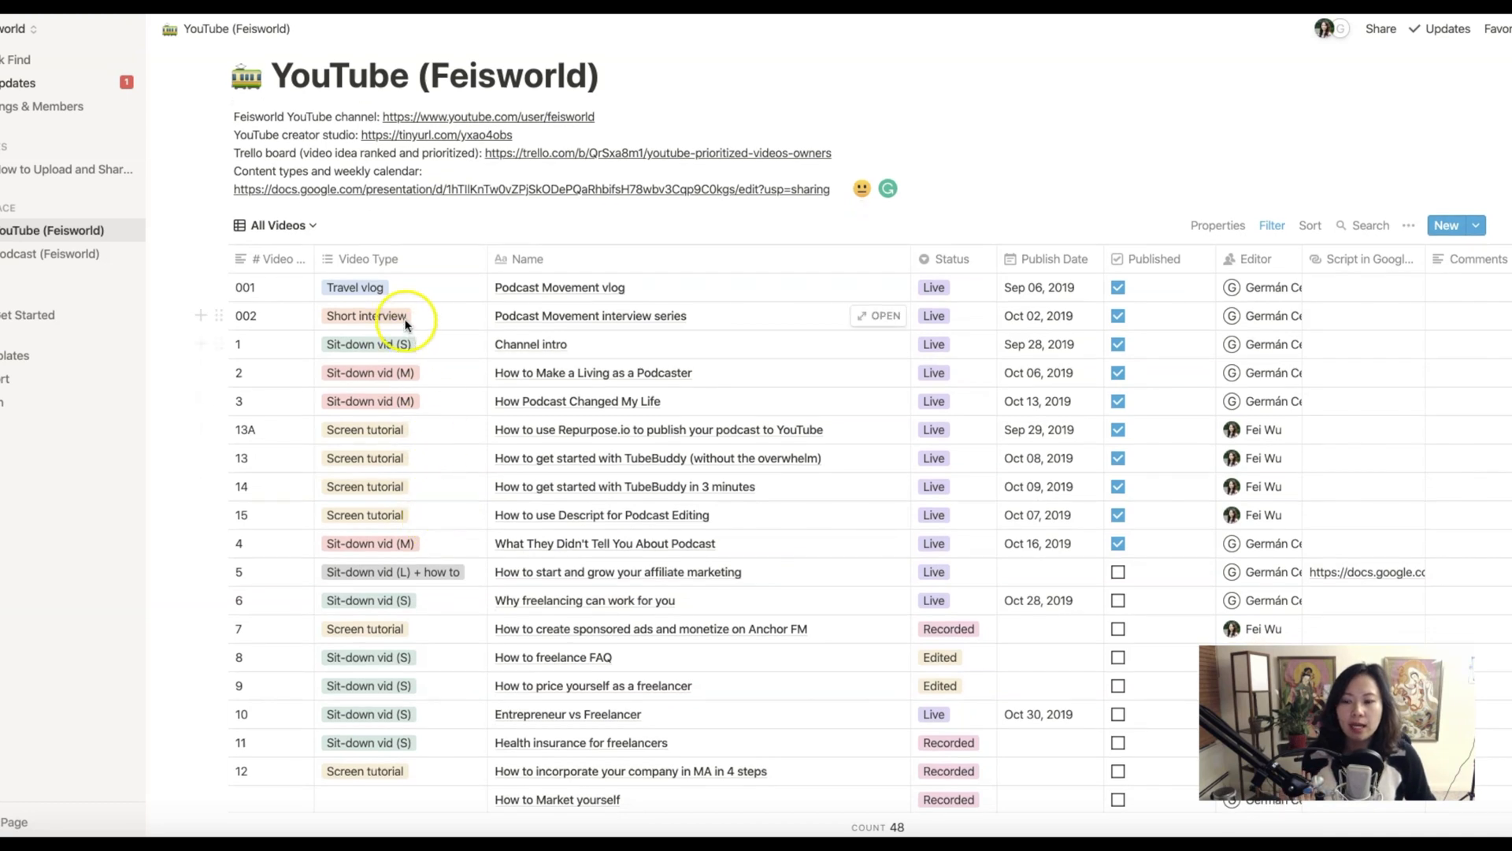
Check video type choices, select Travel vlog entries, and open the Publish Date menu
scroll(down, 3)
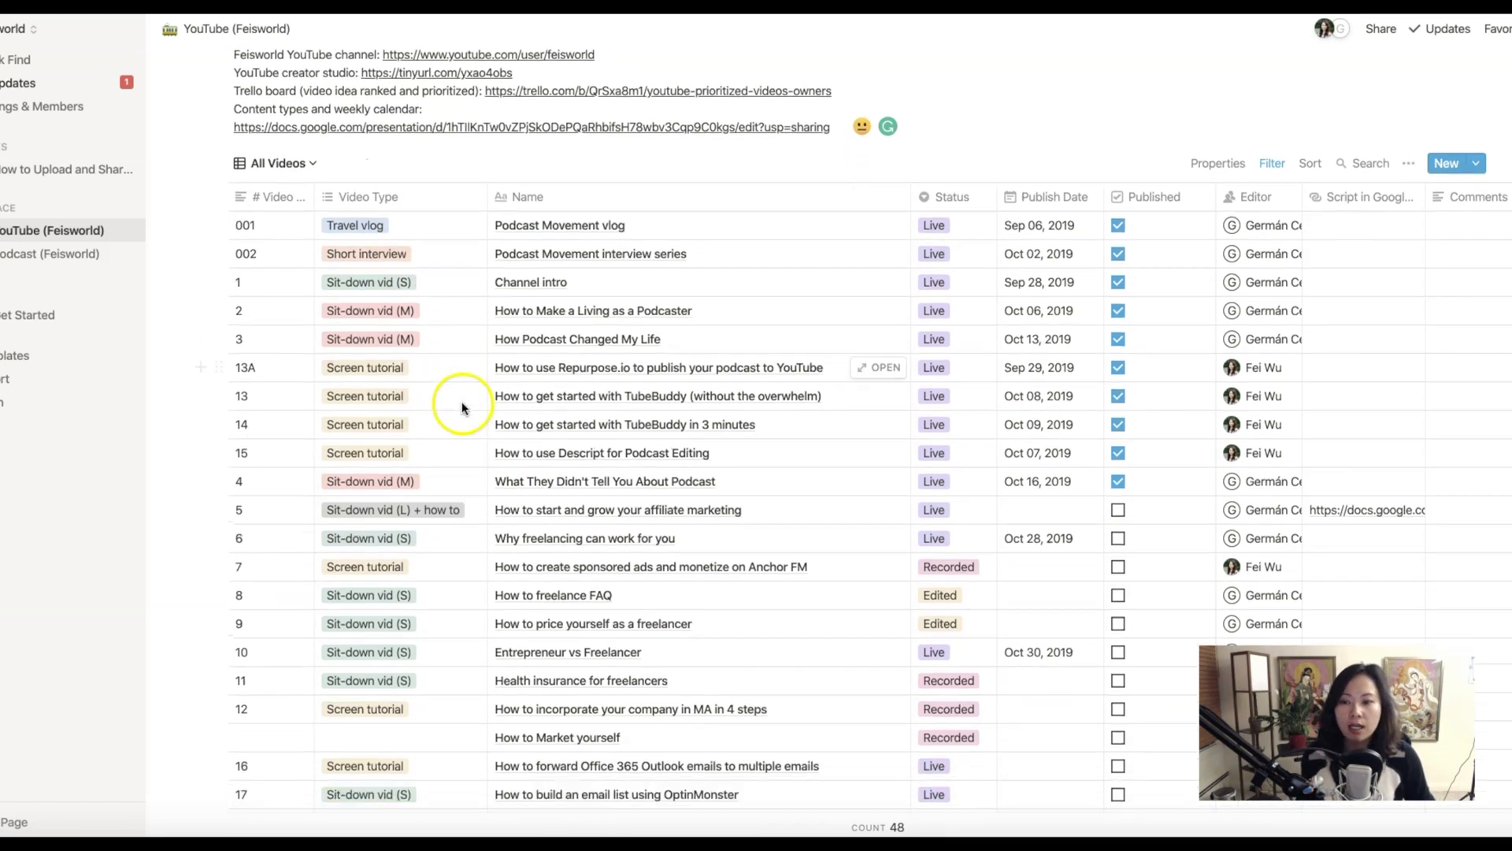
click(354, 224)
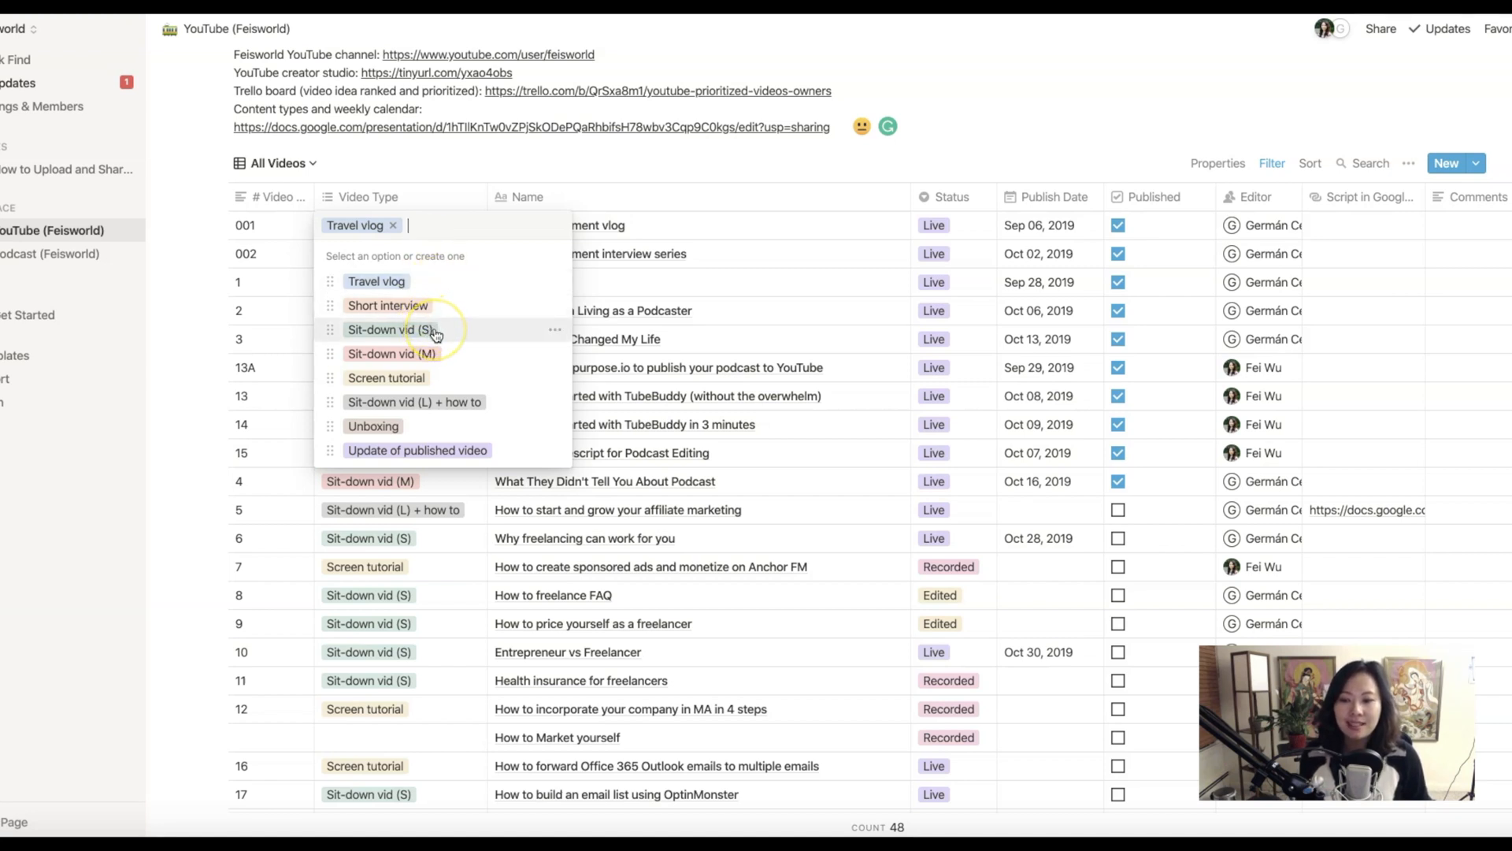
mouse_move(439, 353)
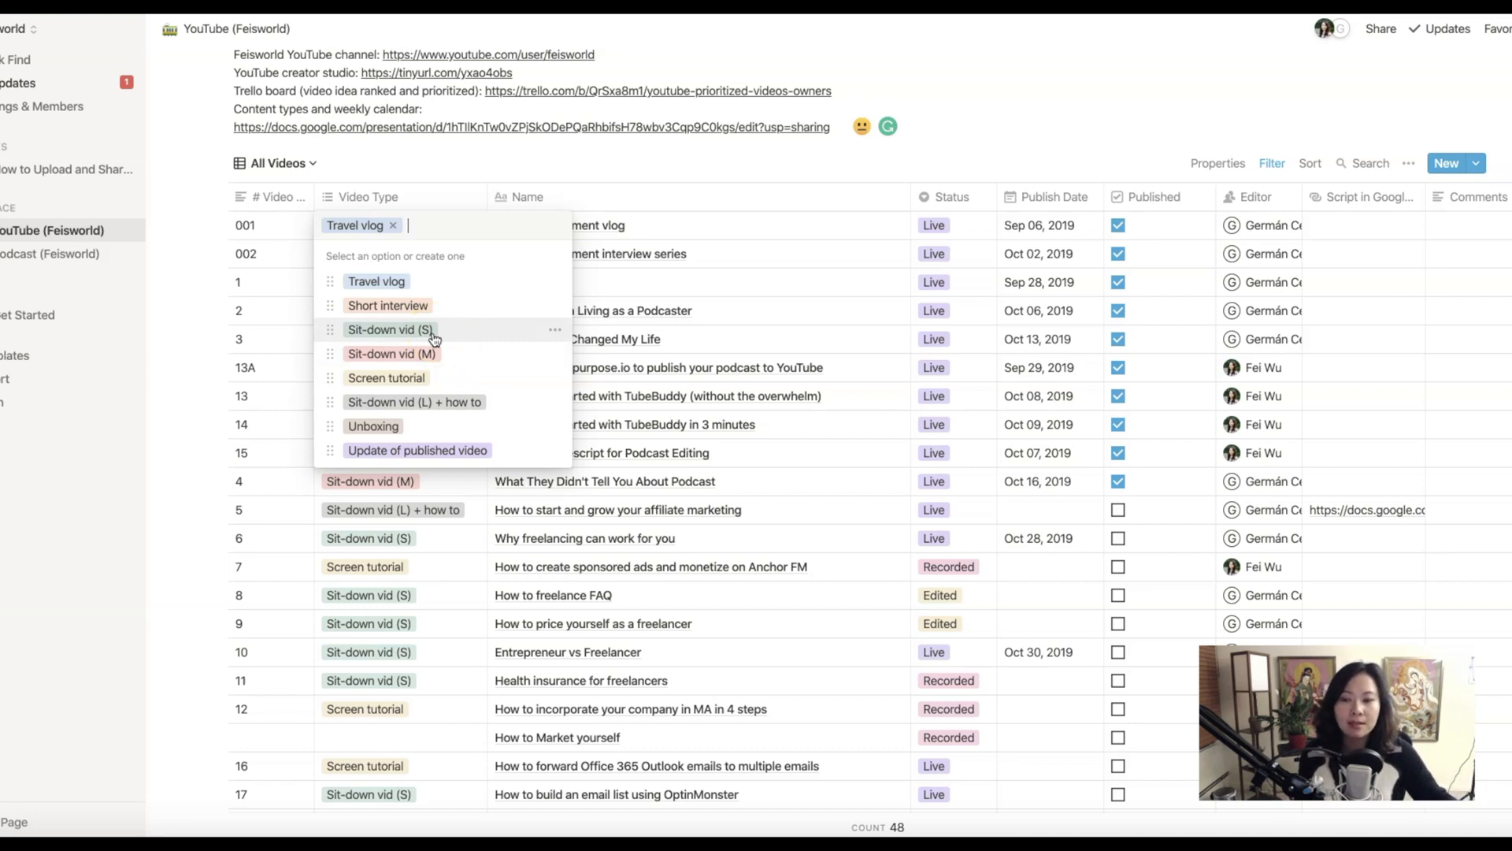
mouse_move(443, 335)
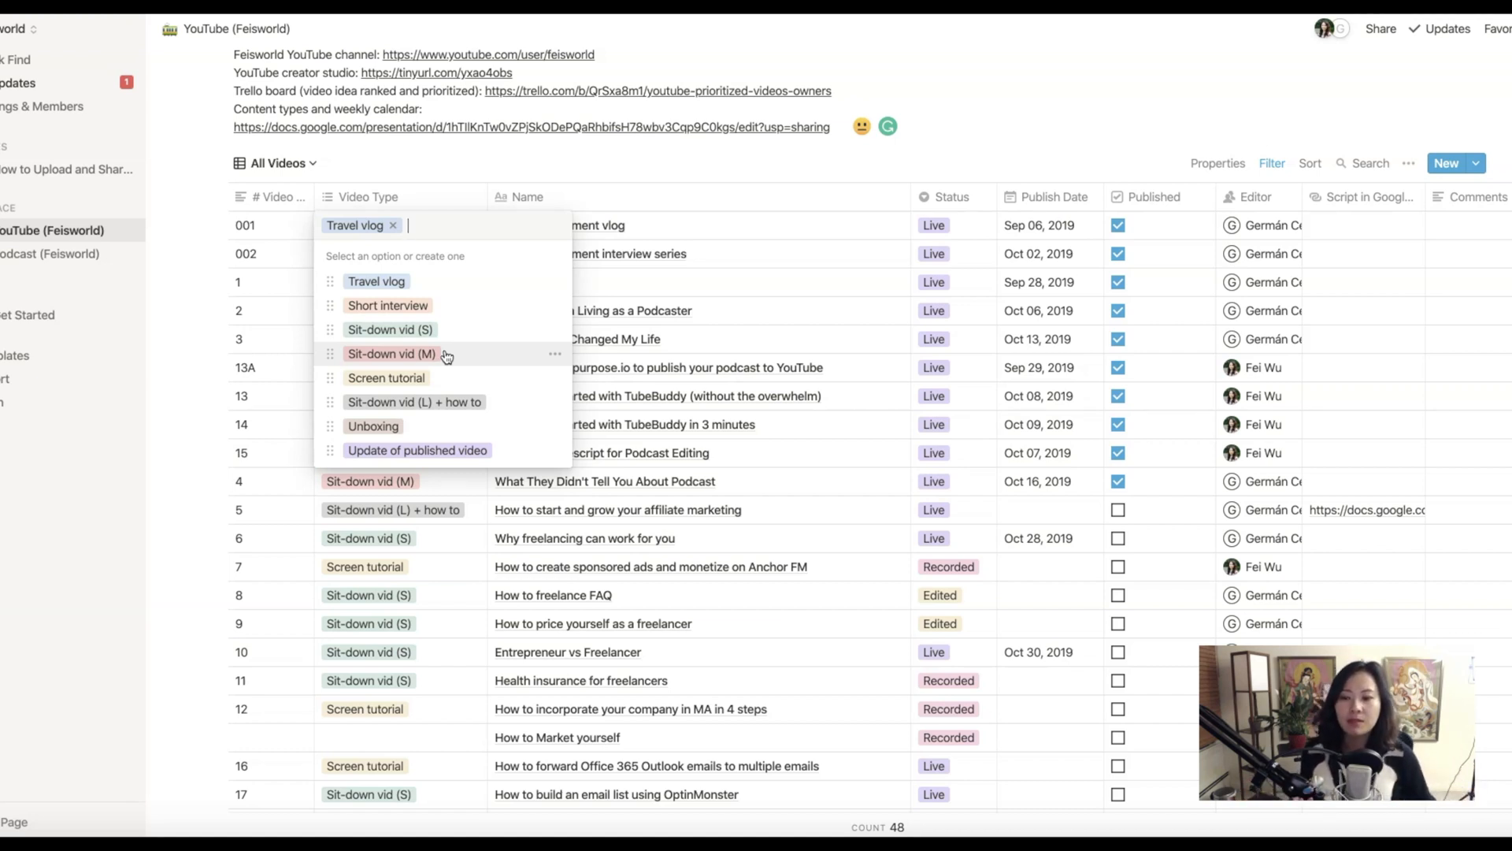
mouse_move(461, 402)
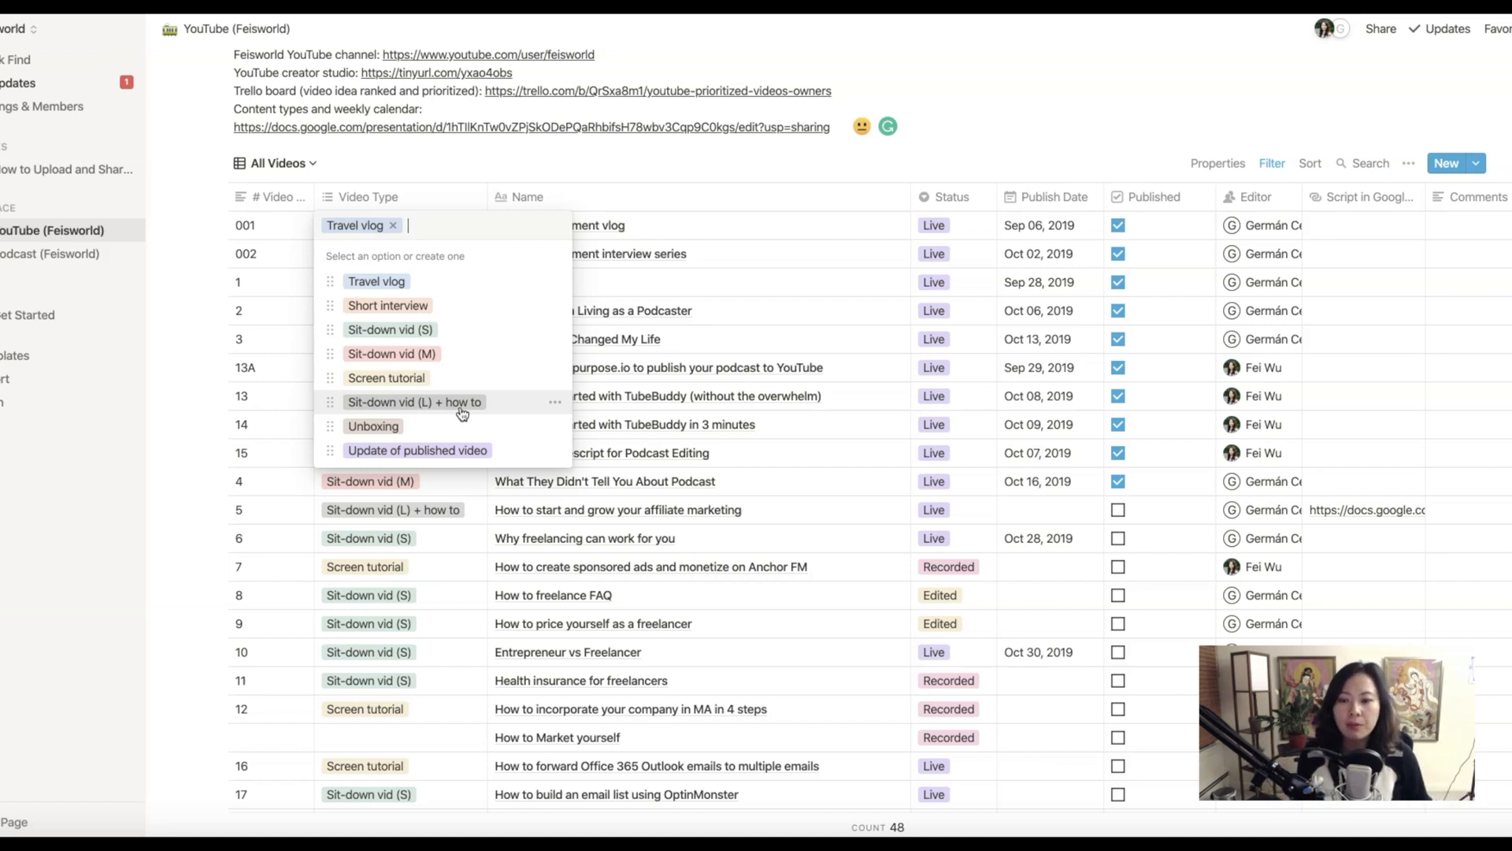
mouse_move(456, 422)
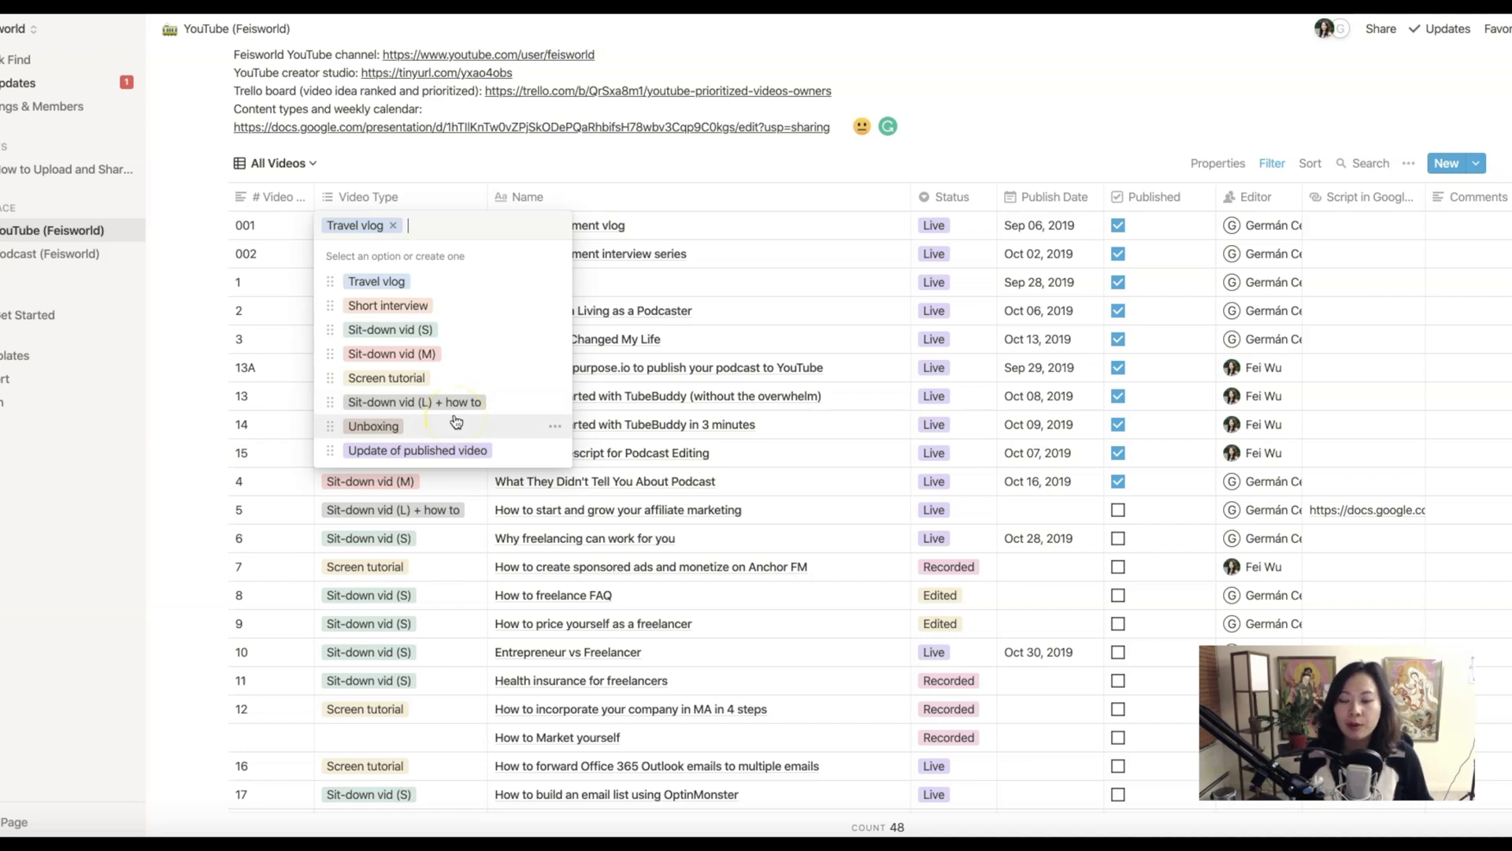
mouse_move(444, 377)
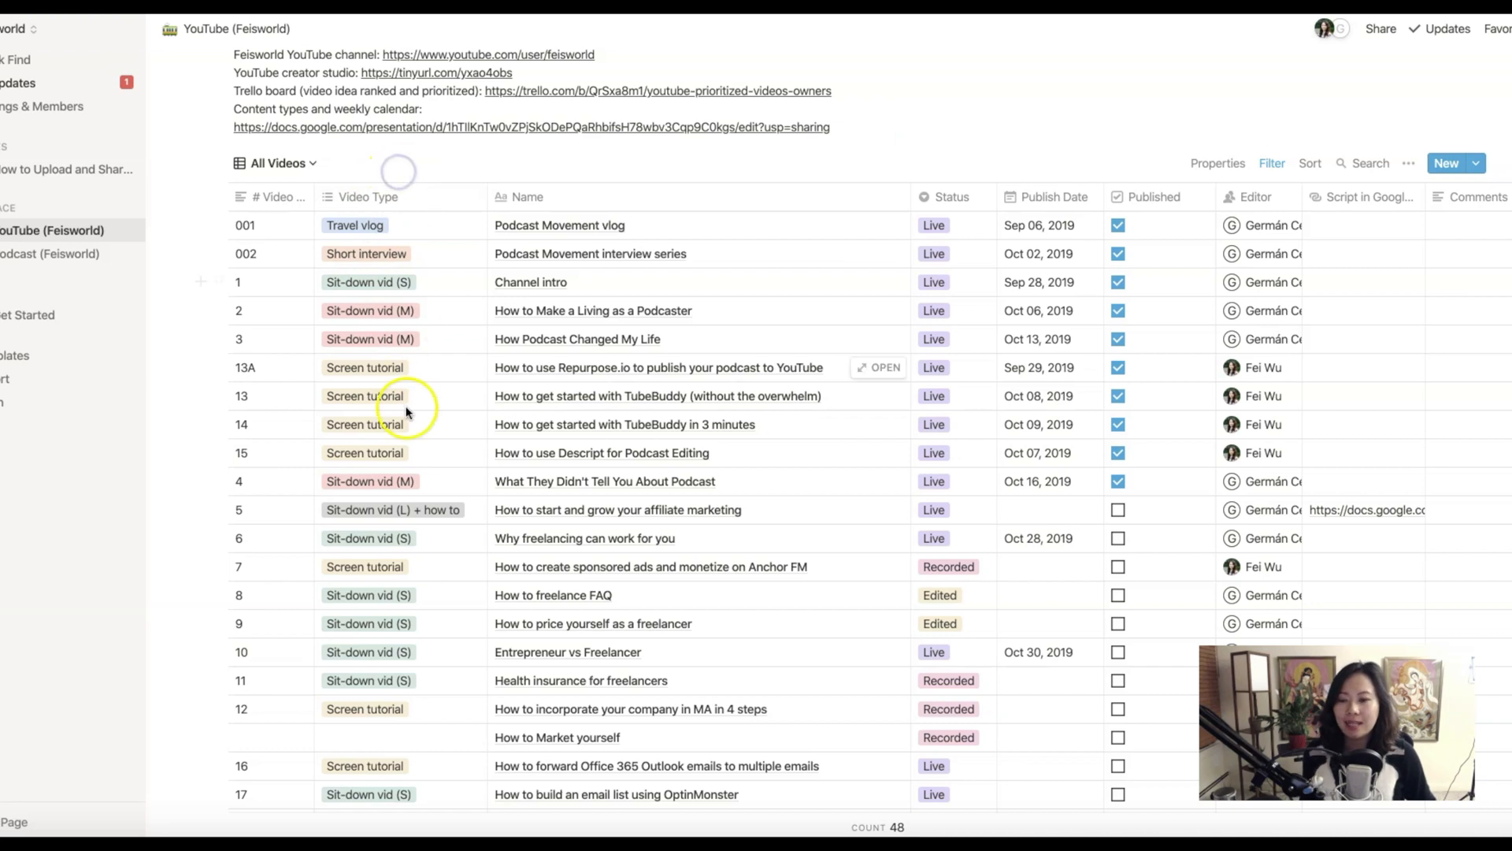
mouse_move(405, 405)
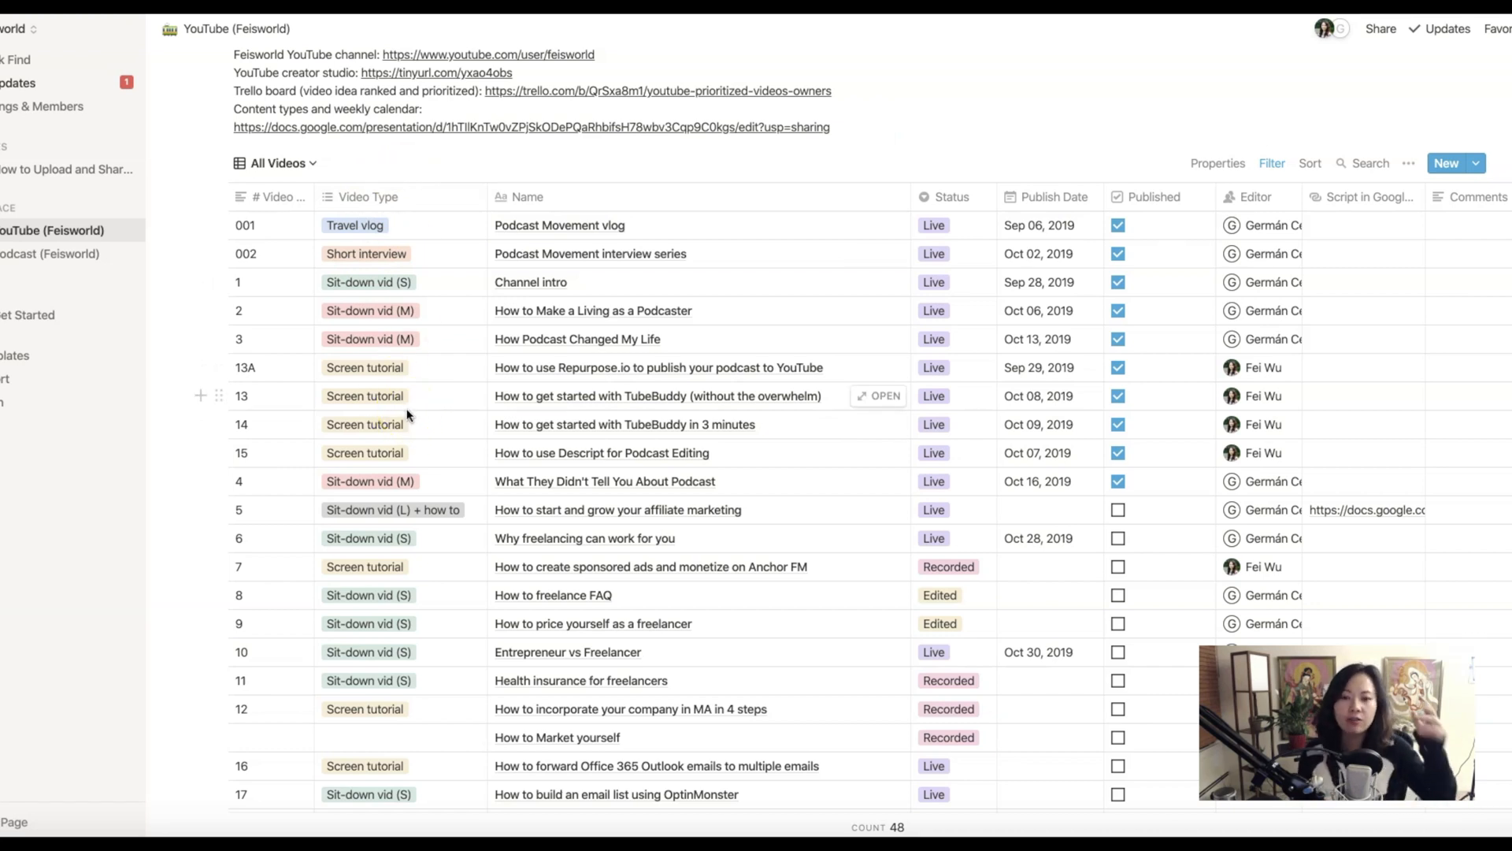
scroll(down, 3)
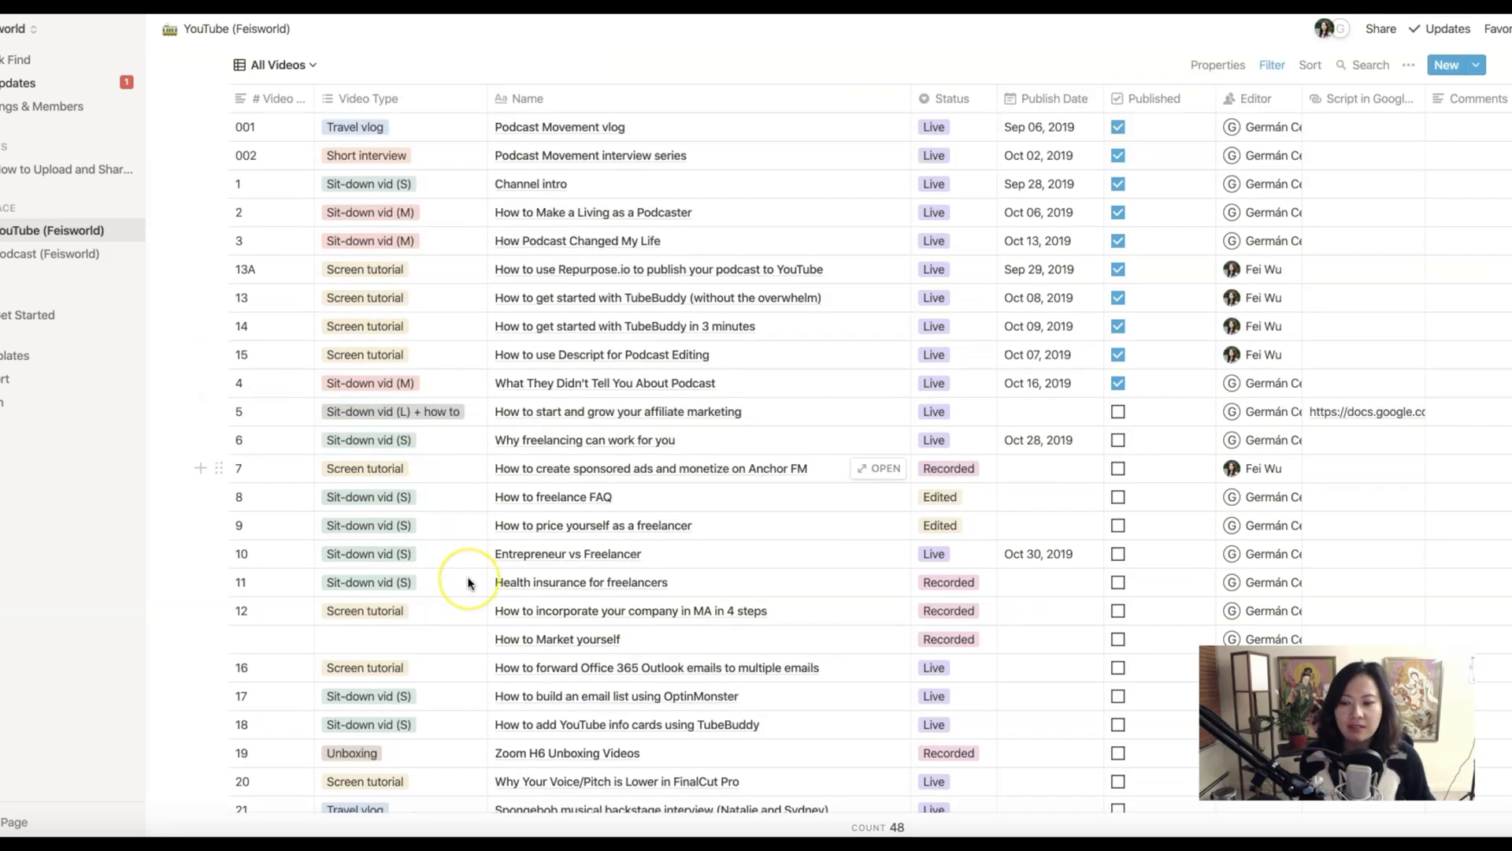
scroll(down, 3)
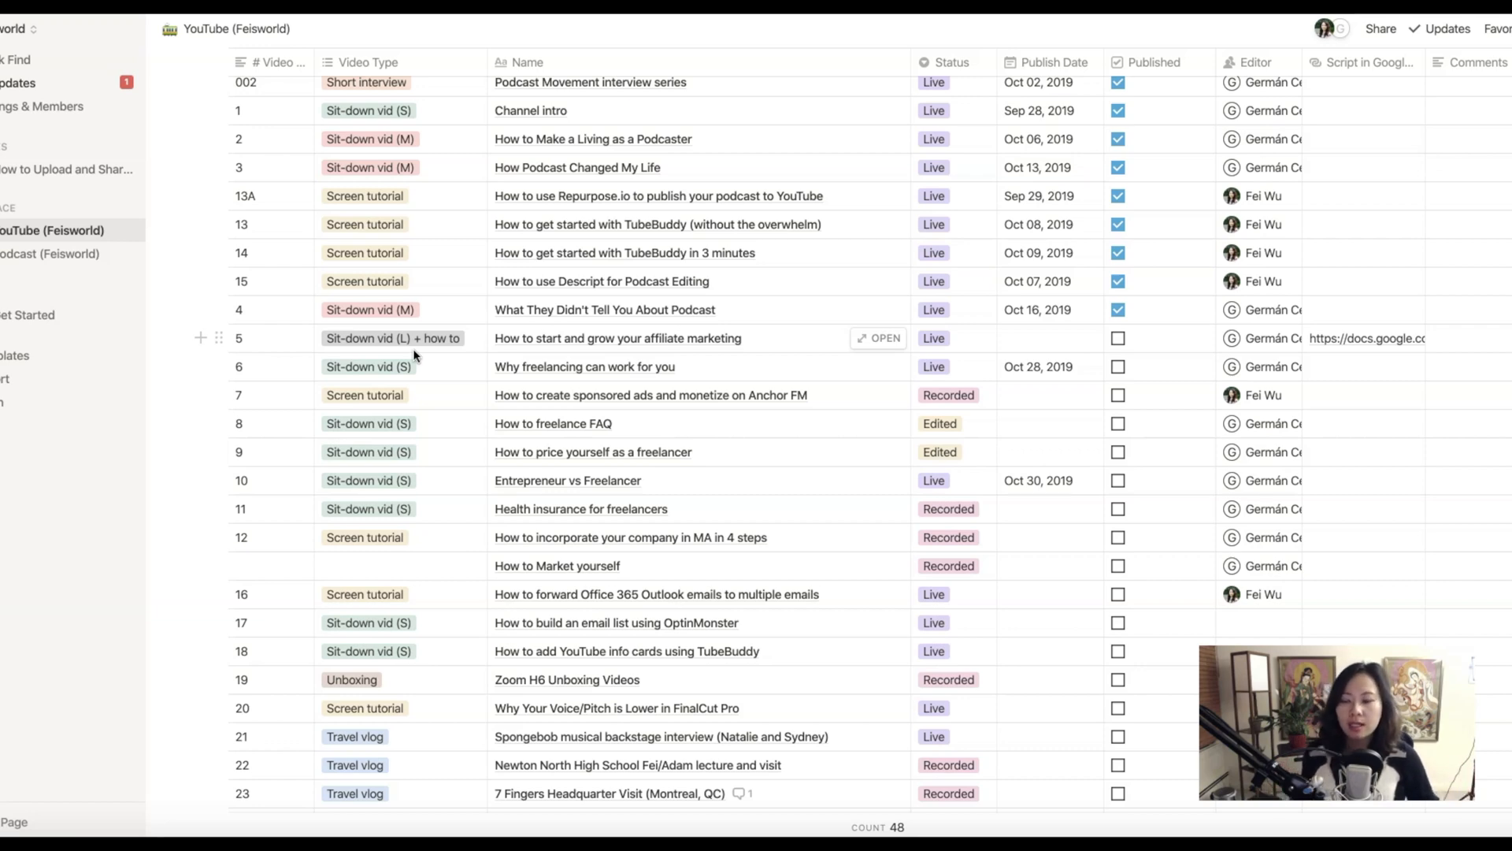
scroll(down, 3)
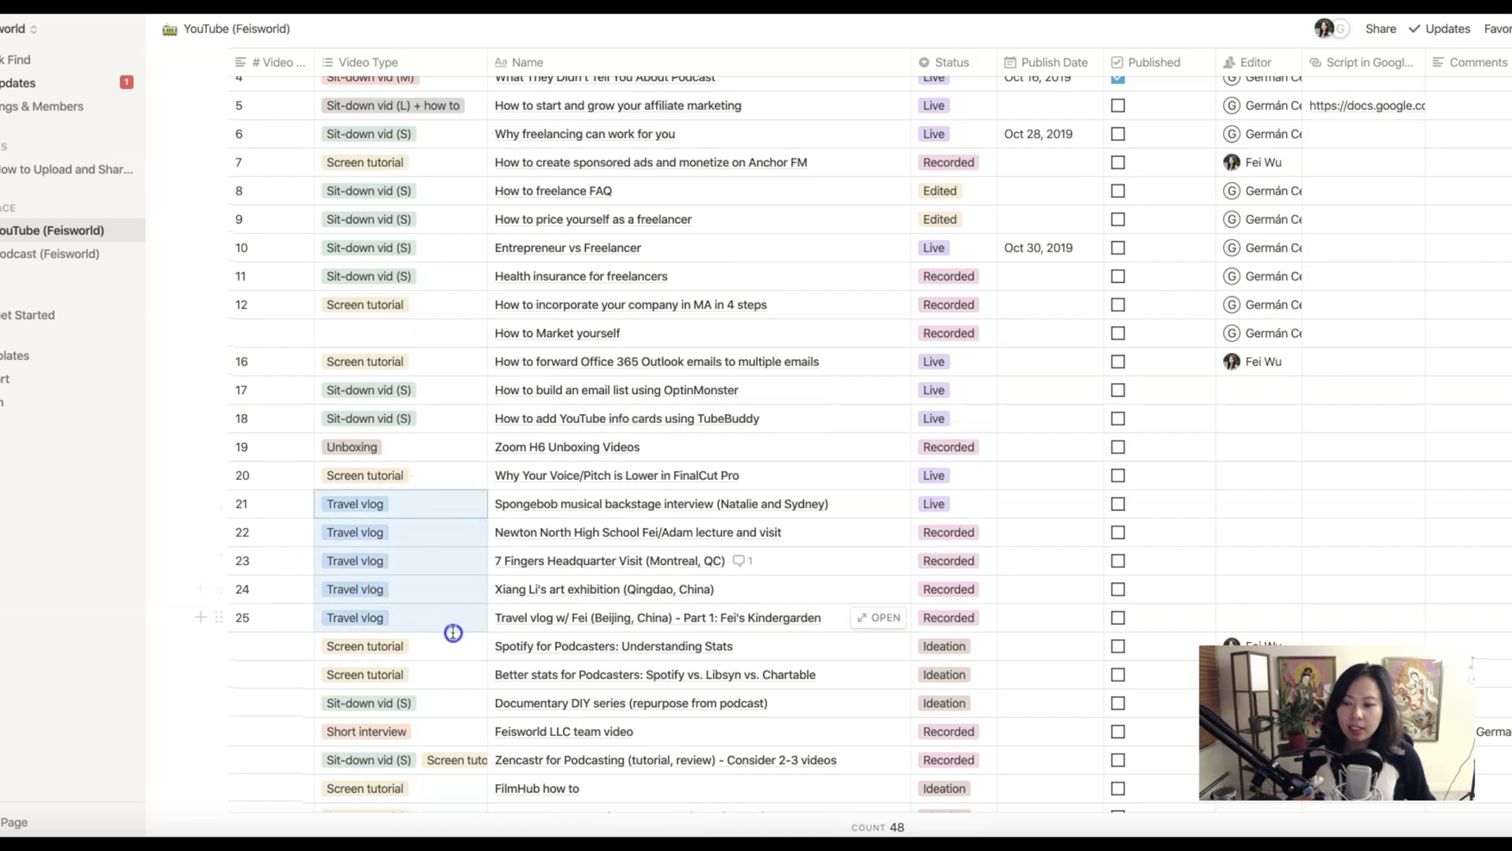
click(365, 361)
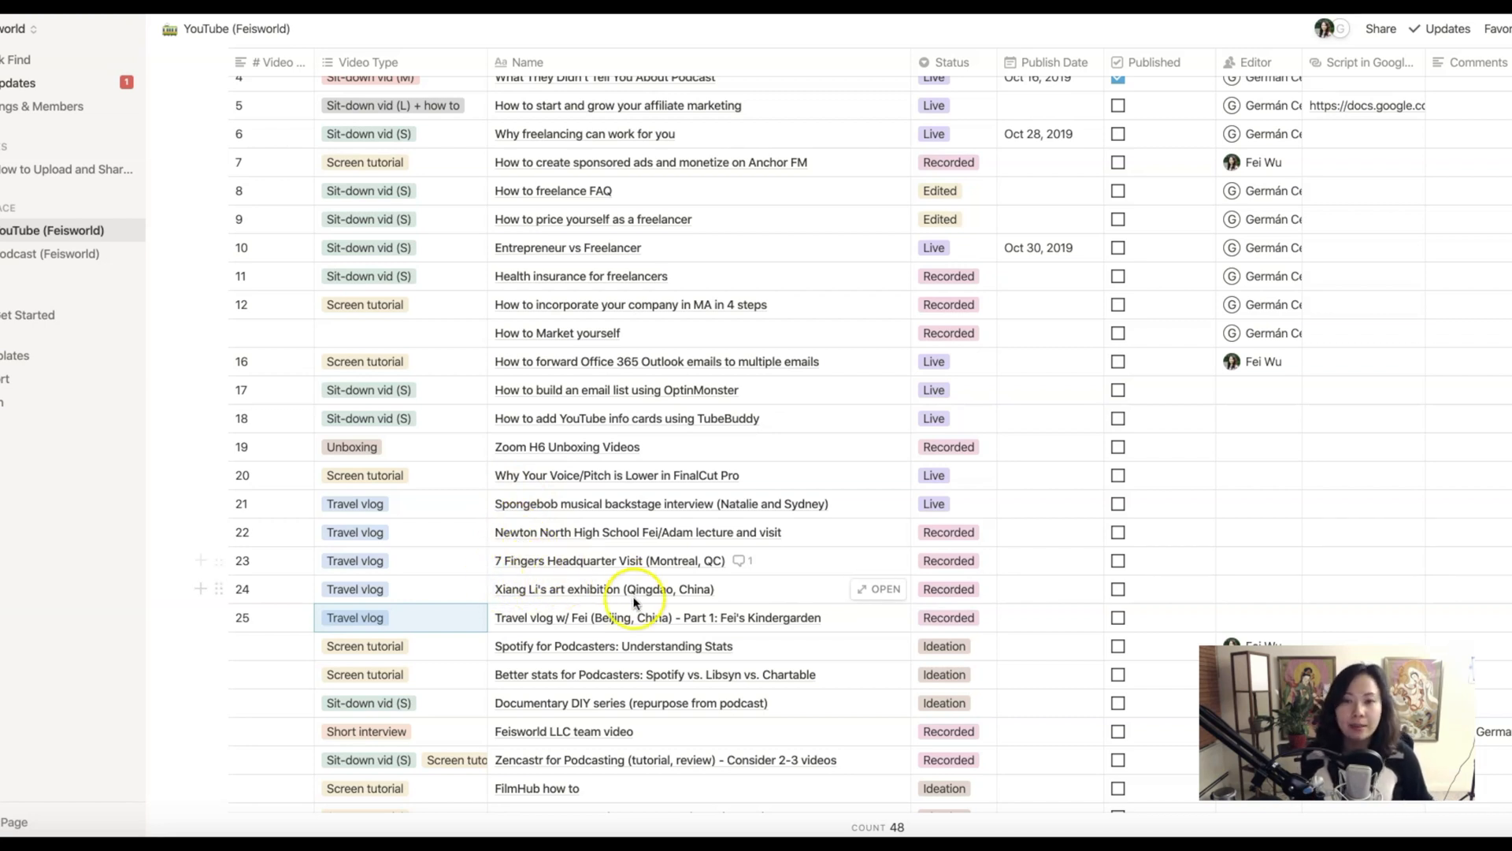
mouse_move(609, 560)
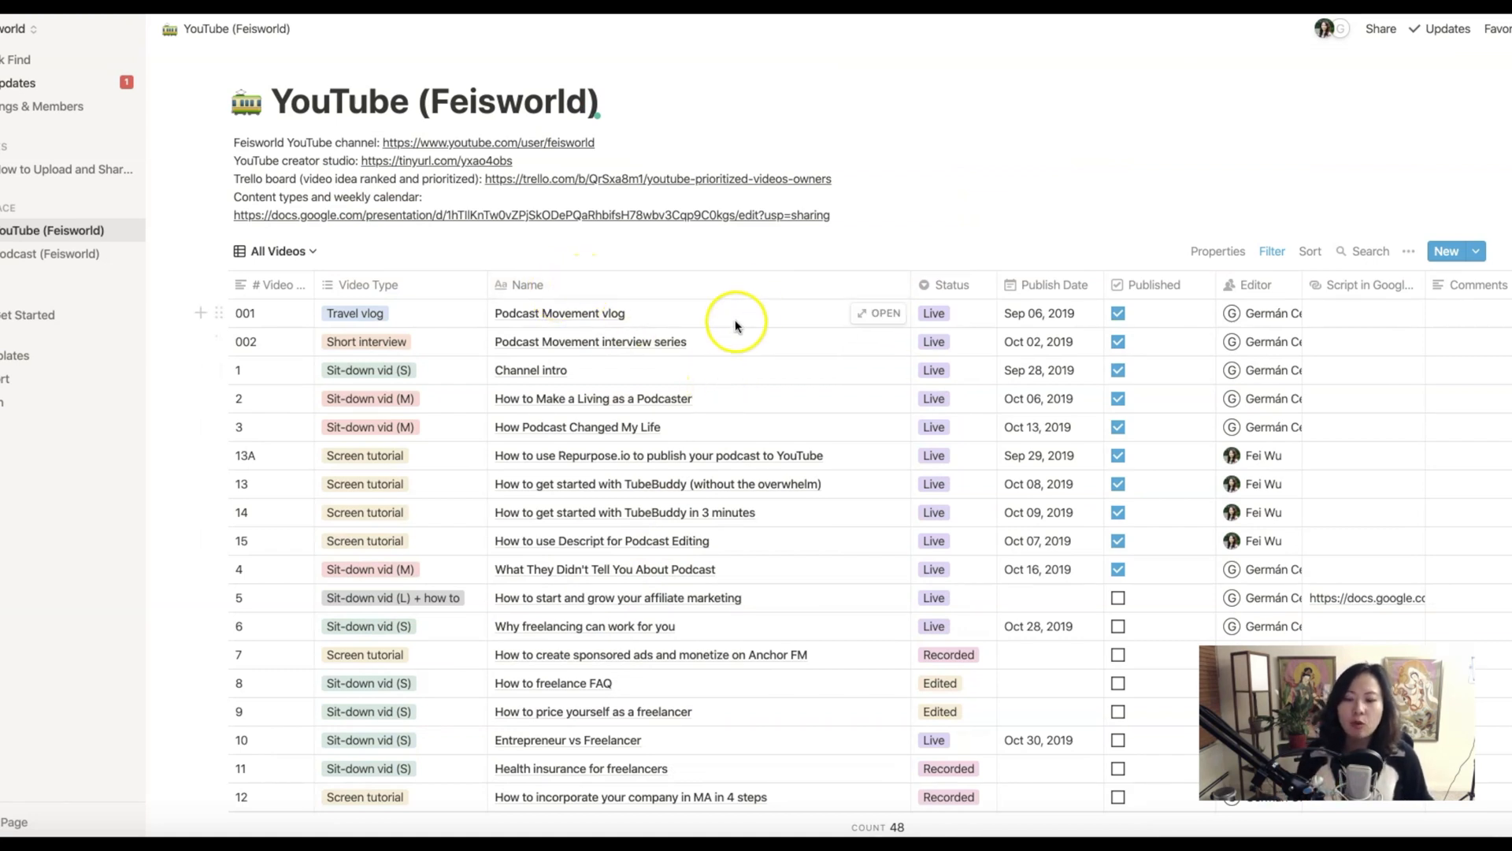
mouse_move(723, 331)
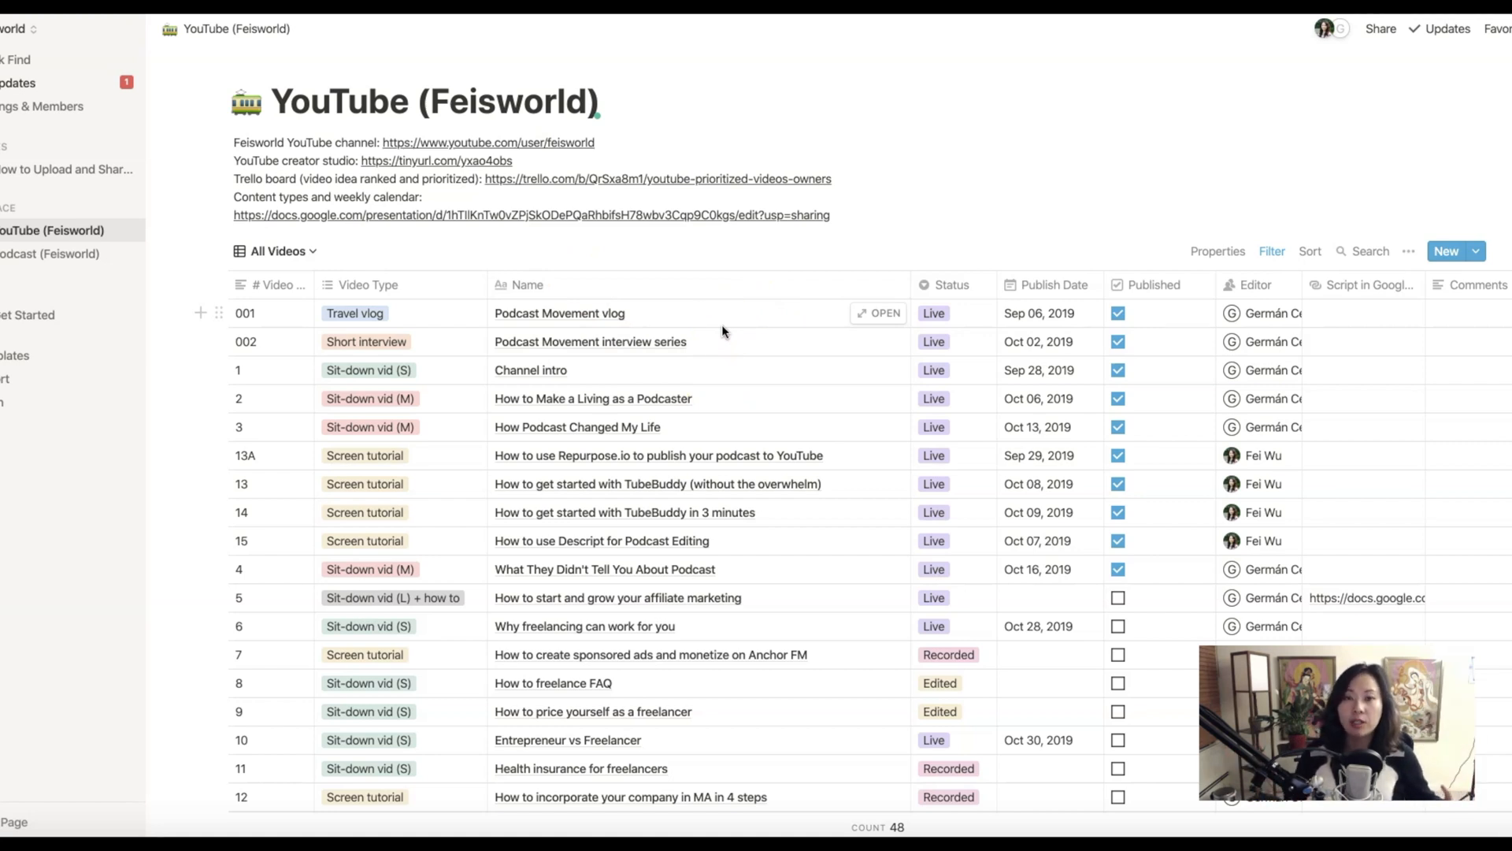
mouse_move(957, 313)
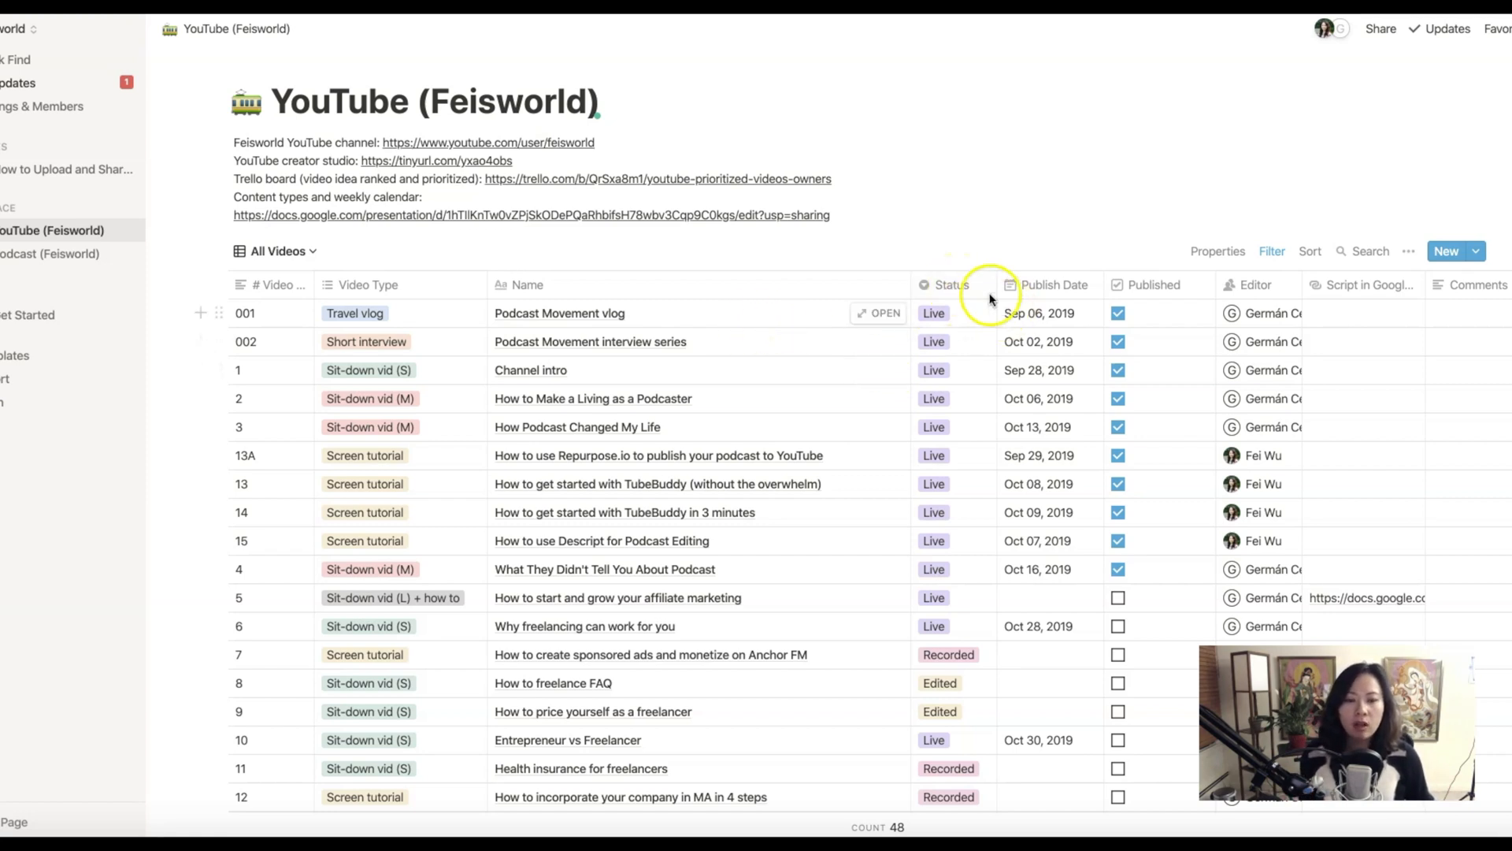
click(949, 285)
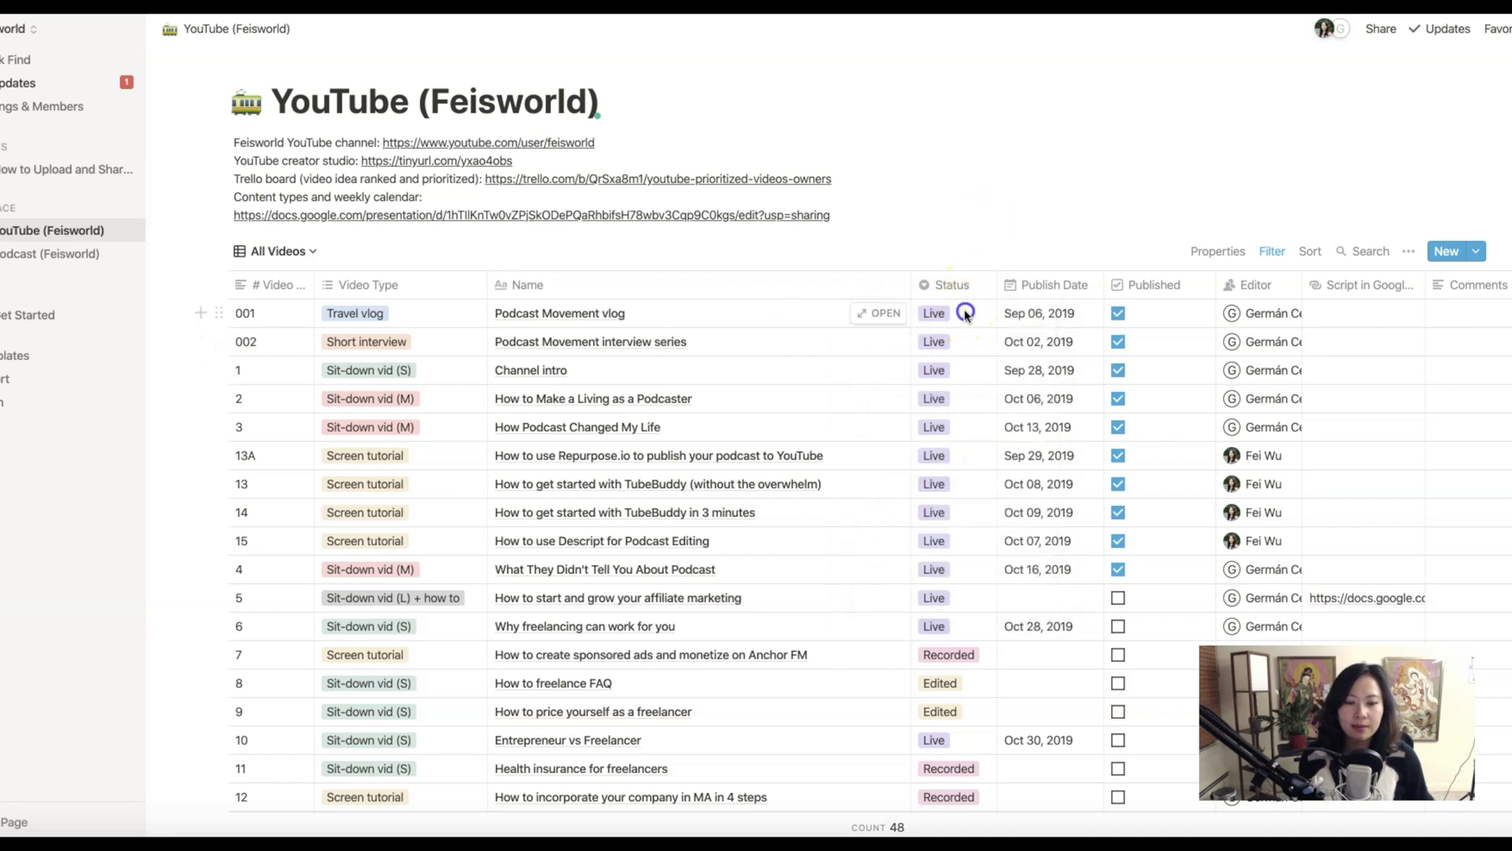
click(932, 313)
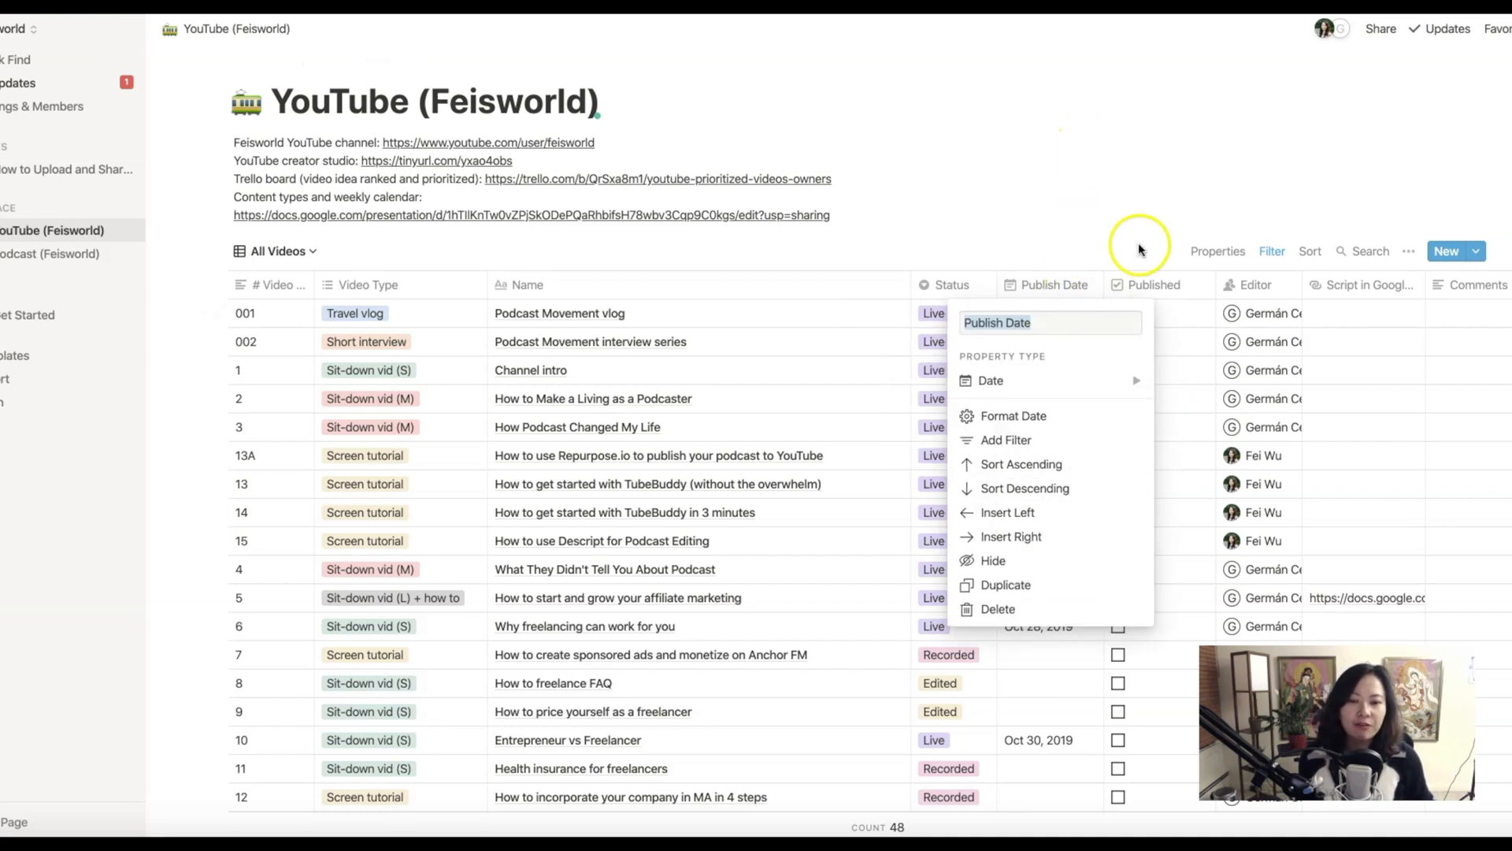
click(1051, 285)
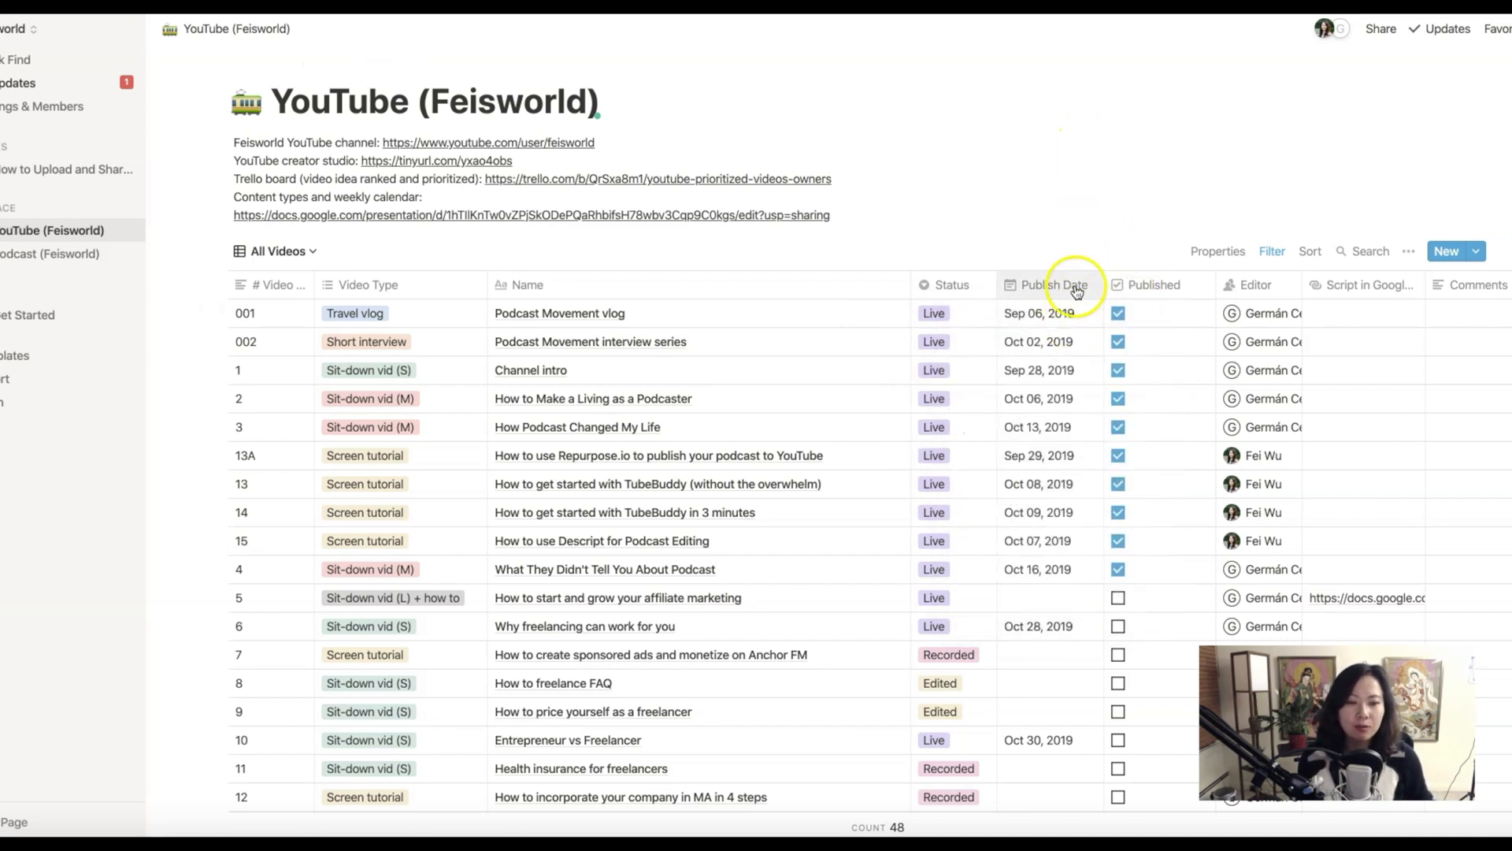
click(1051, 284)
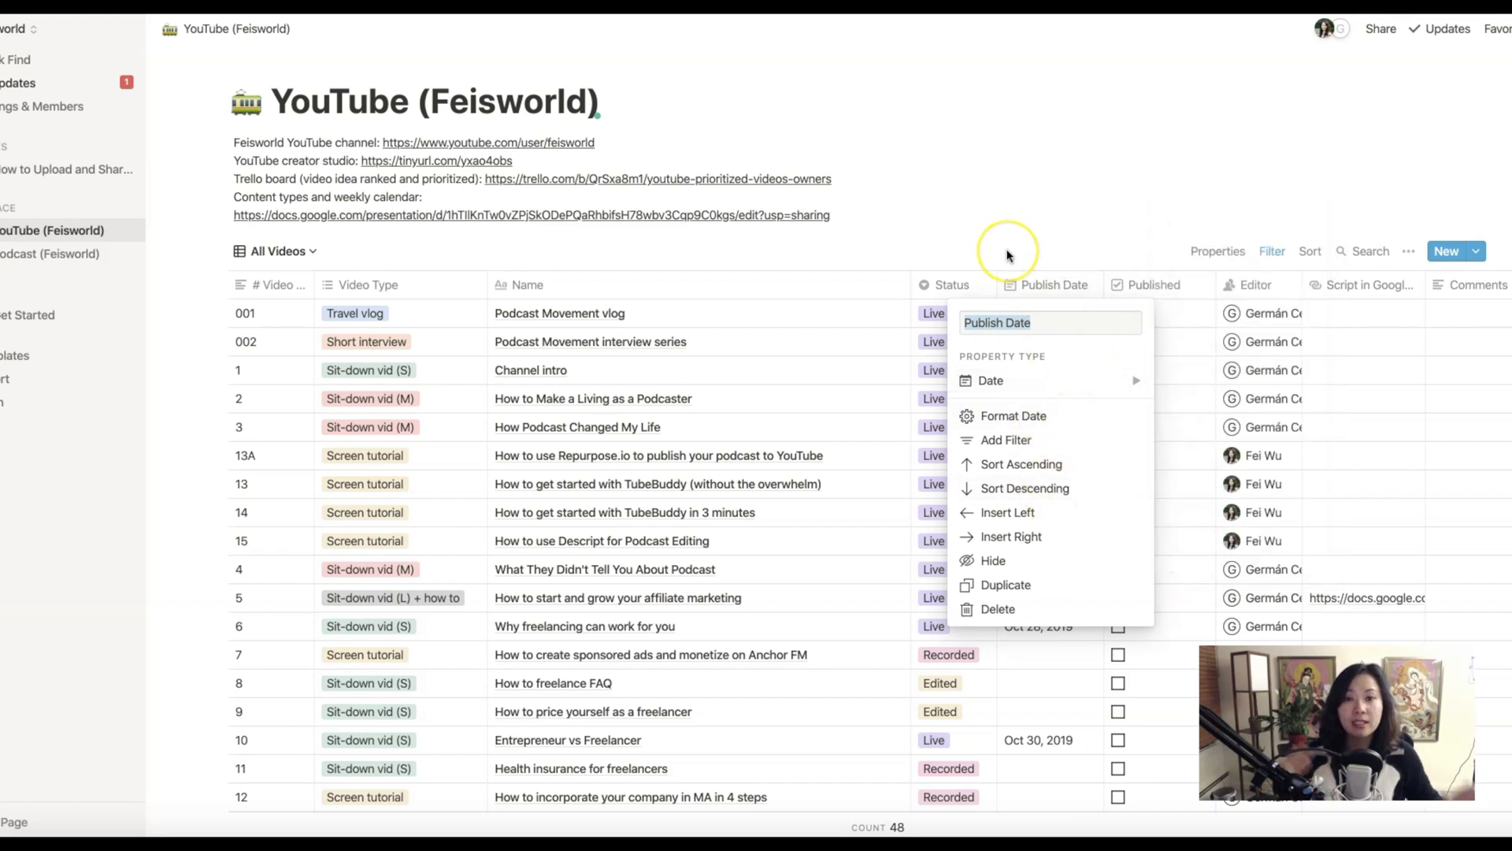
mouse_move(1013, 210)
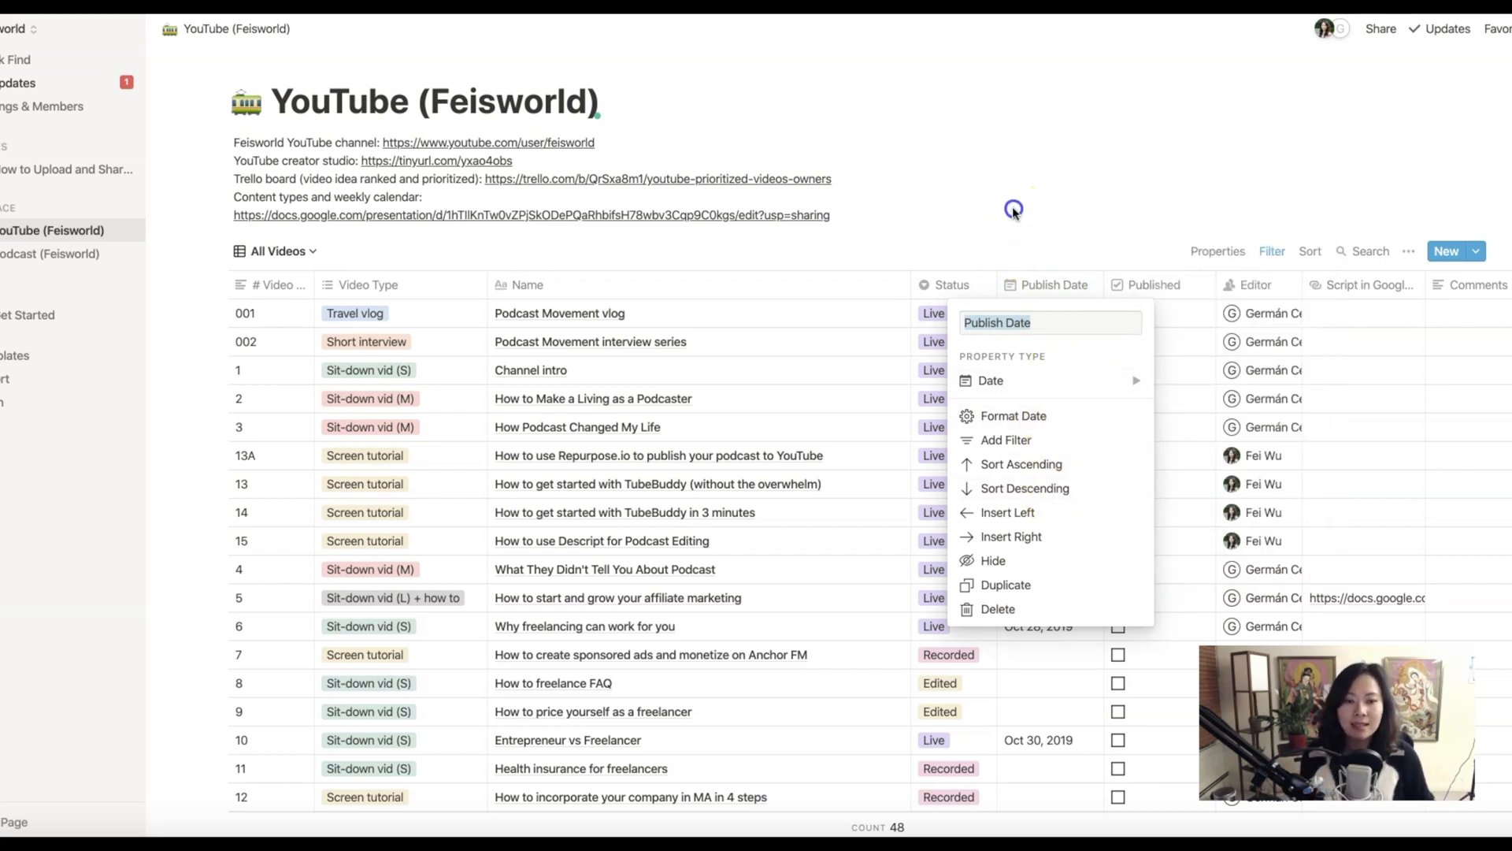
click(1039, 312)
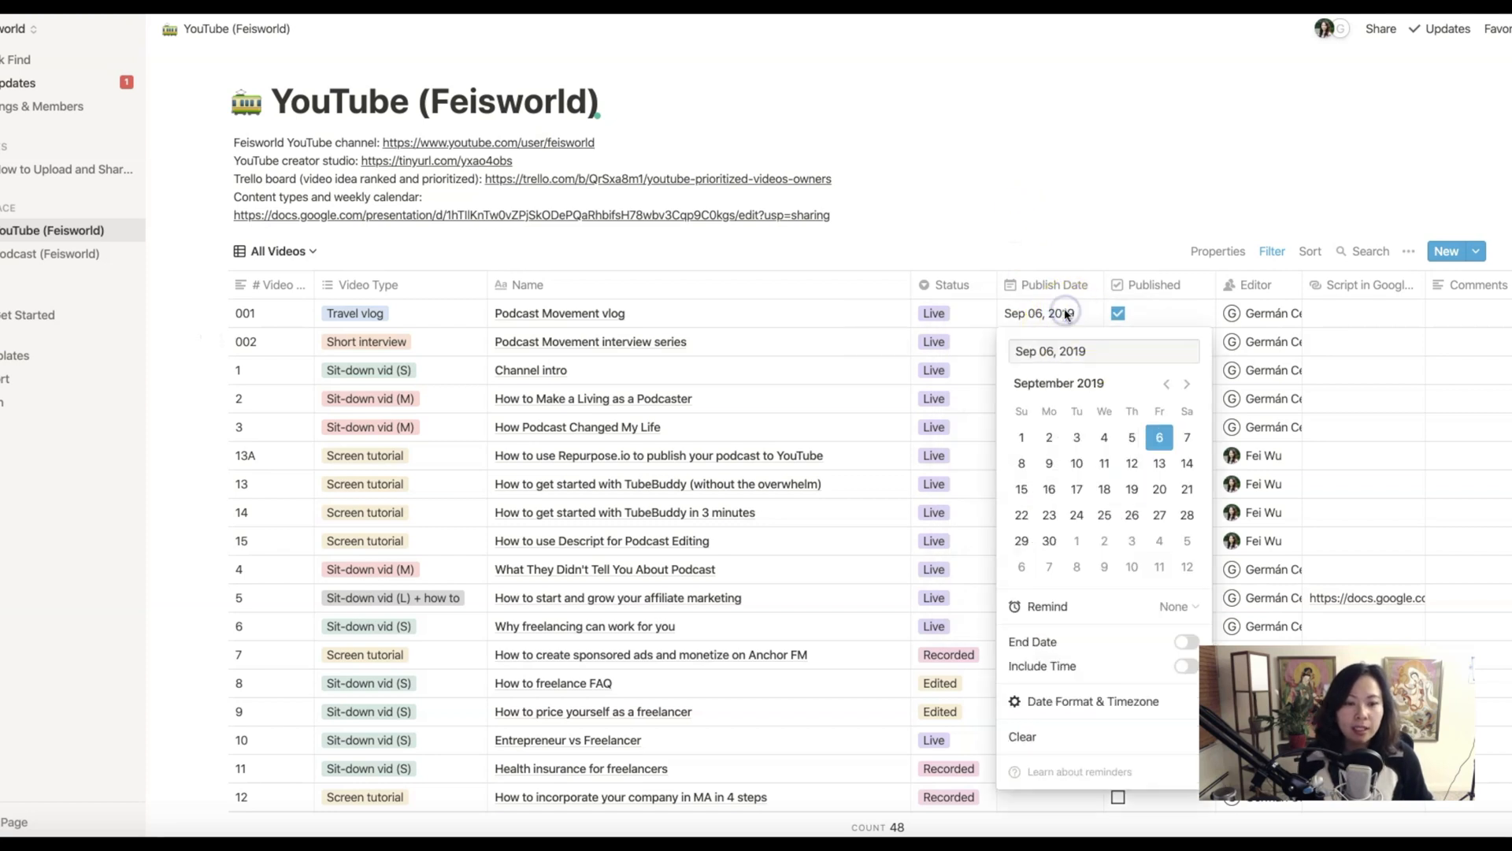
mouse_move(1045, 268)
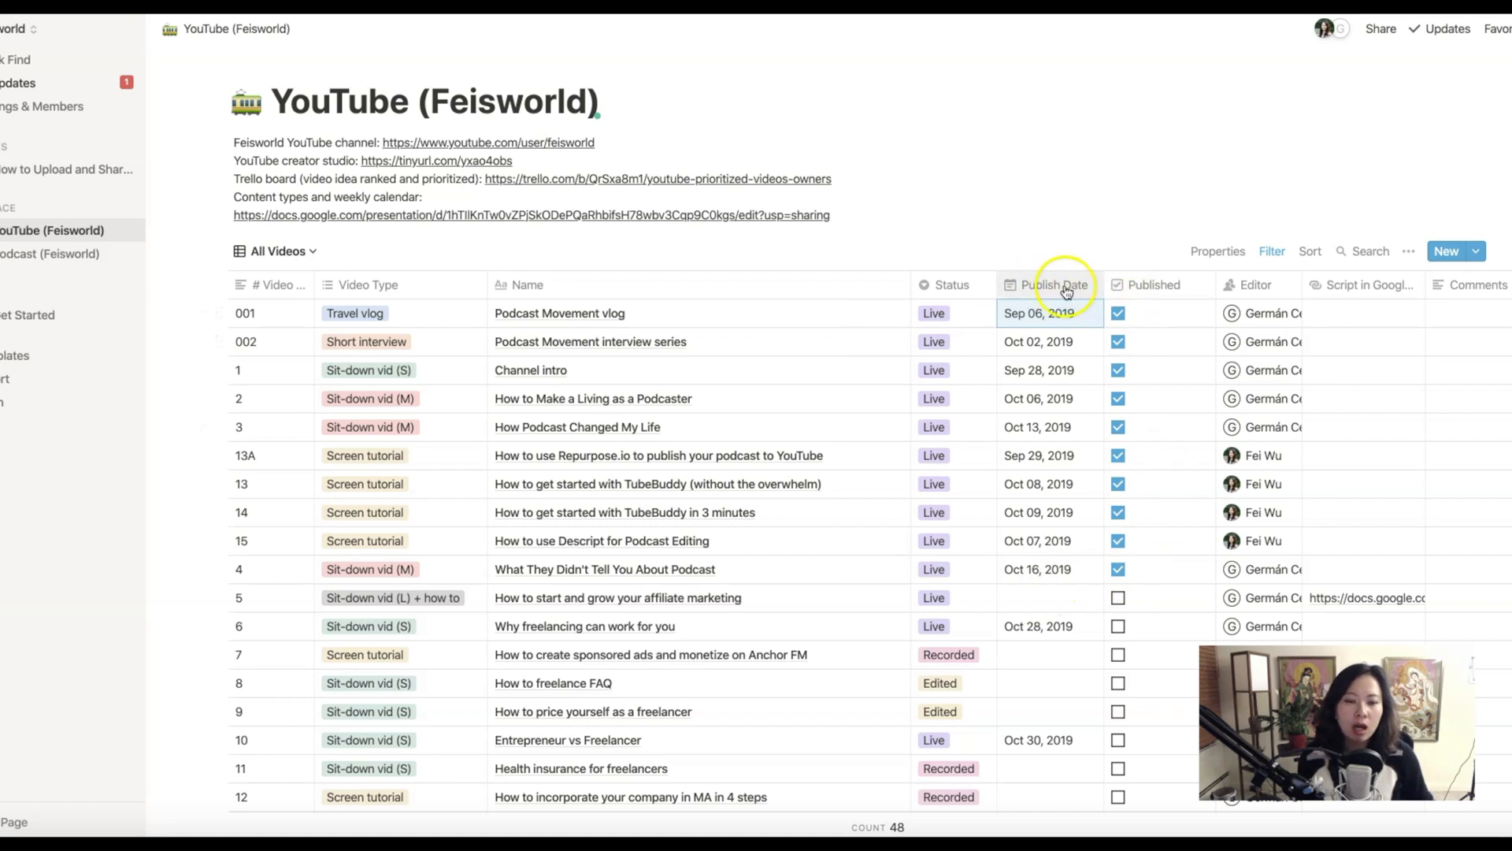
mouse_move(1186, 300)
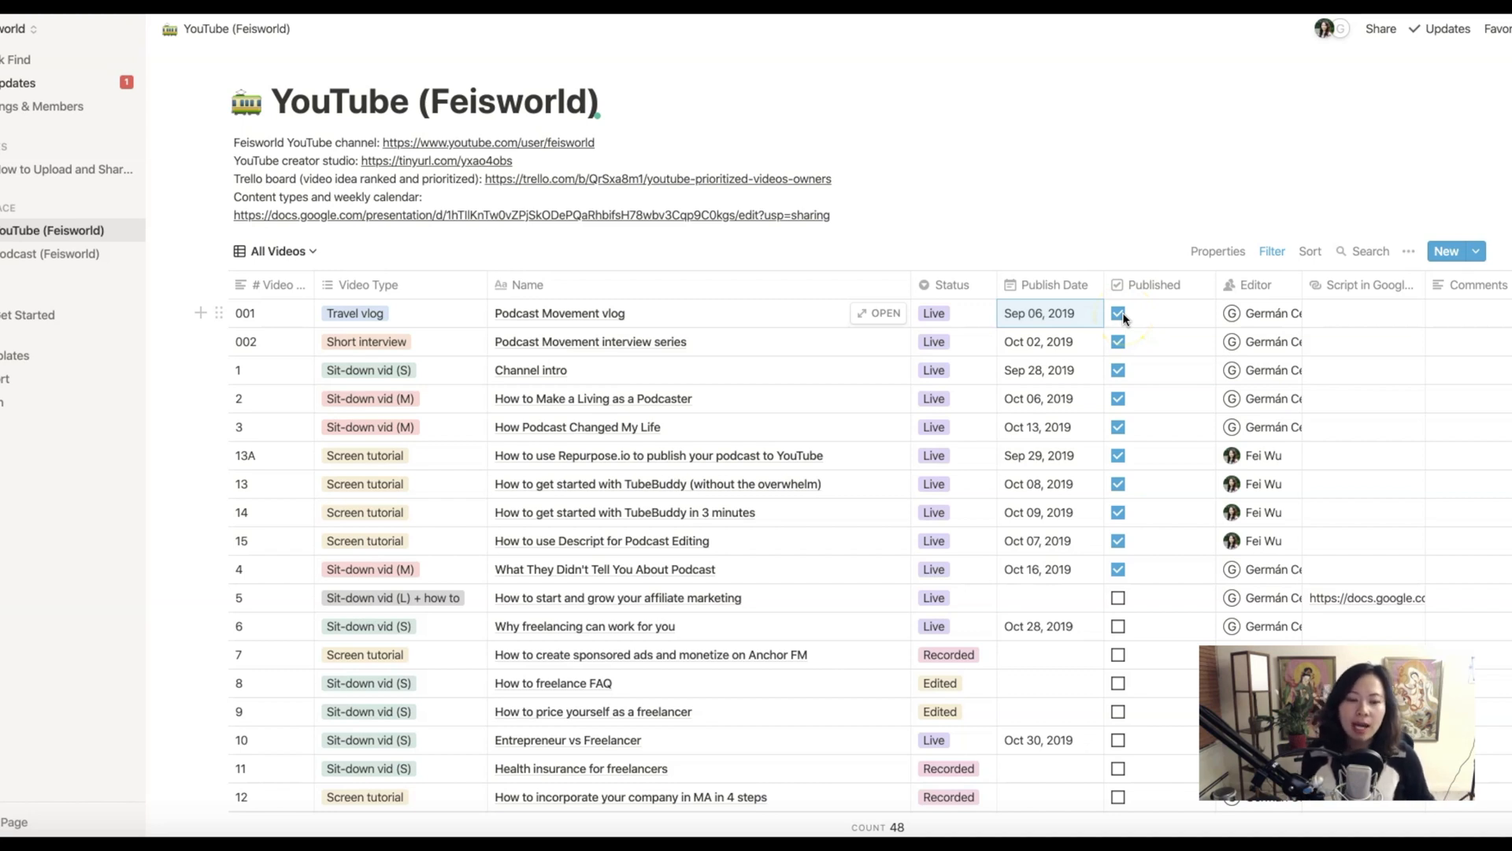
mouse_move(1190, 355)
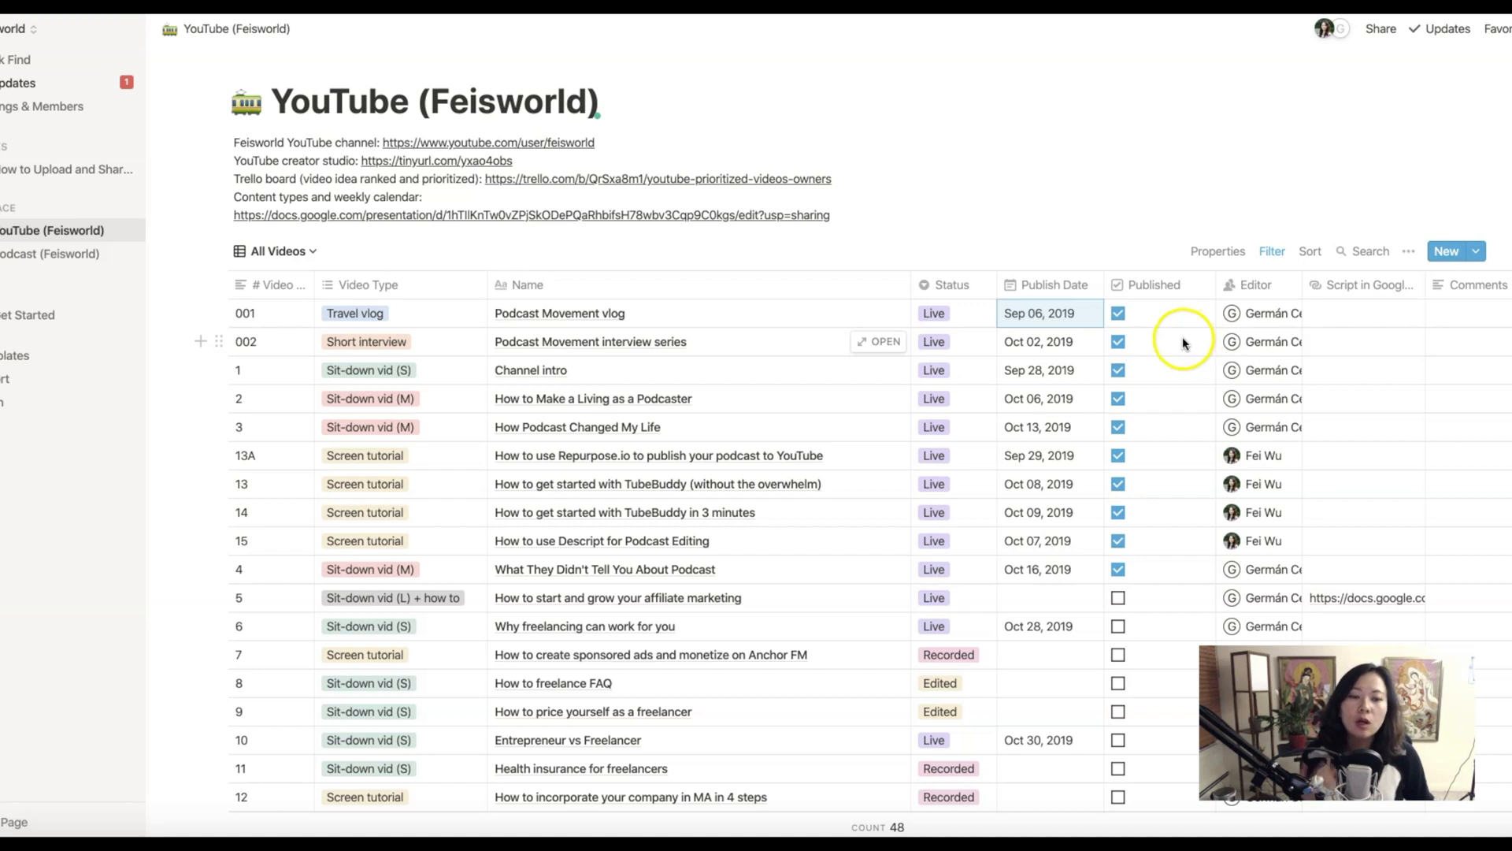
mouse_move(1056, 335)
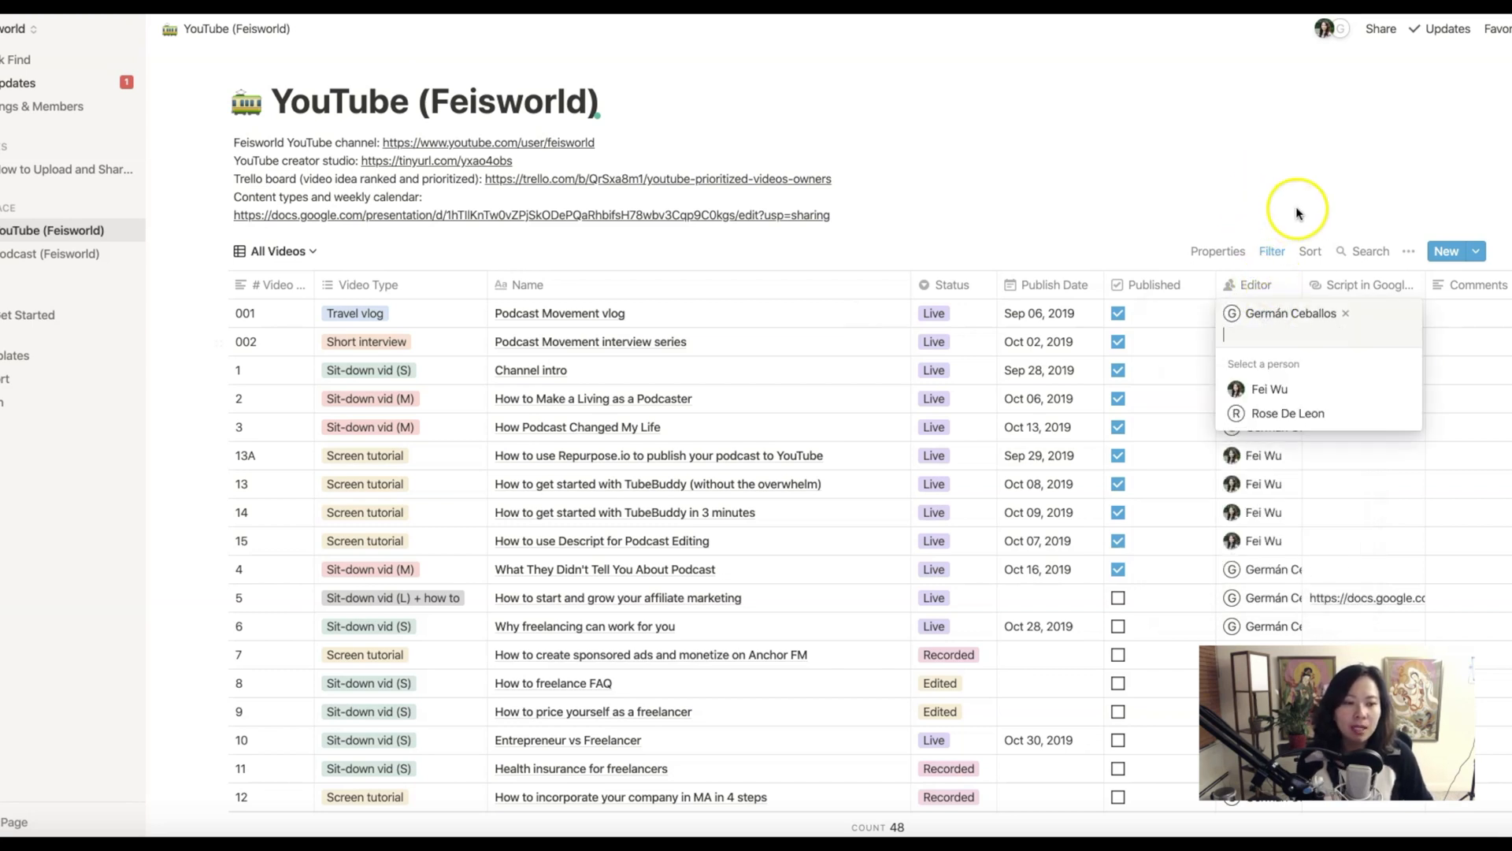
mouse_move(1283, 378)
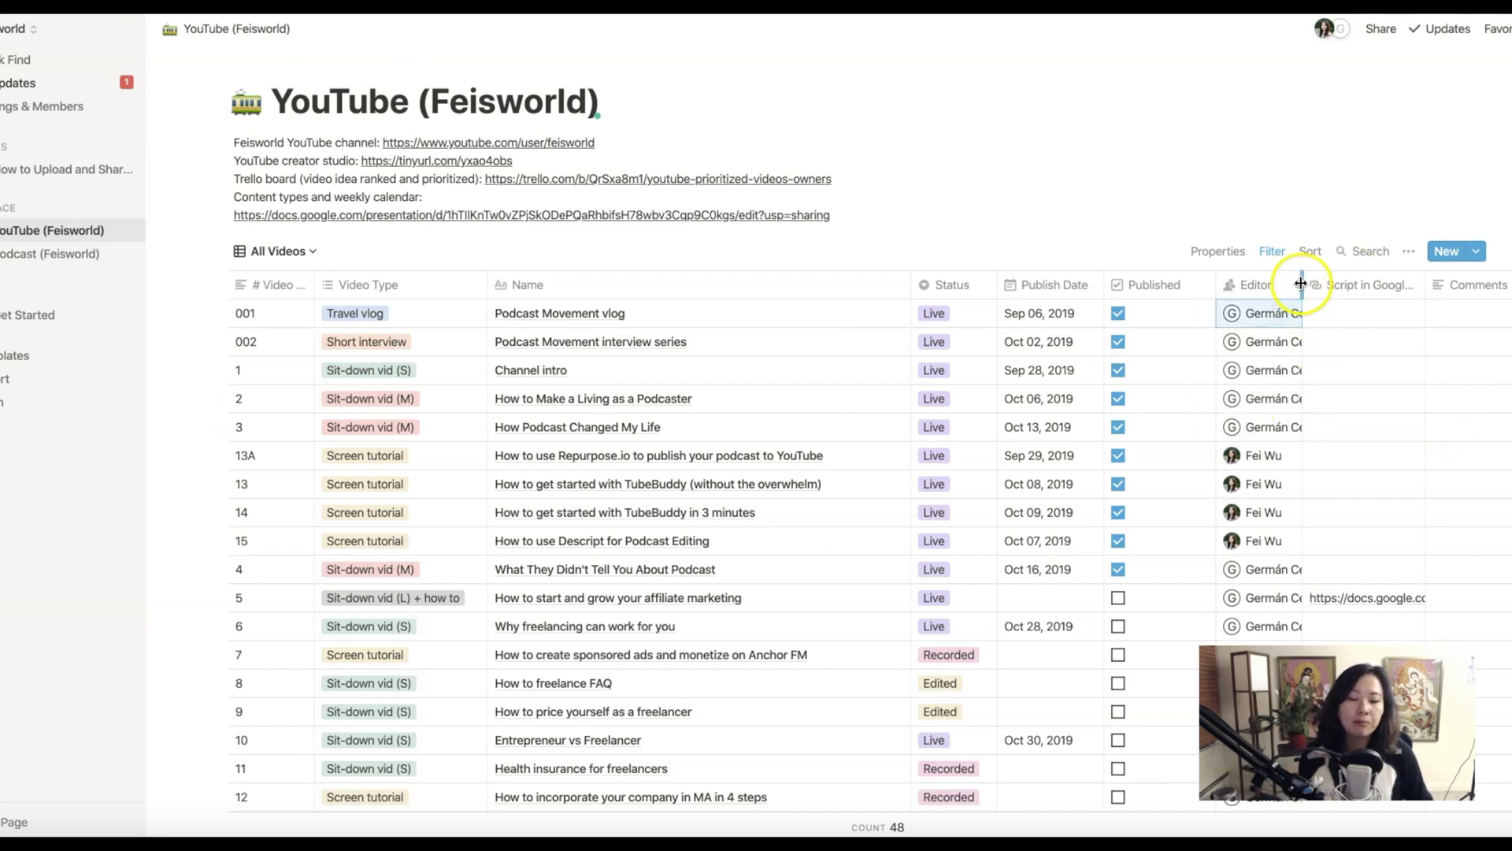
mouse_move(1275, 472)
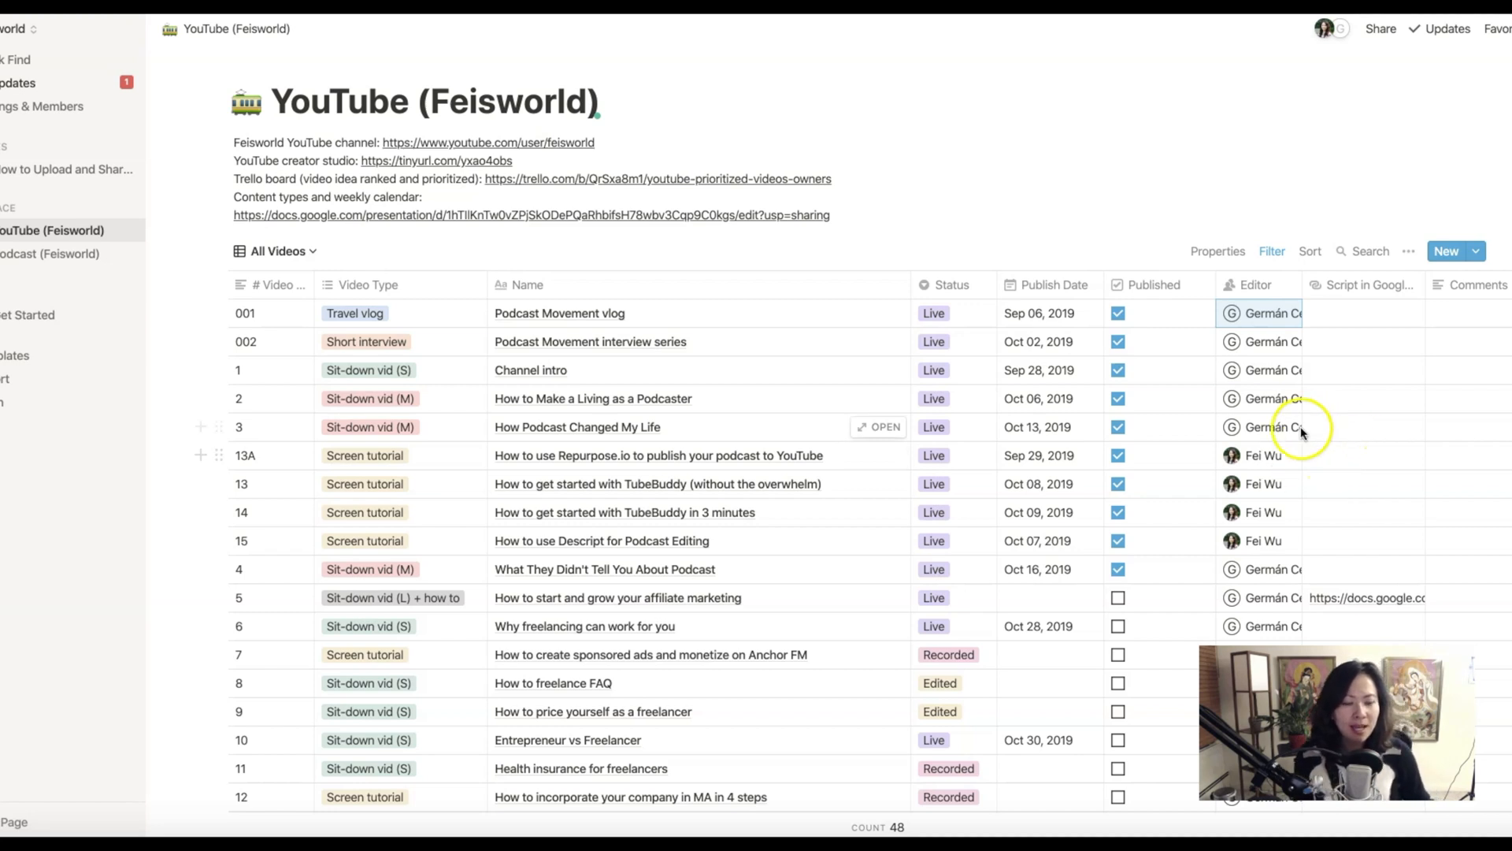
mouse_move(1263, 455)
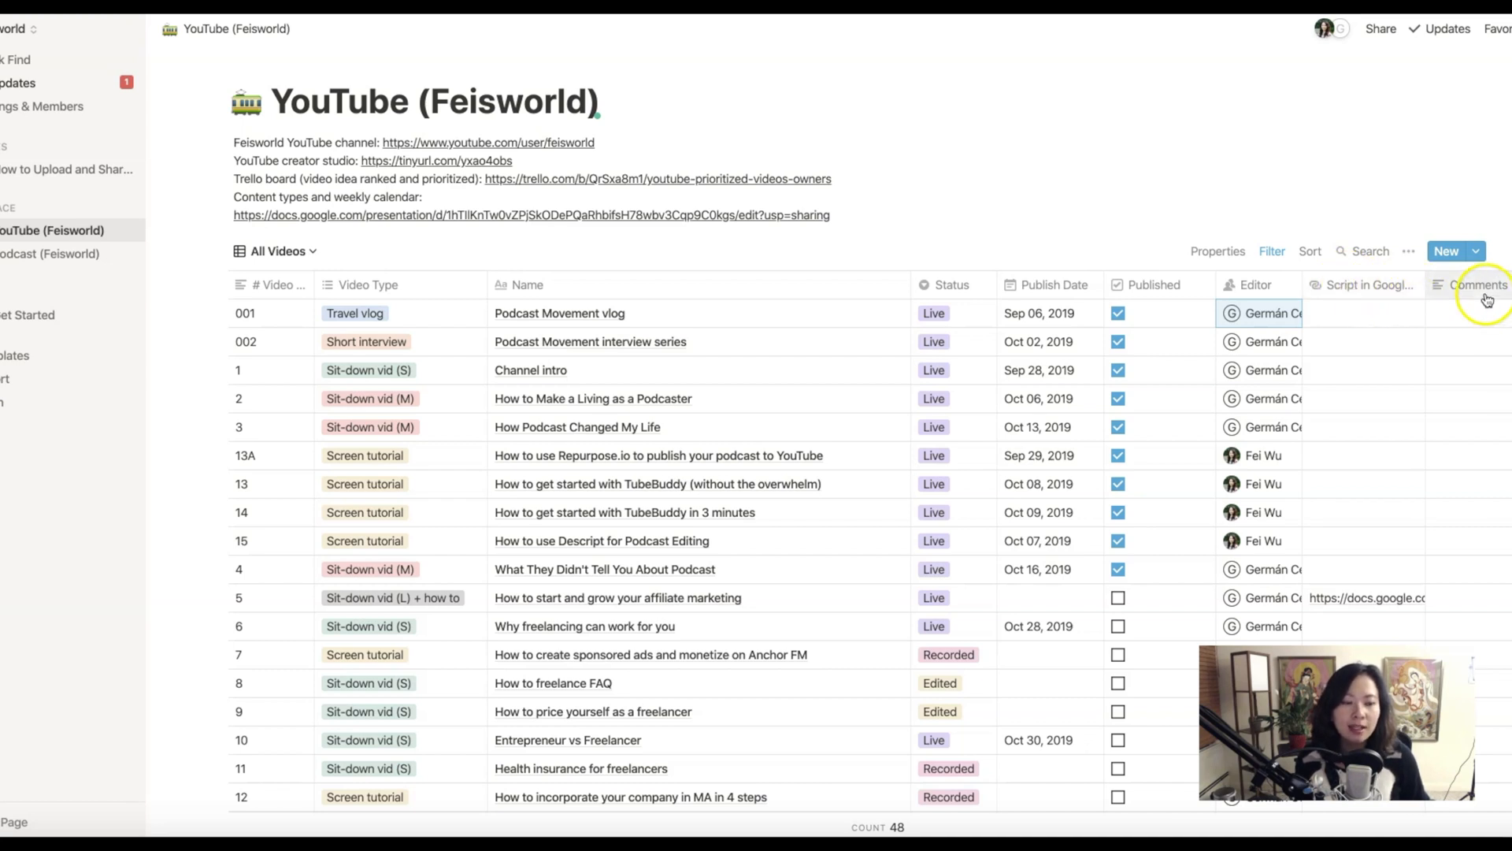
Delete the Comments column via its header menu and confirm the deletion
click(1481, 285)
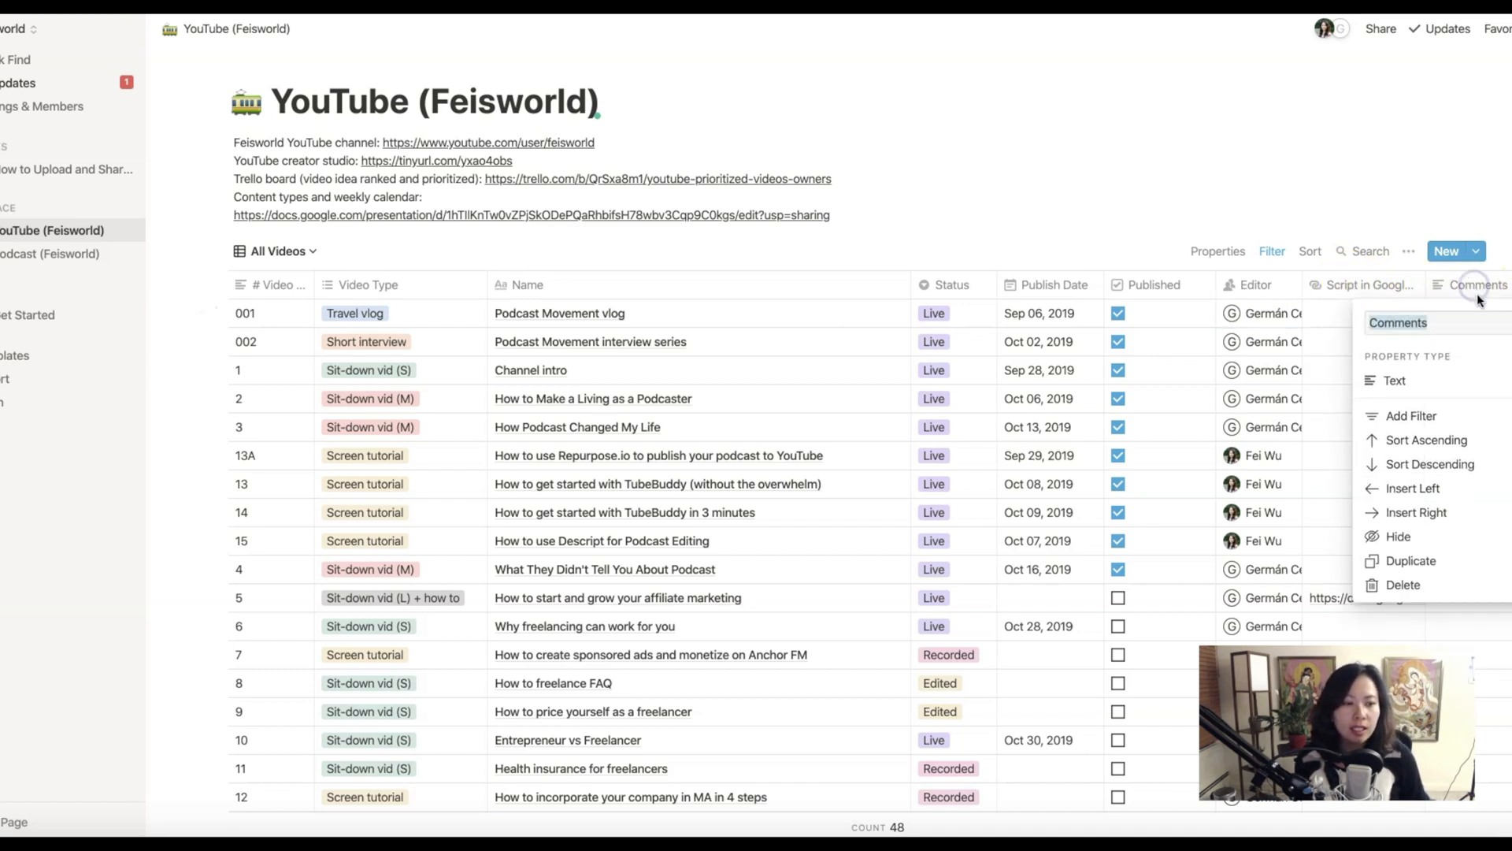
click(1400, 584)
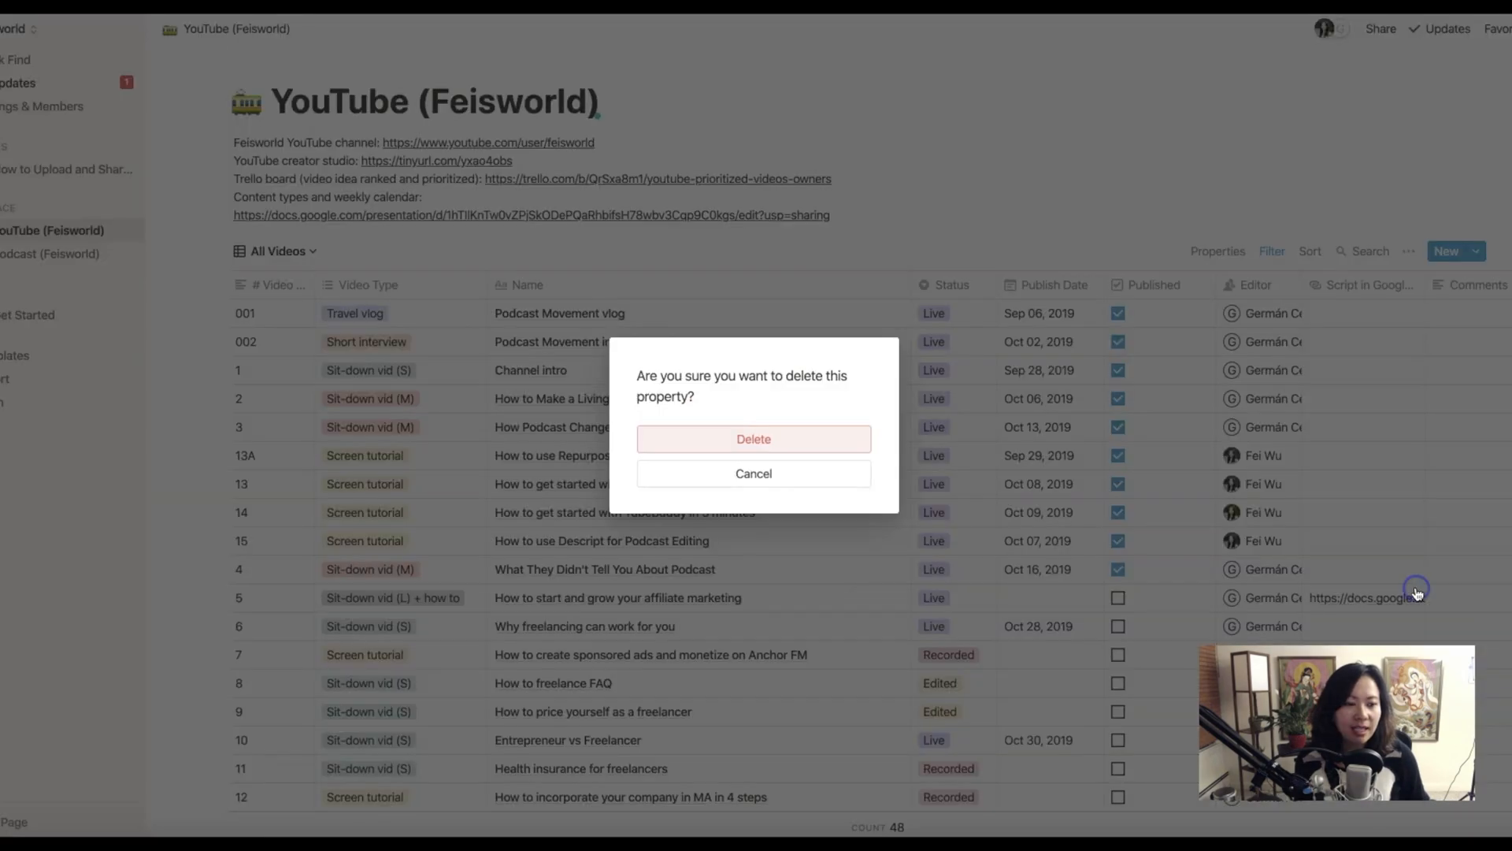
click(755, 473)
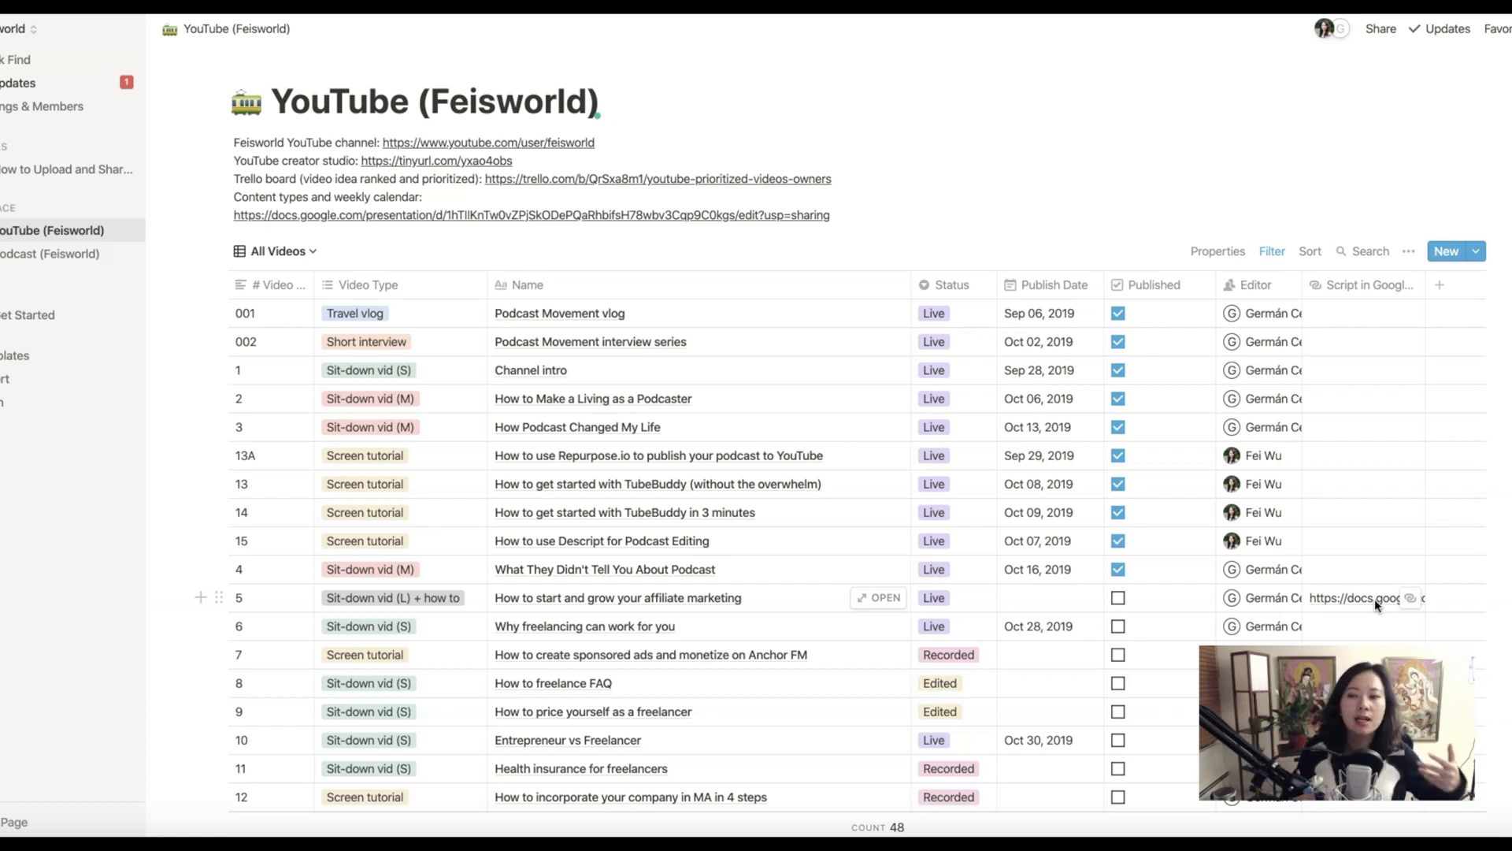
mouse_move(1361, 568)
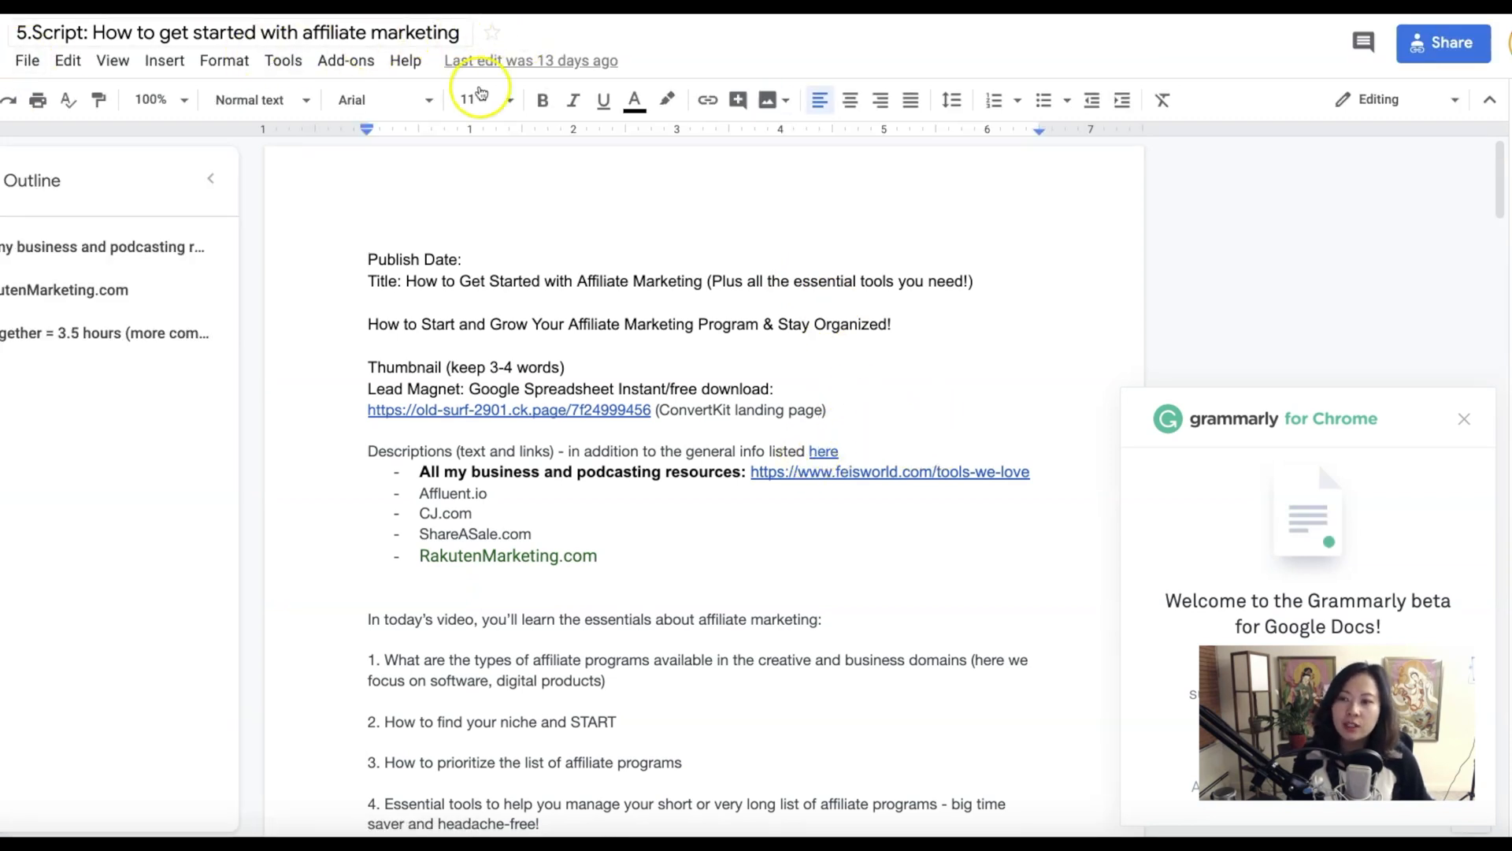
scroll(down, 3)
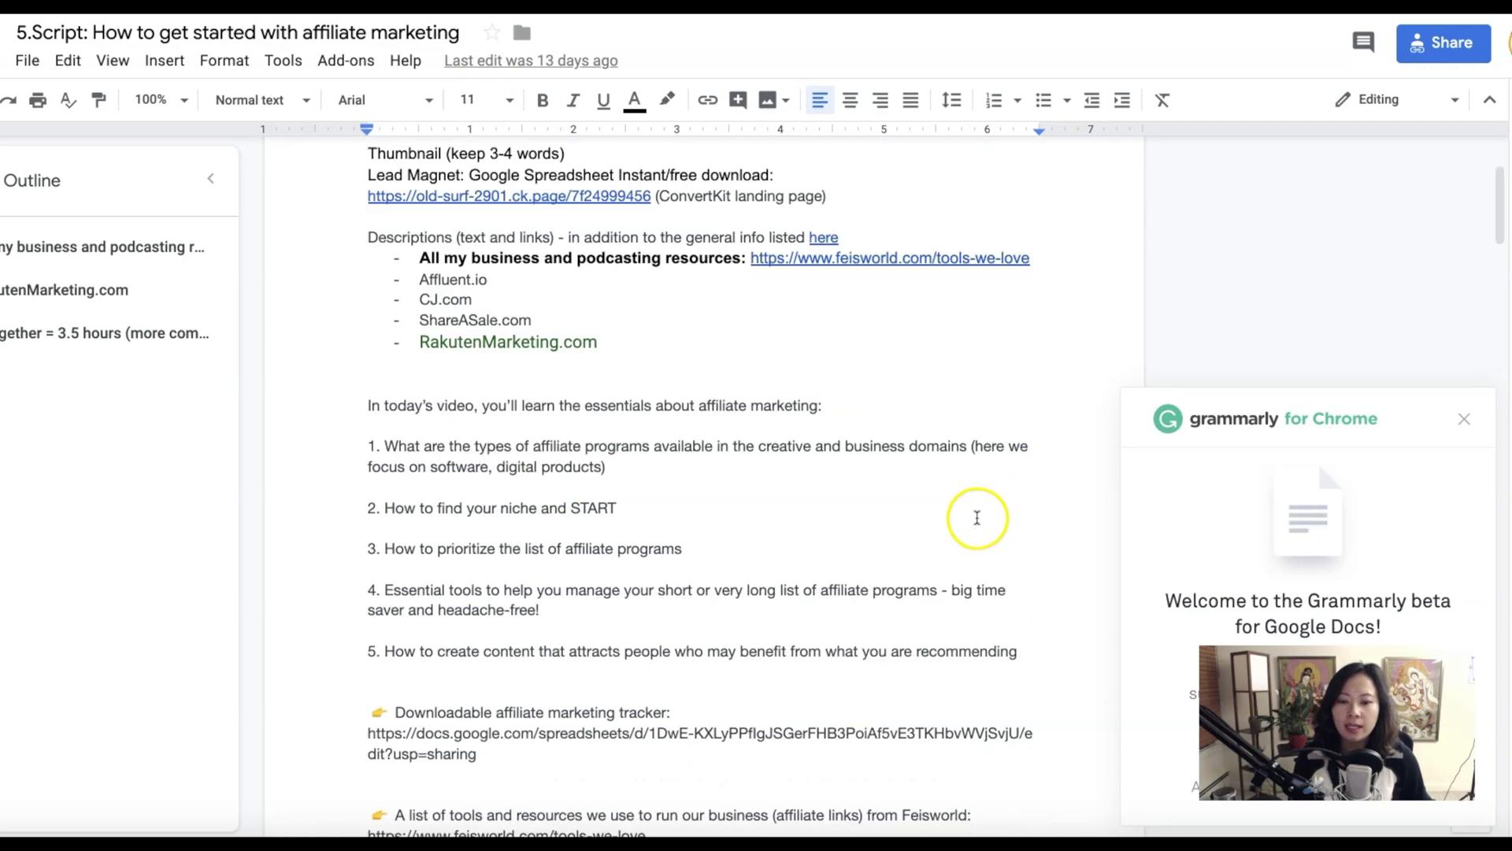
scroll(down, 3)
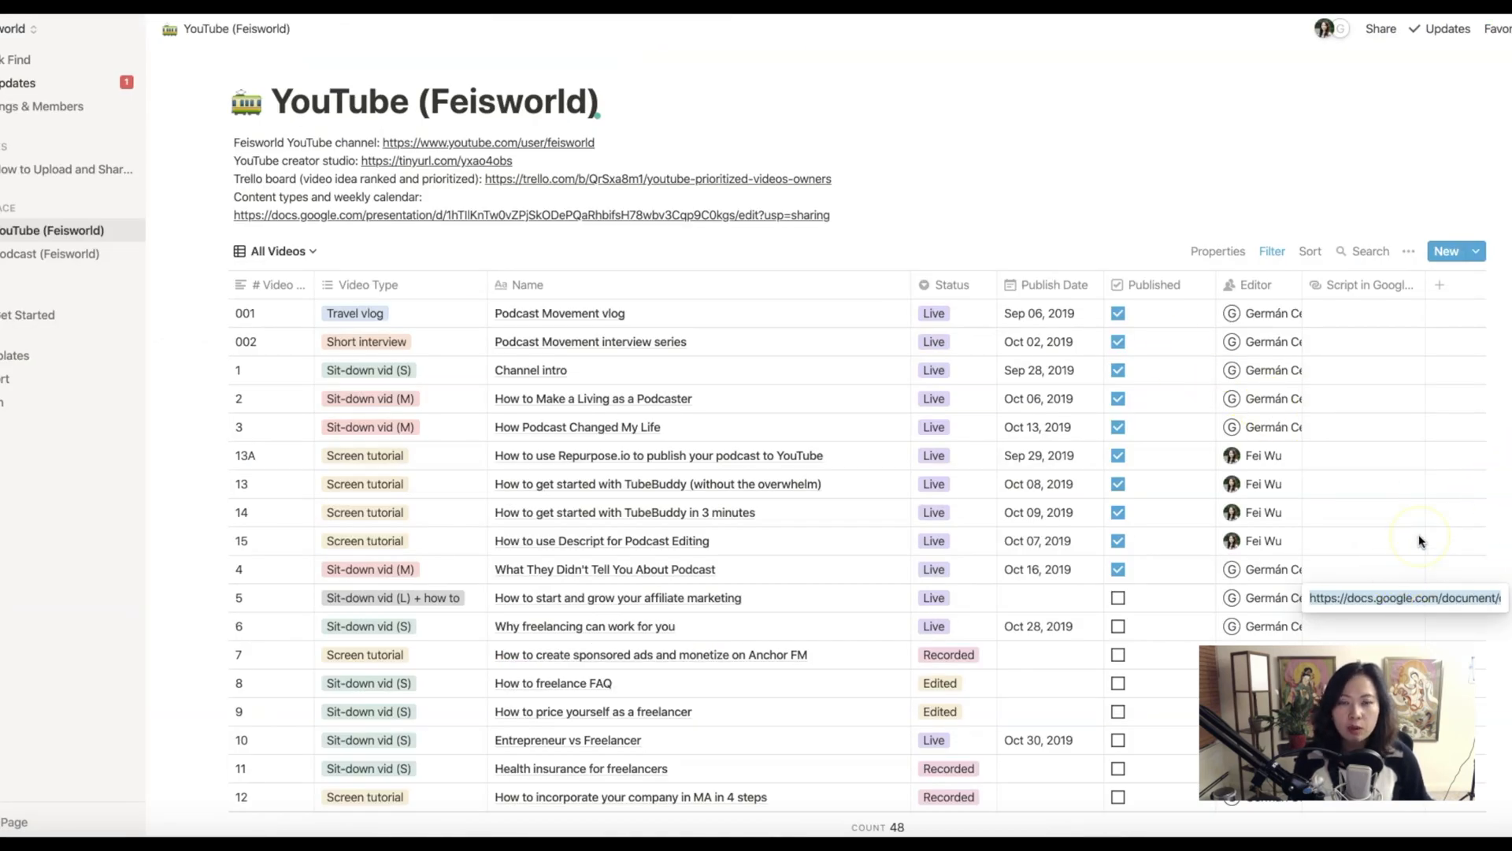
mouse_move(1388, 576)
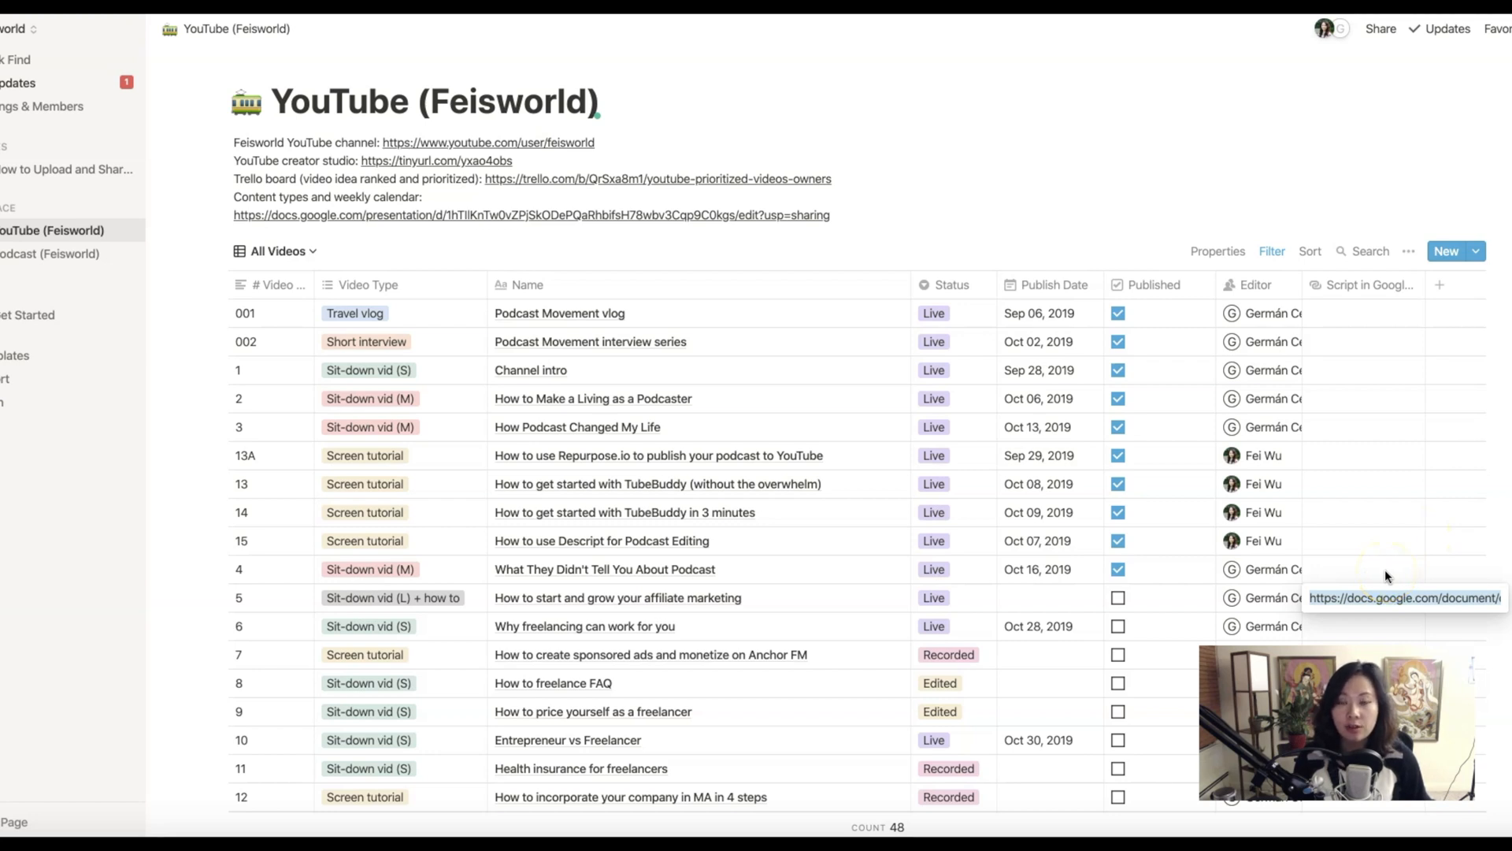
mouse_move(1379, 511)
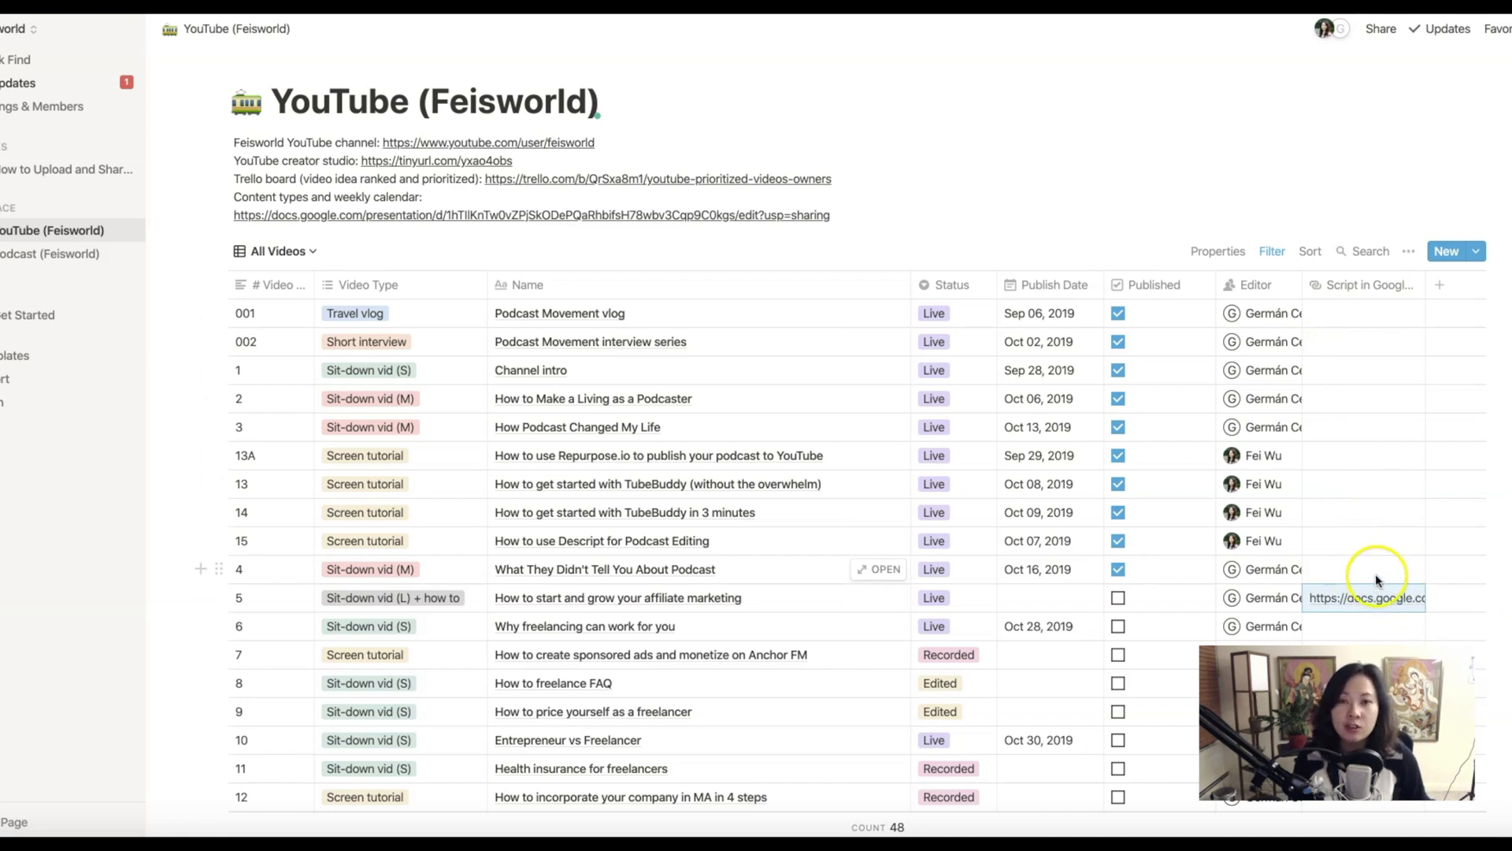
mouse_move(1466, 553)
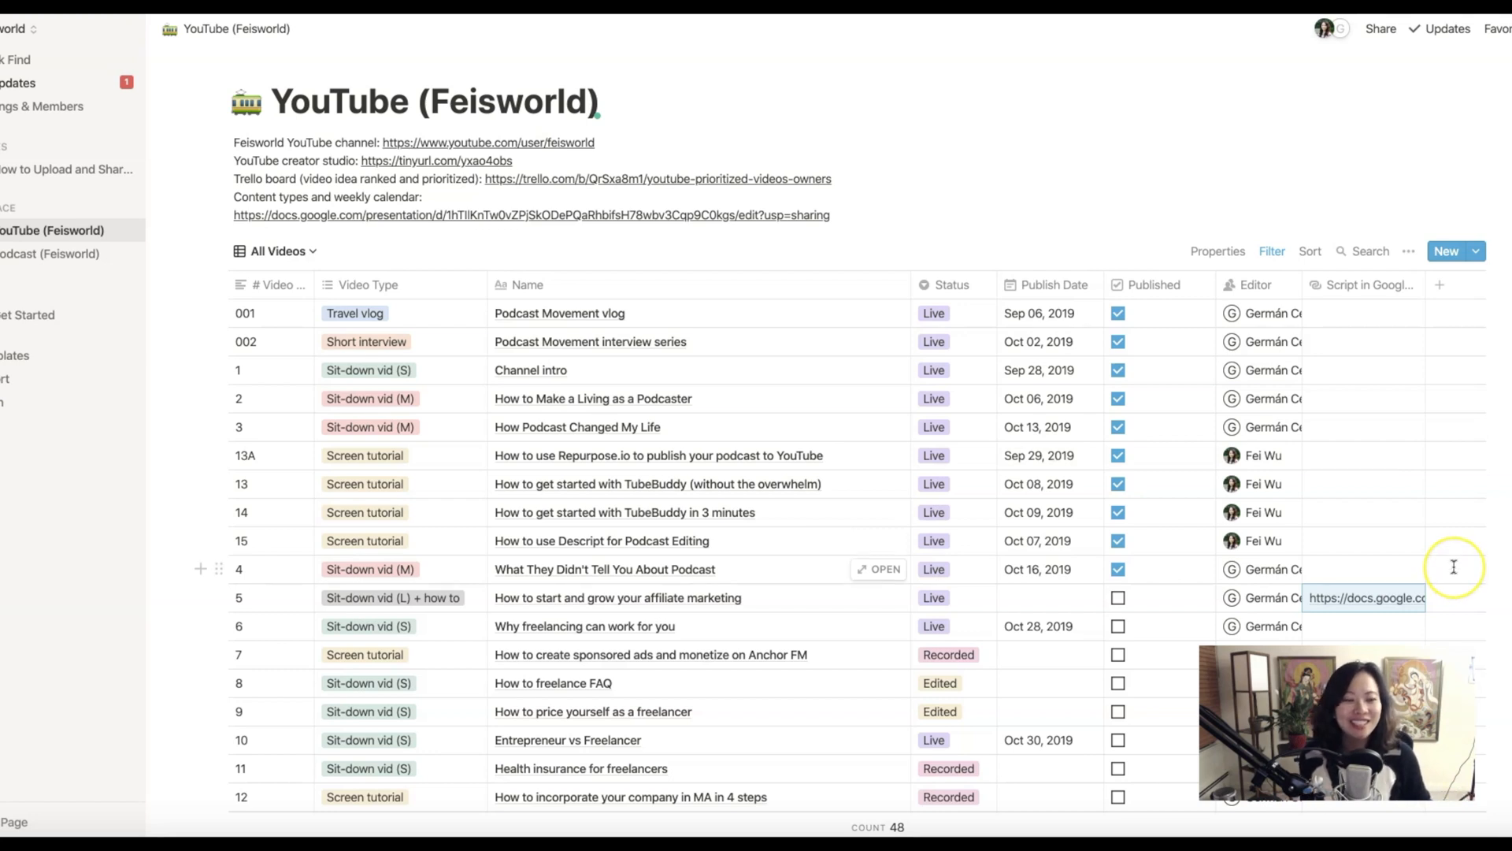
mouse_move(1453, 567)
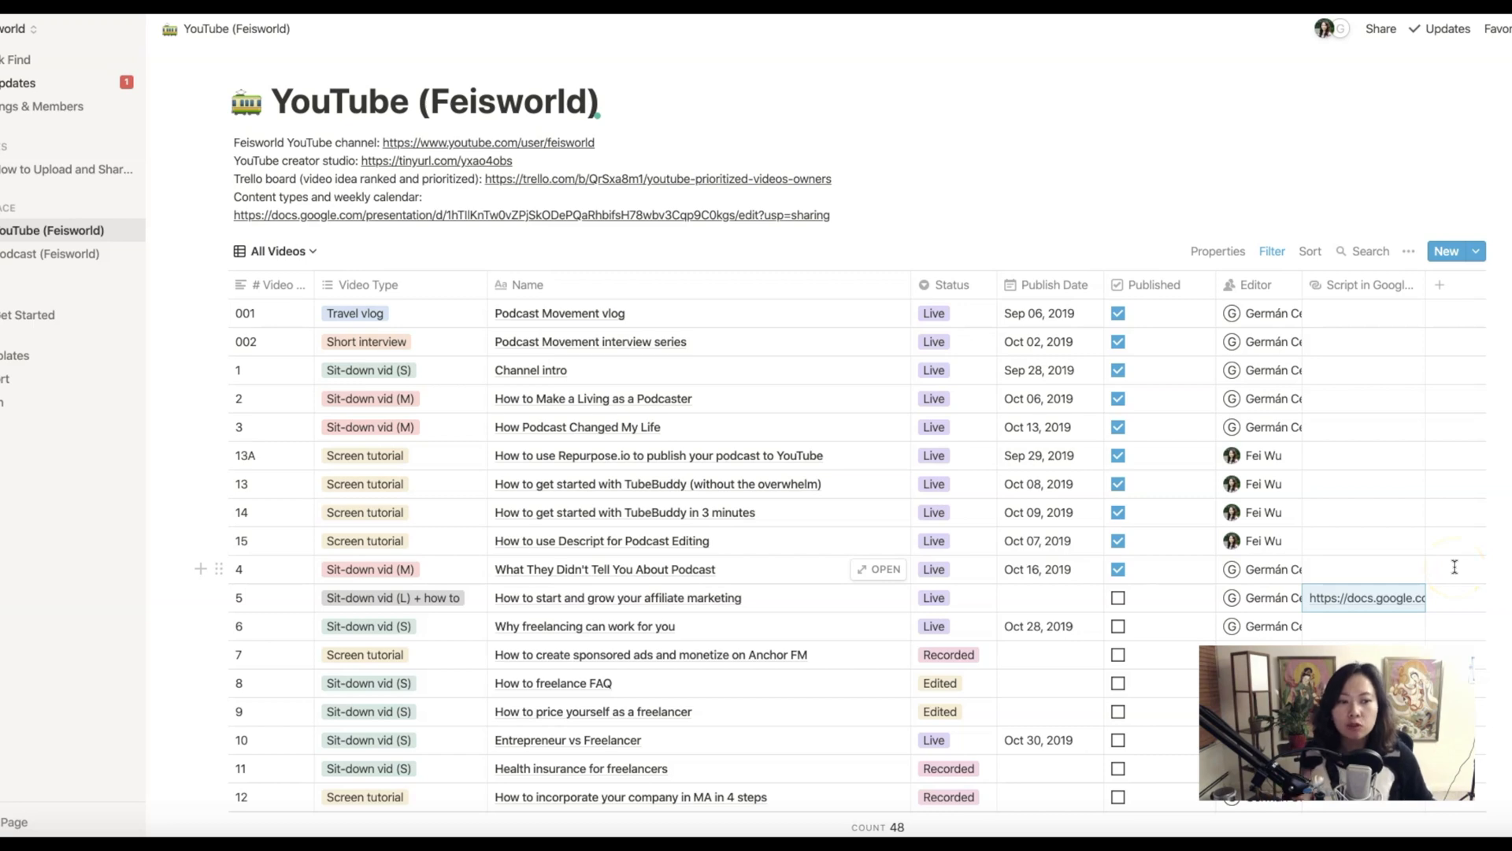
mouse_move(1381, 252)
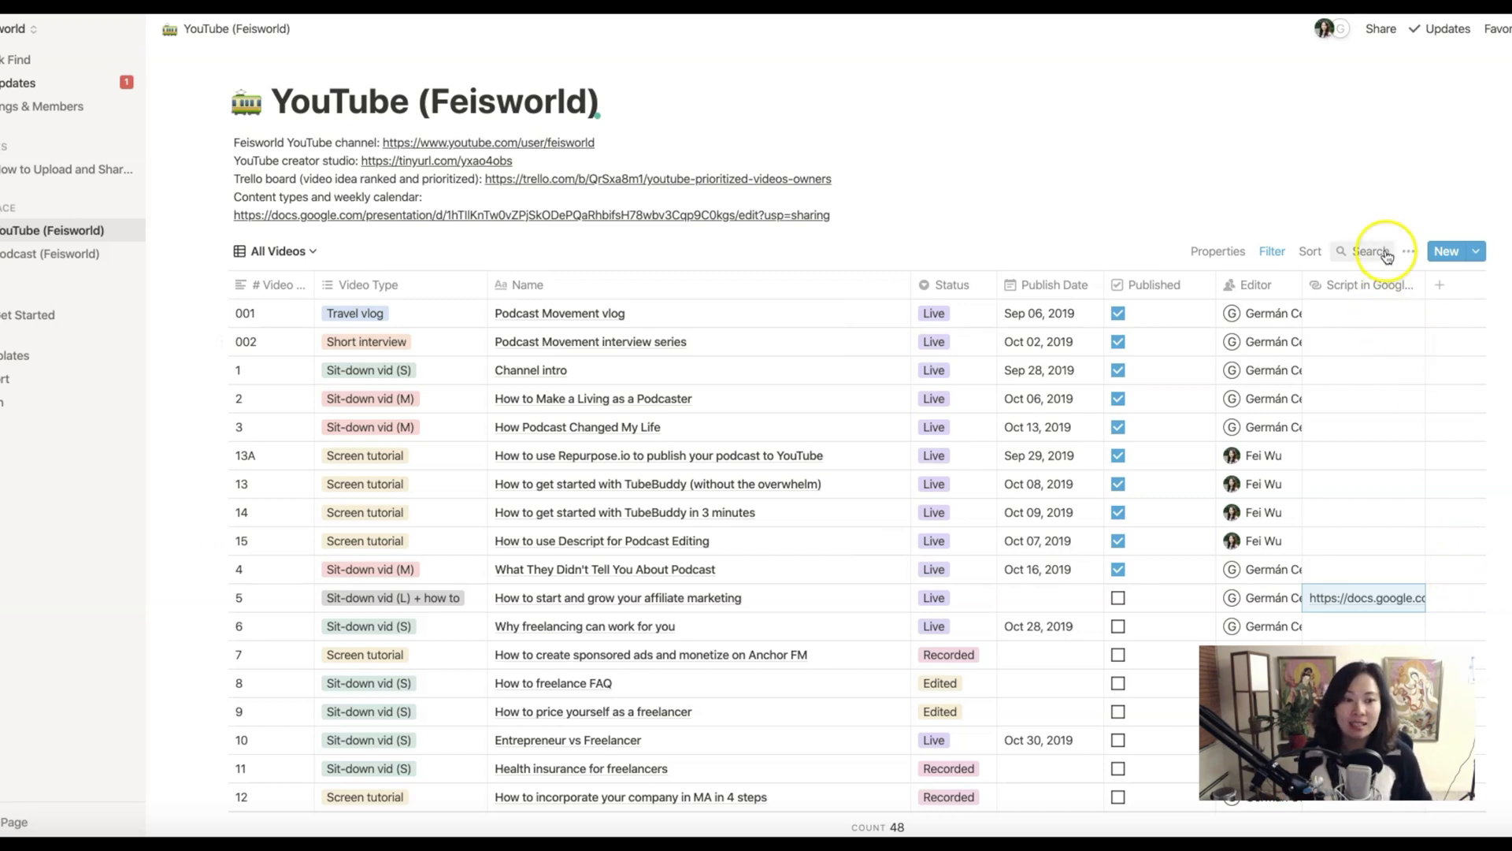
scroll(down, 3)
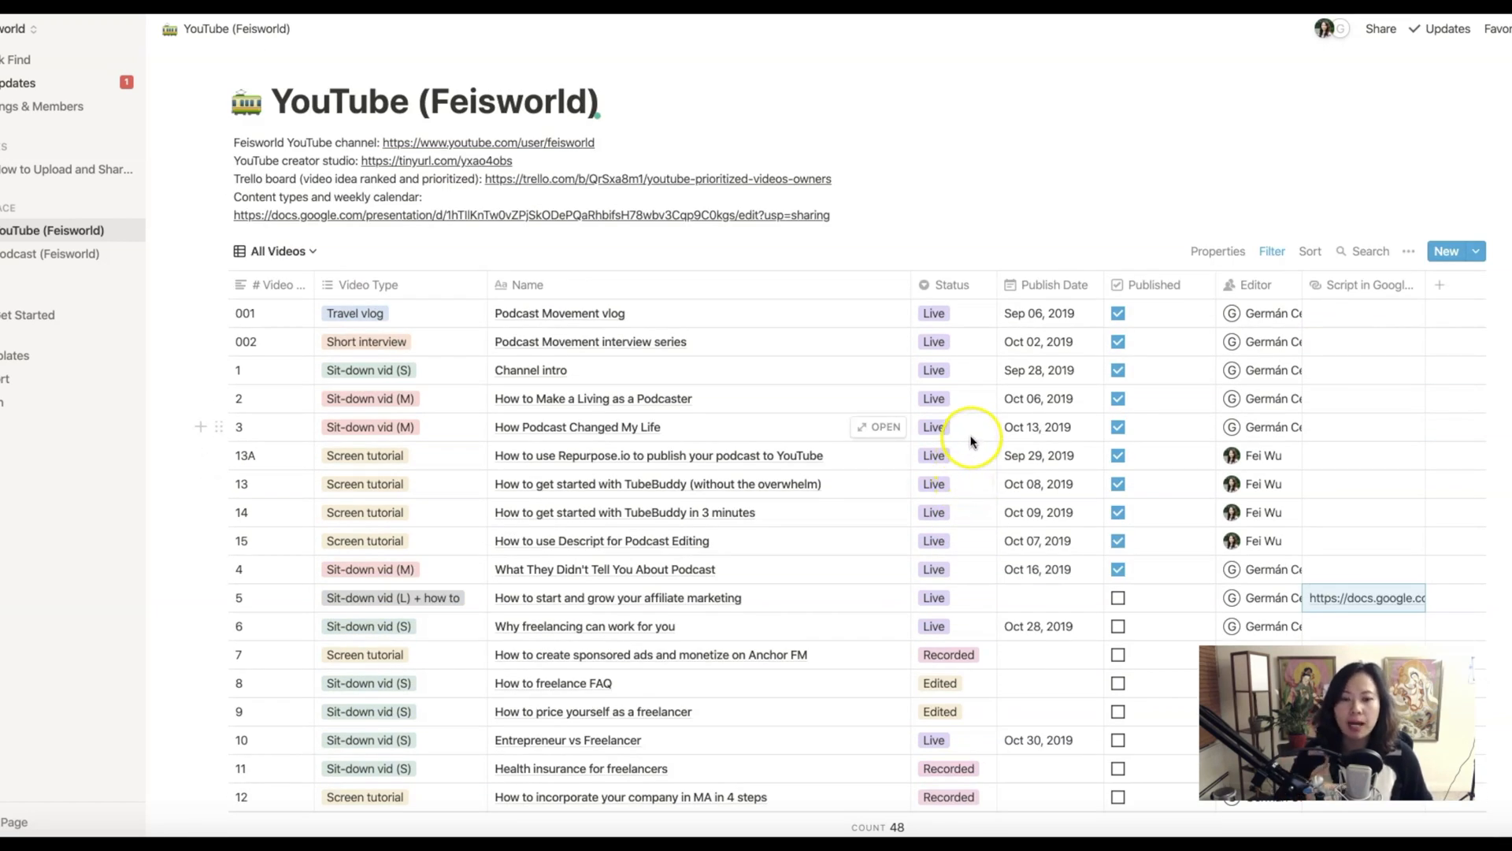
mouse_move(971, 442)
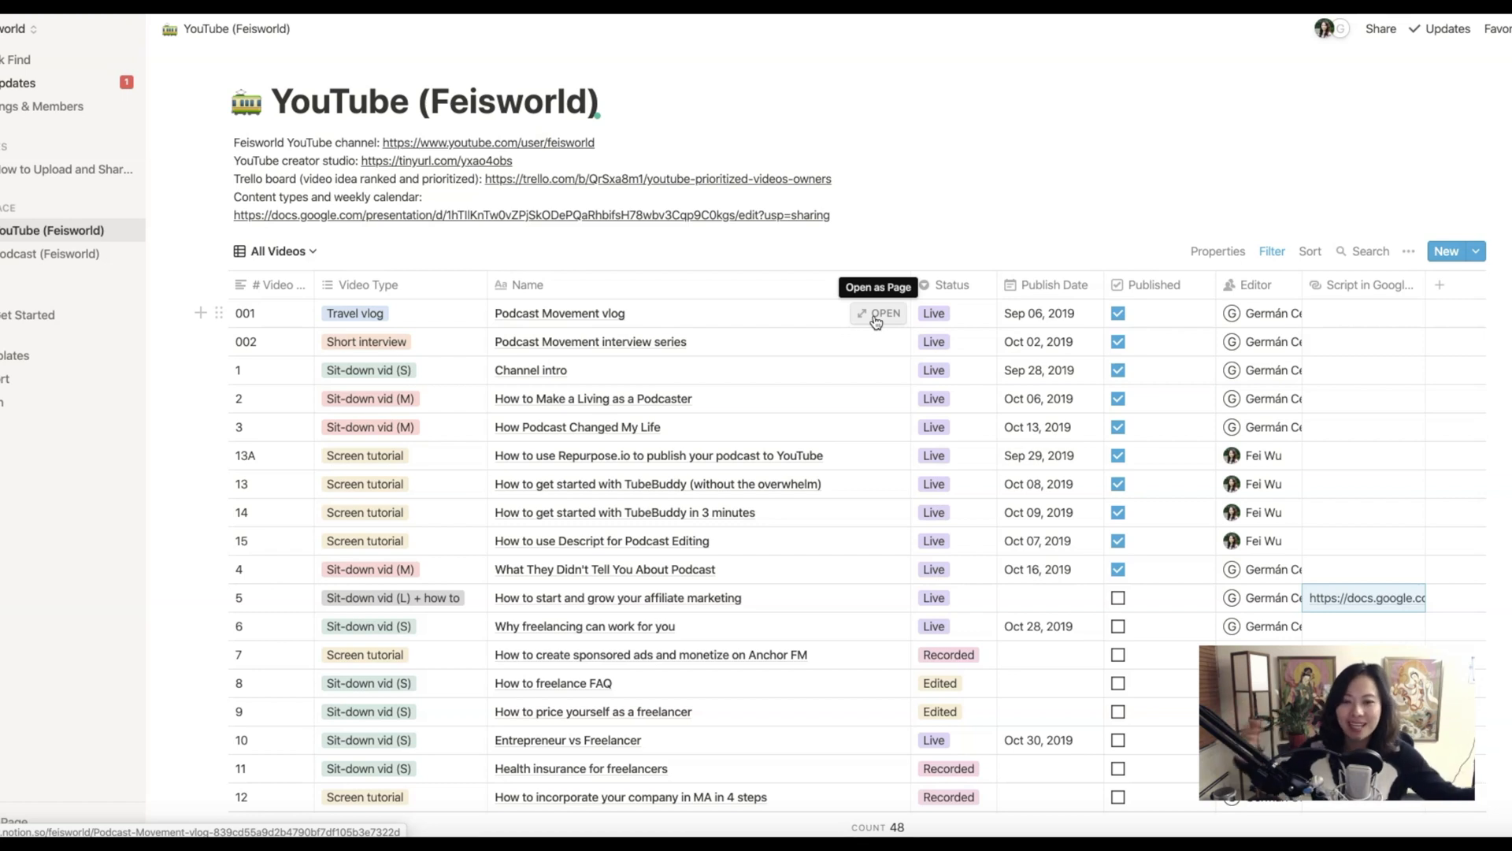
click(879, 313)
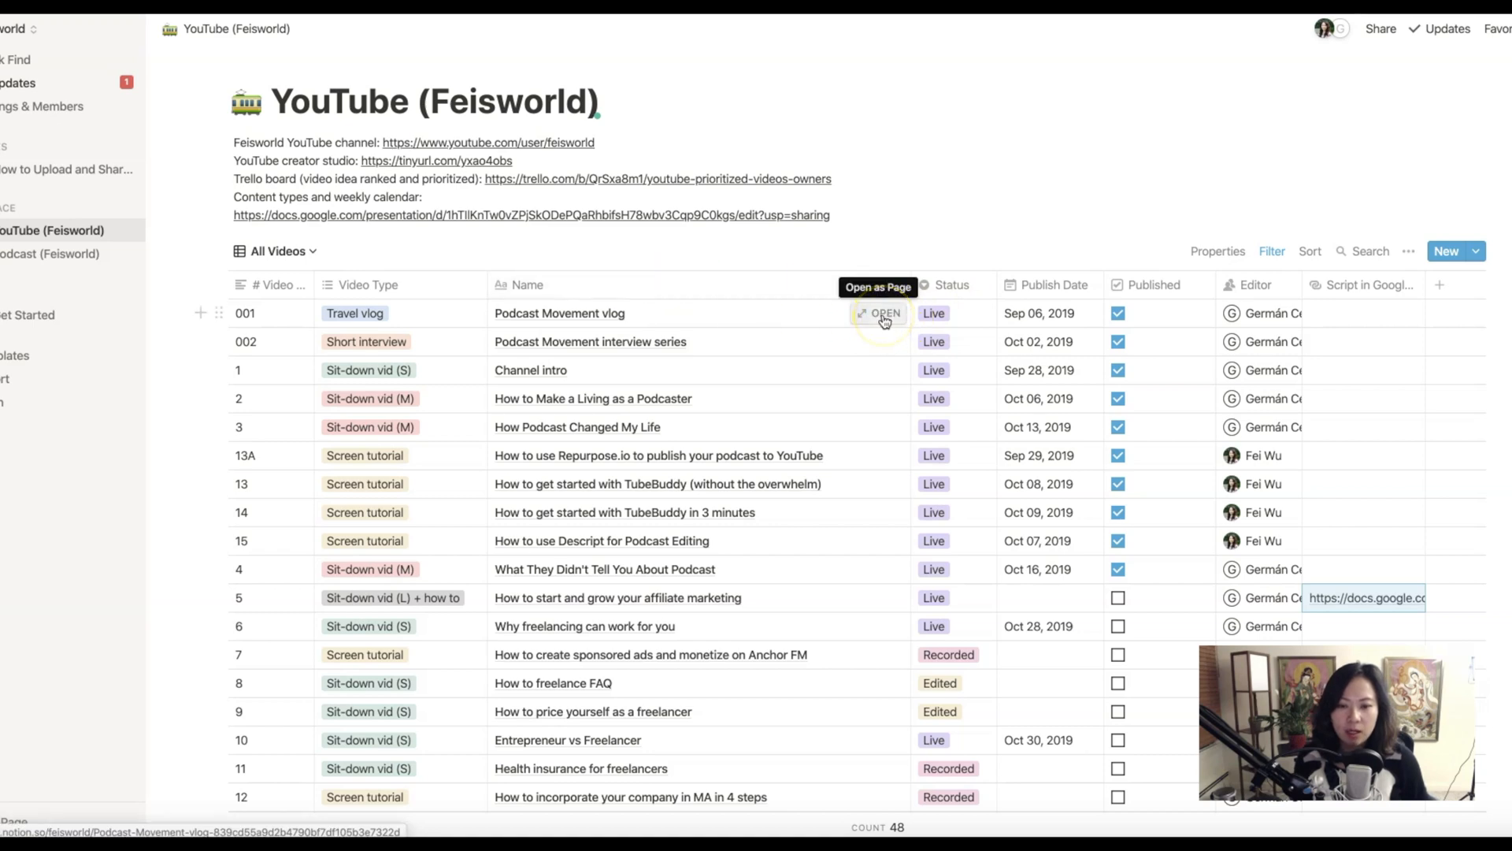
click(882, 312)
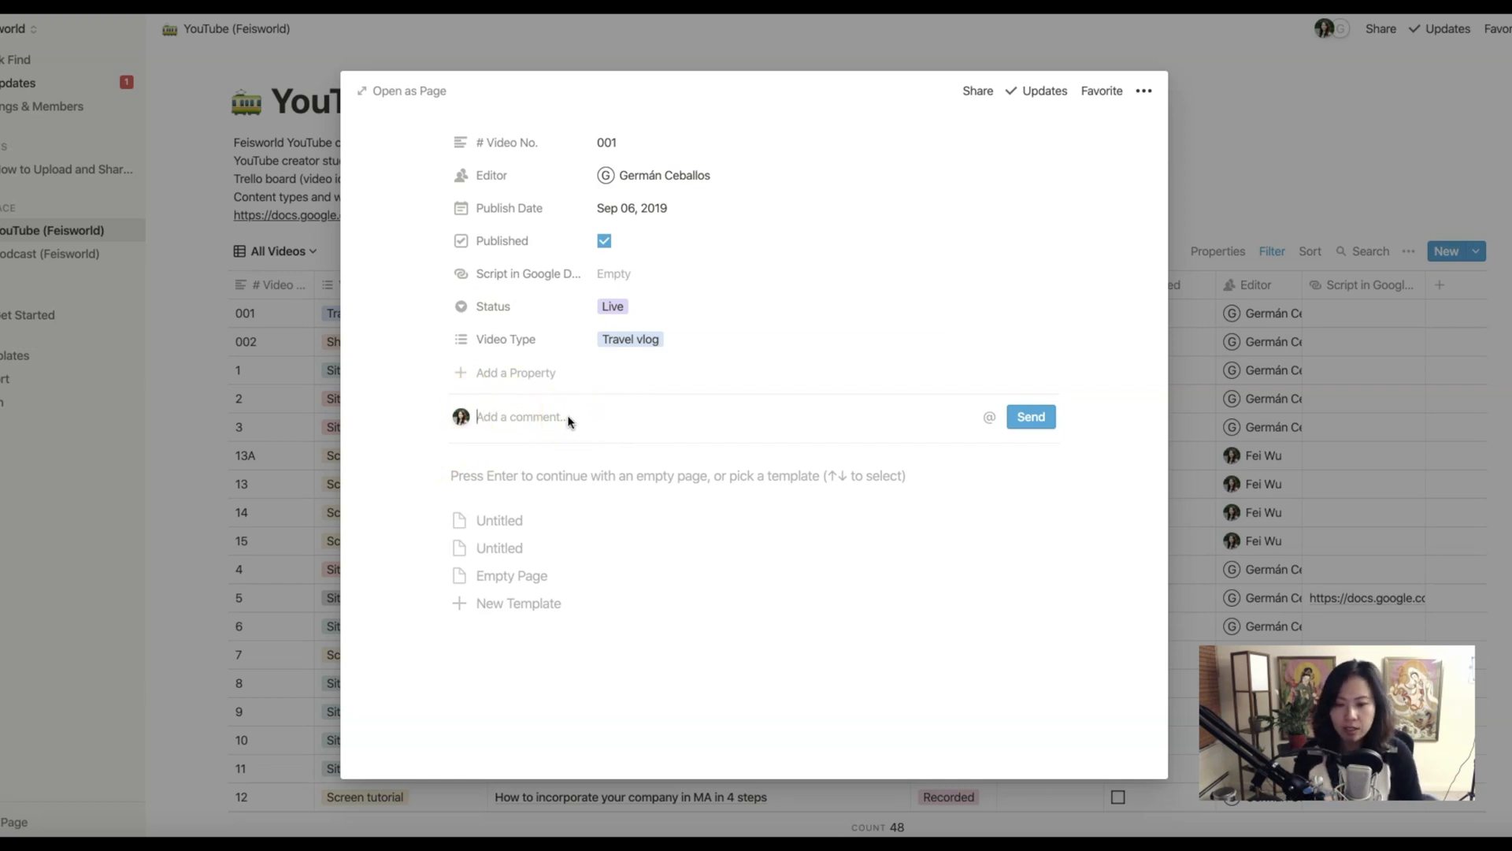
text(@german)
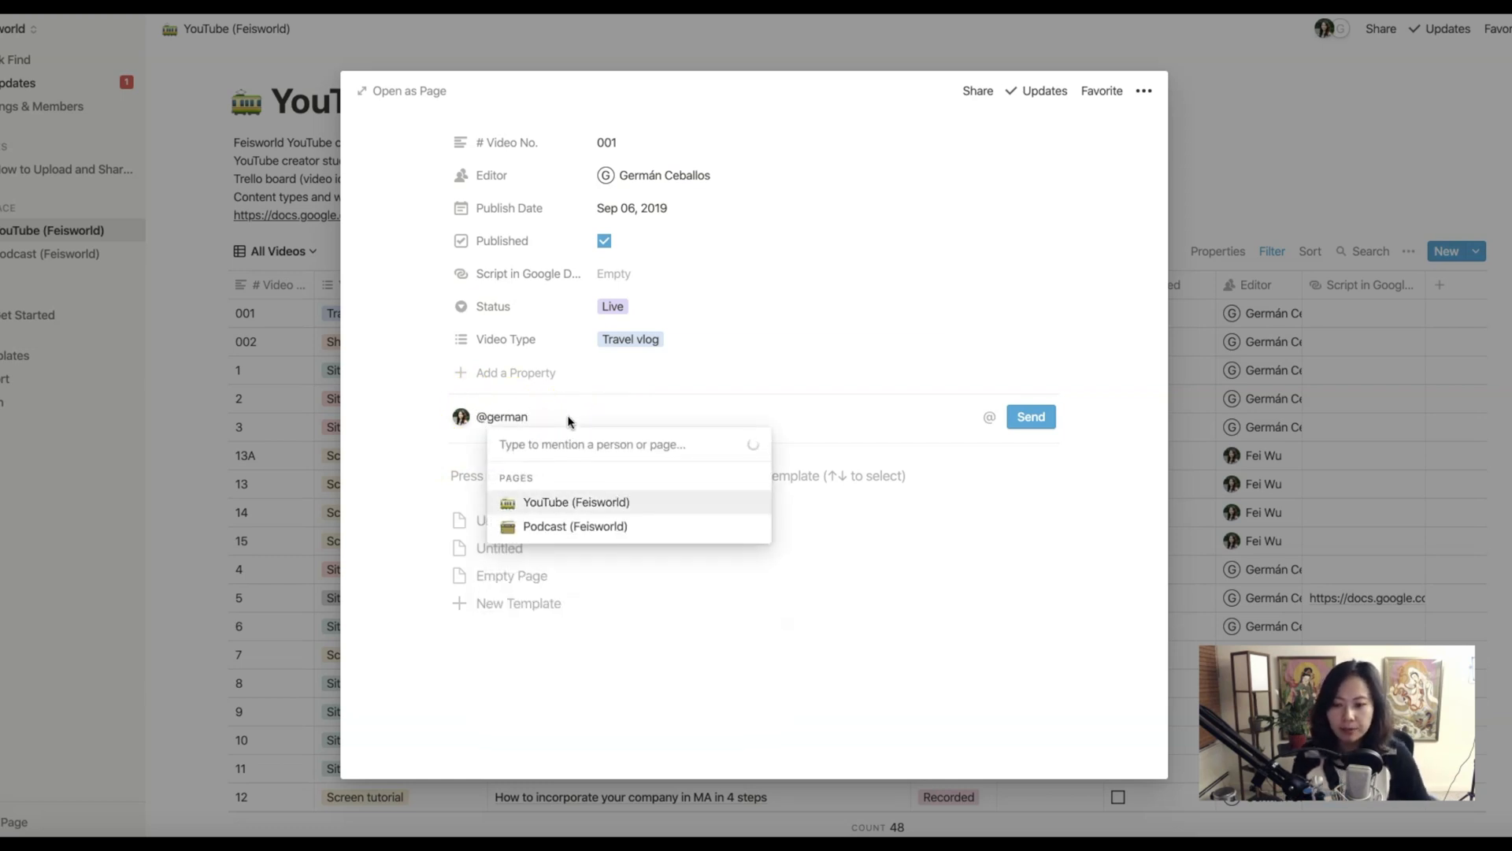
click(502, 416)
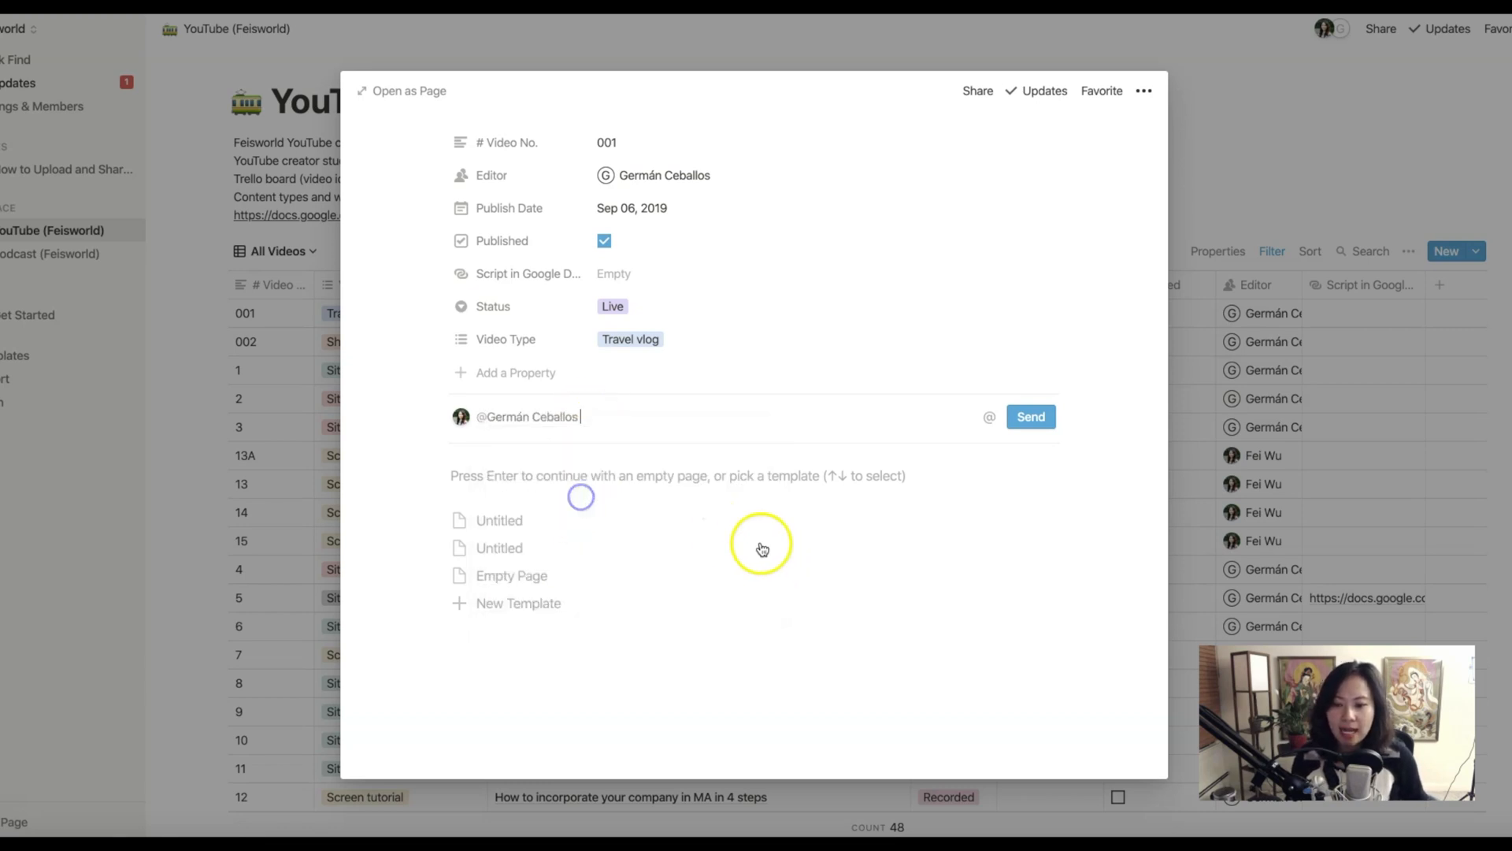
text(hey I)
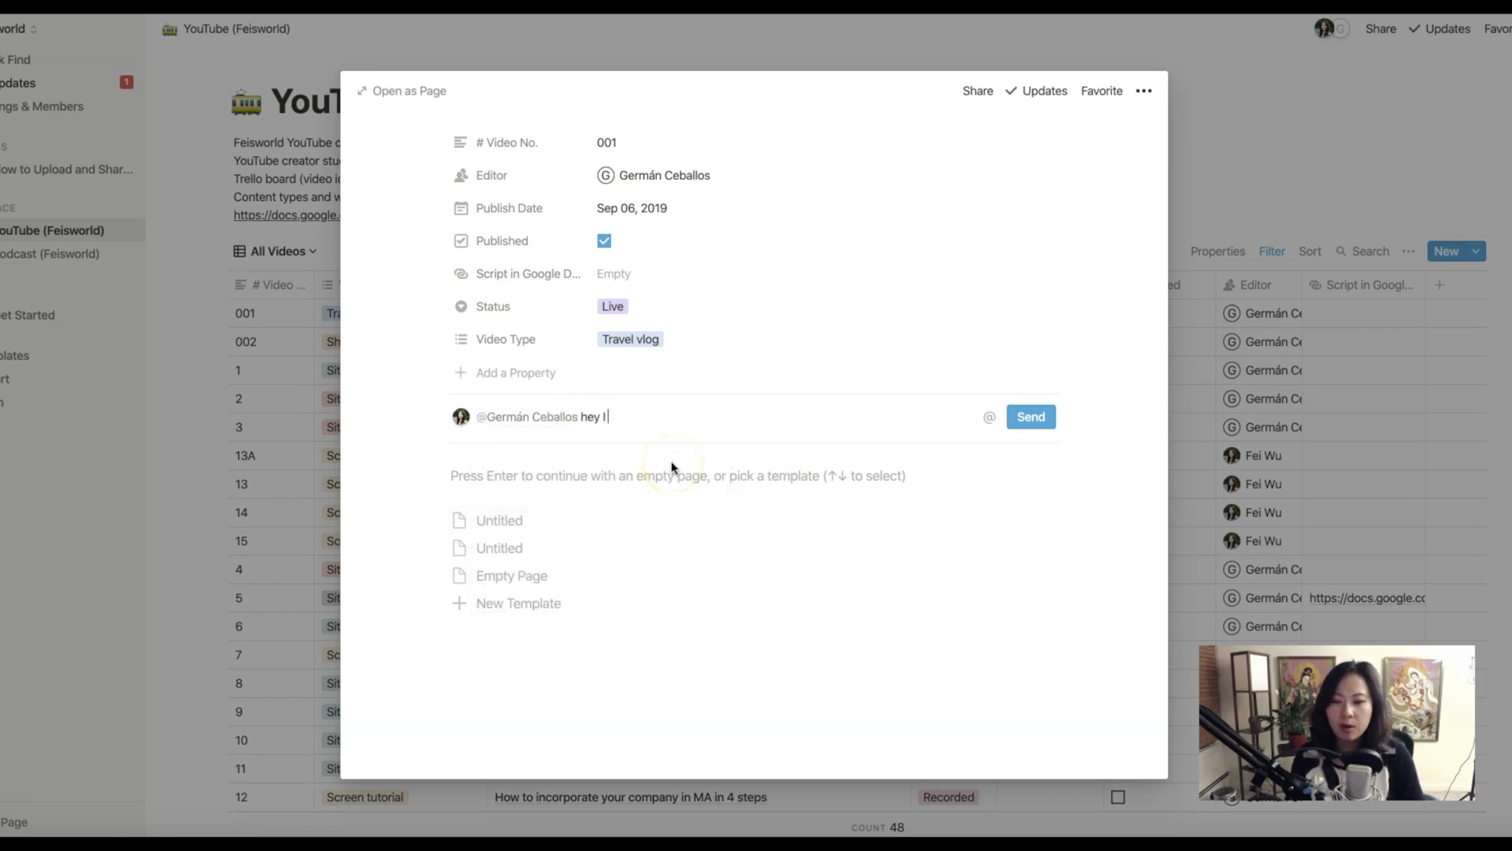
text(want to say something)
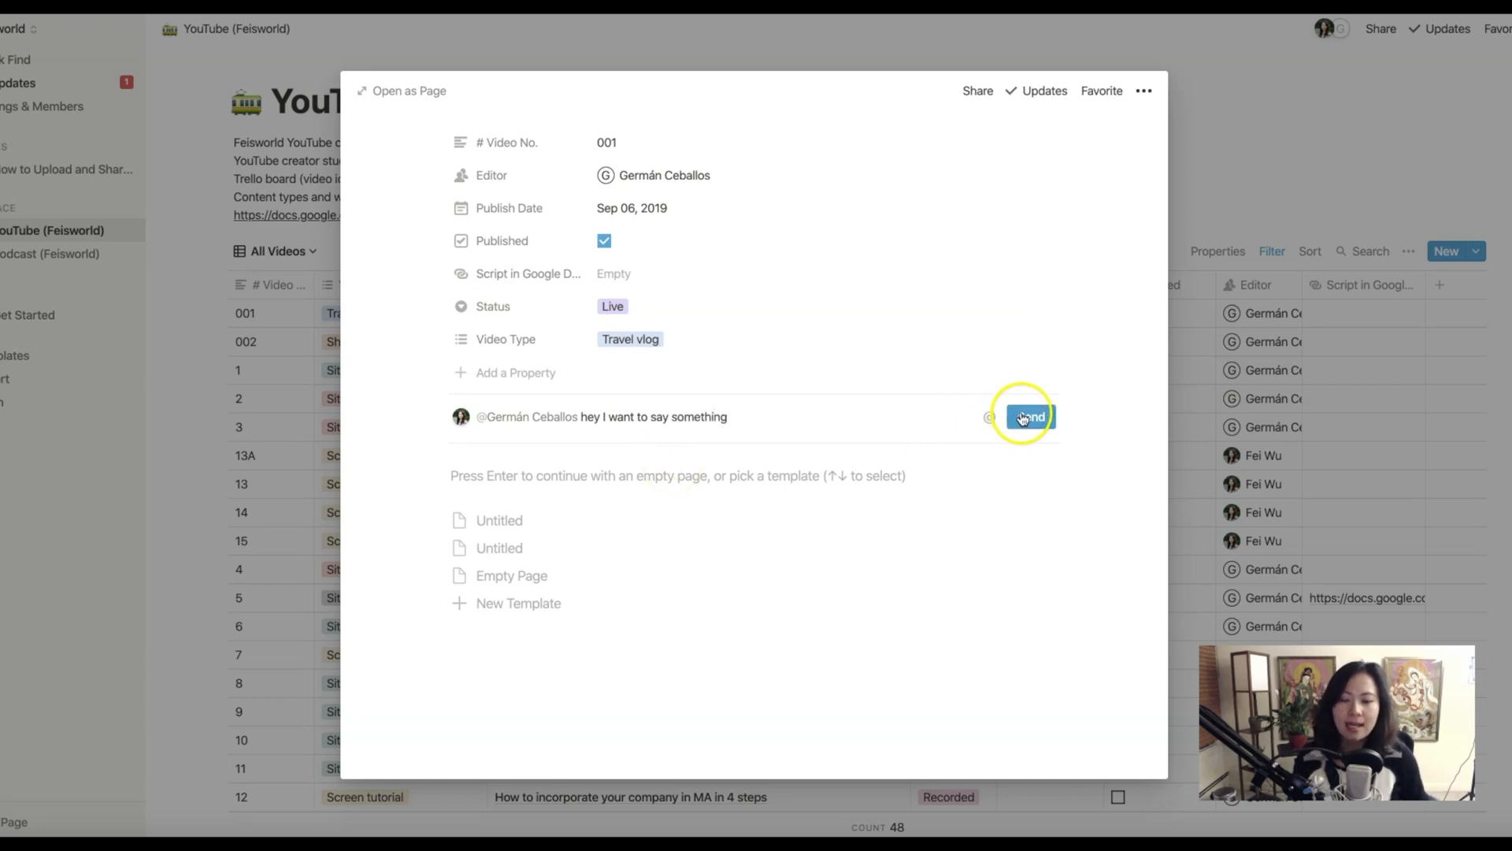
mouse_move(1090, 431)
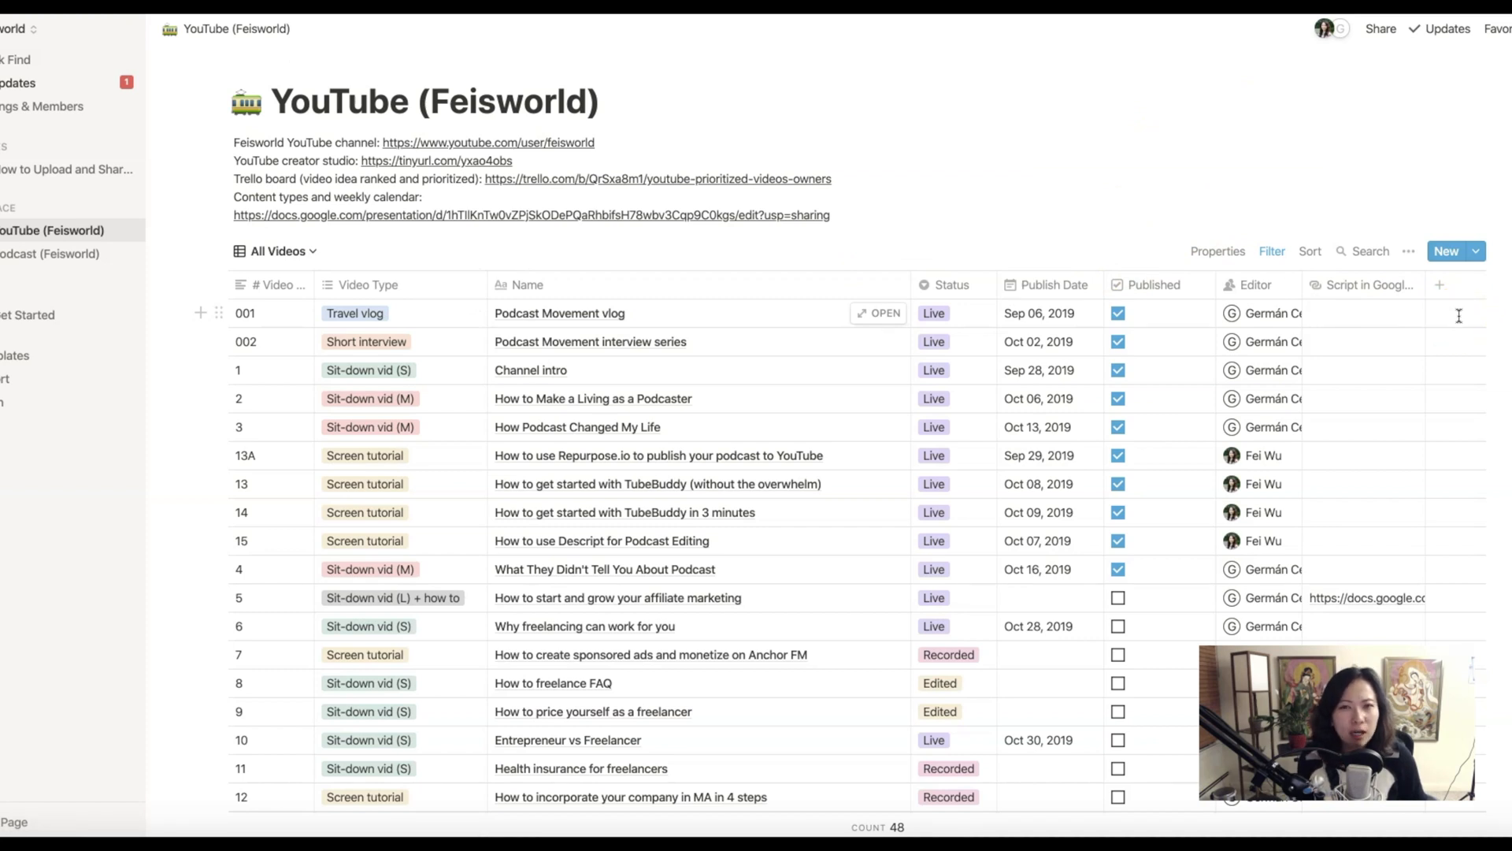
mouse_move(302, 768)
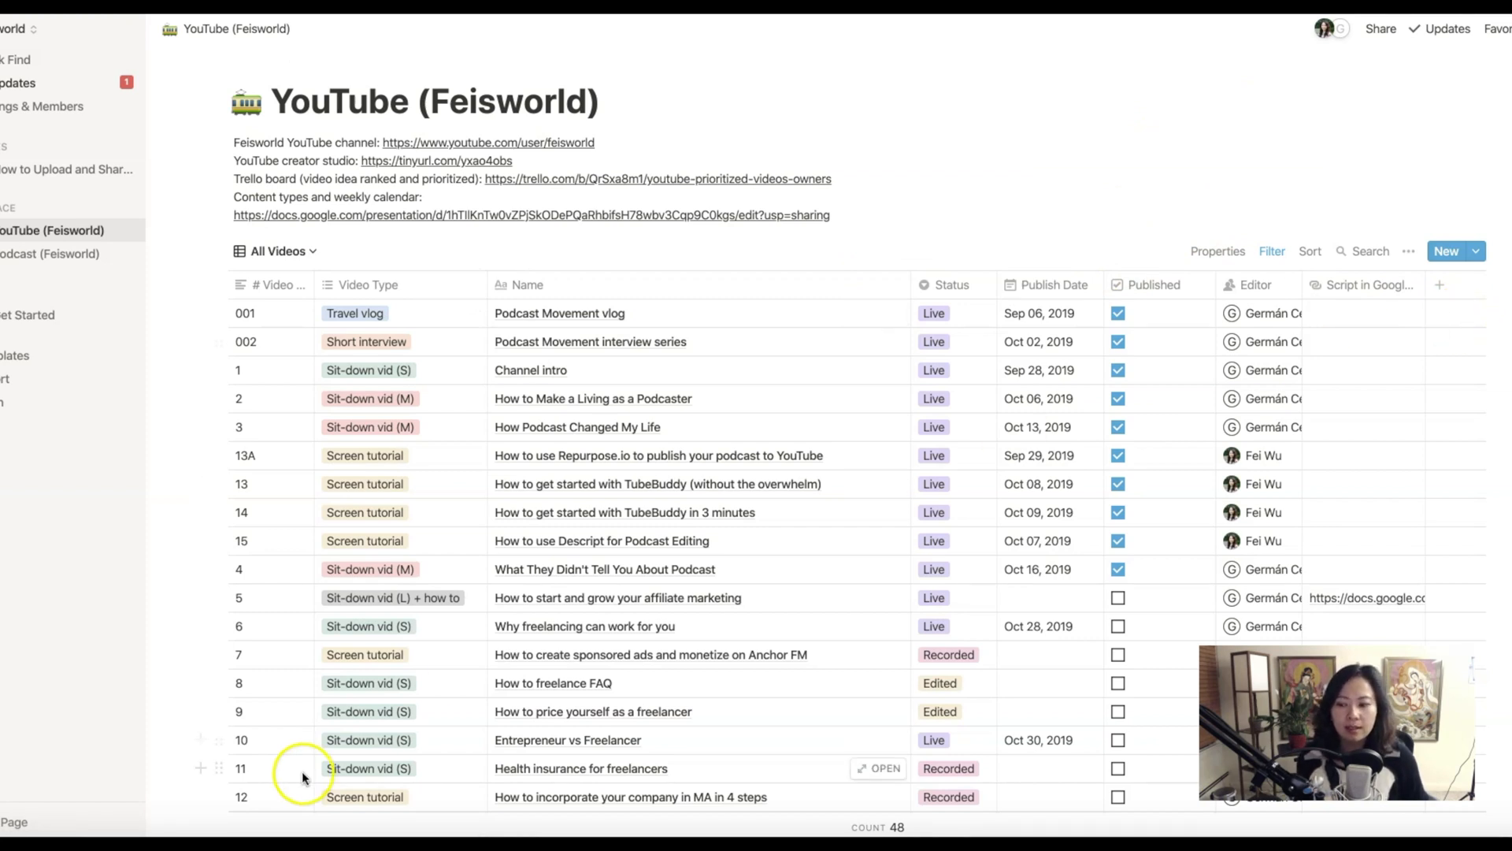
scroll(down, 3)
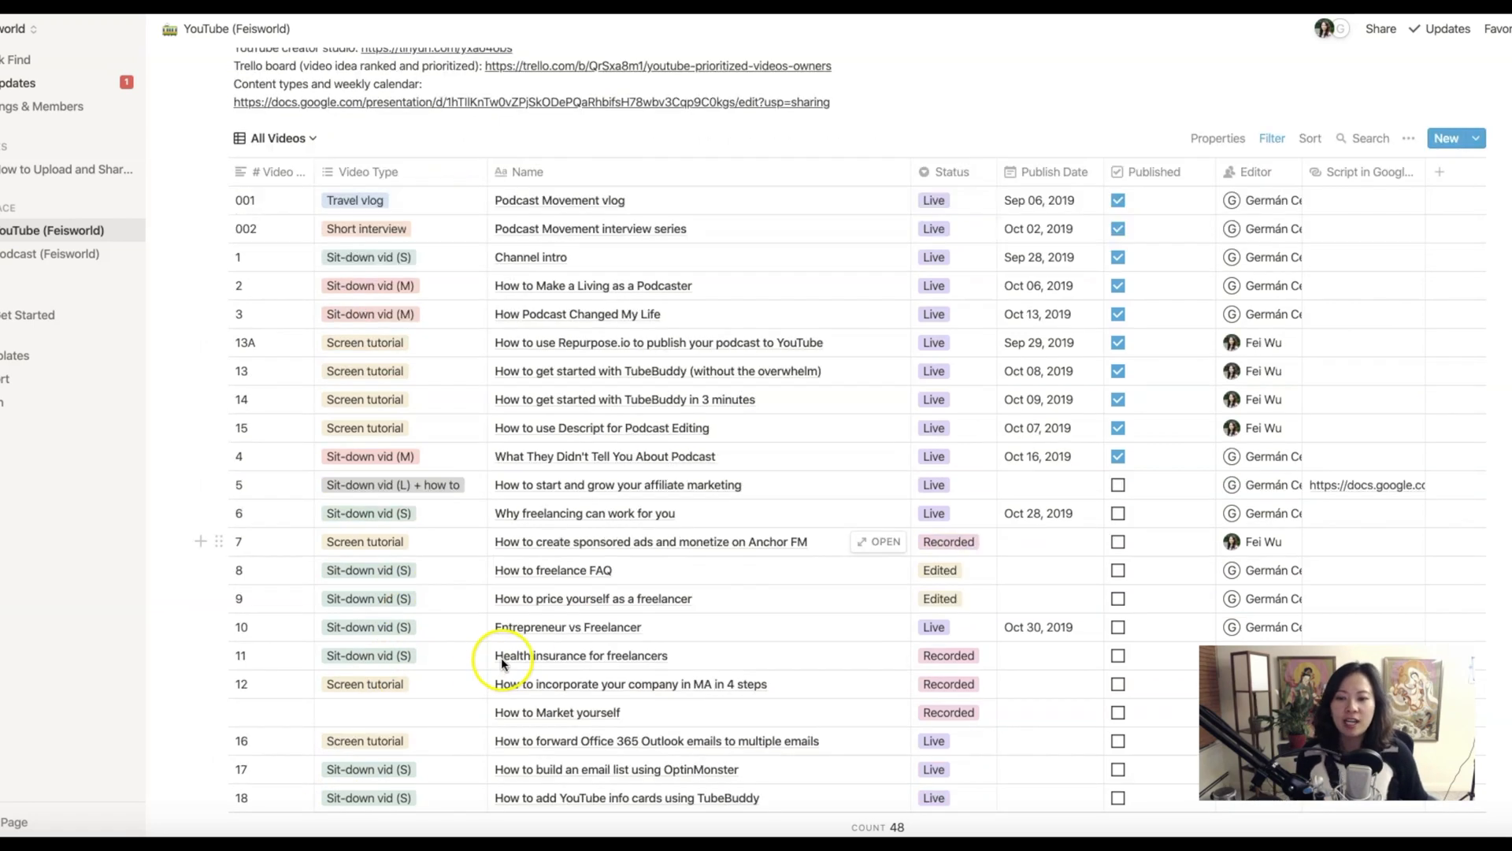
scroll(down, 3)
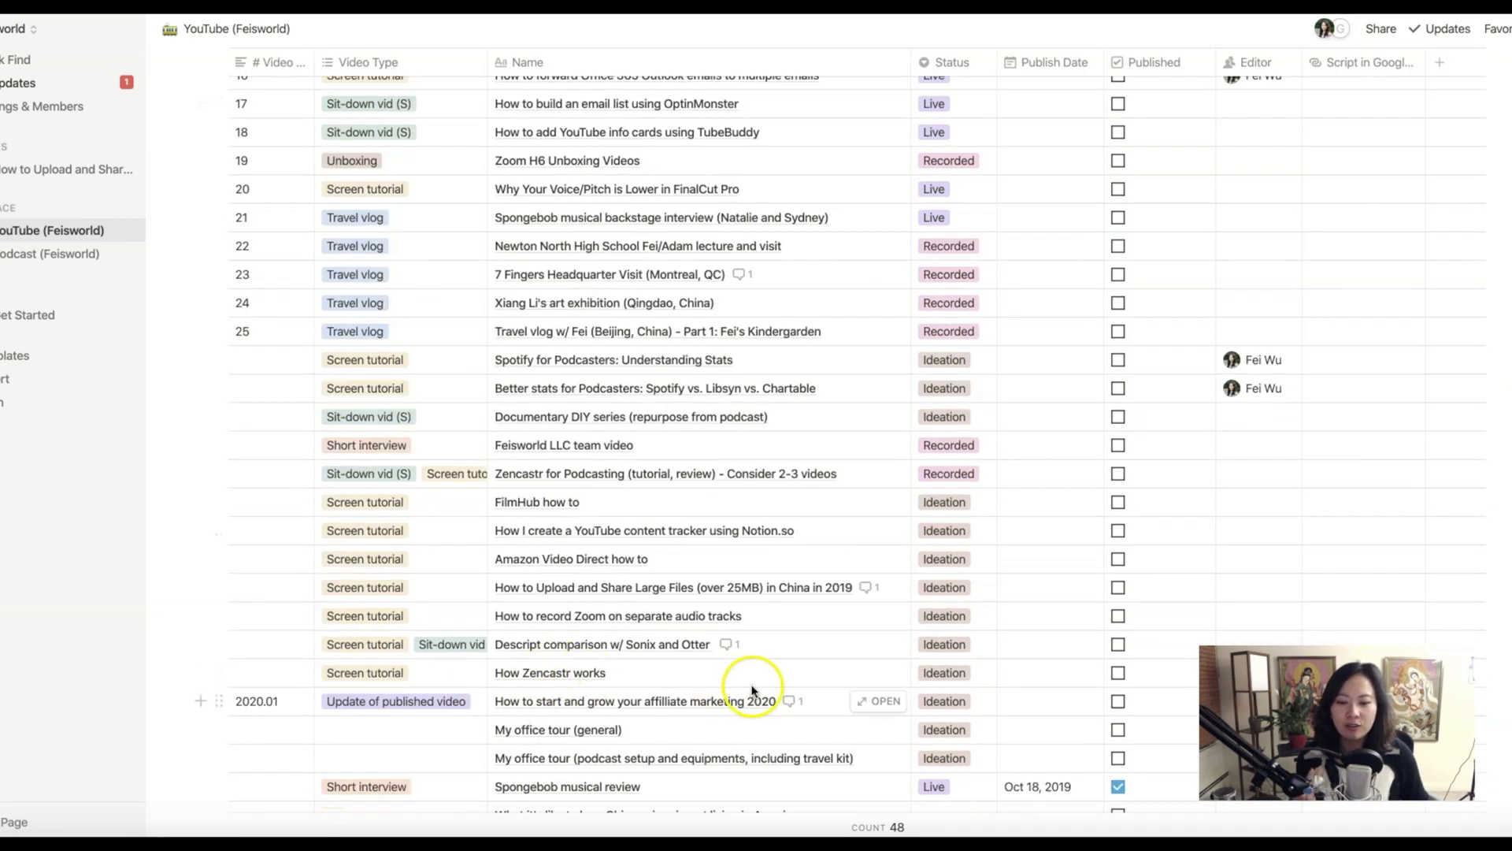